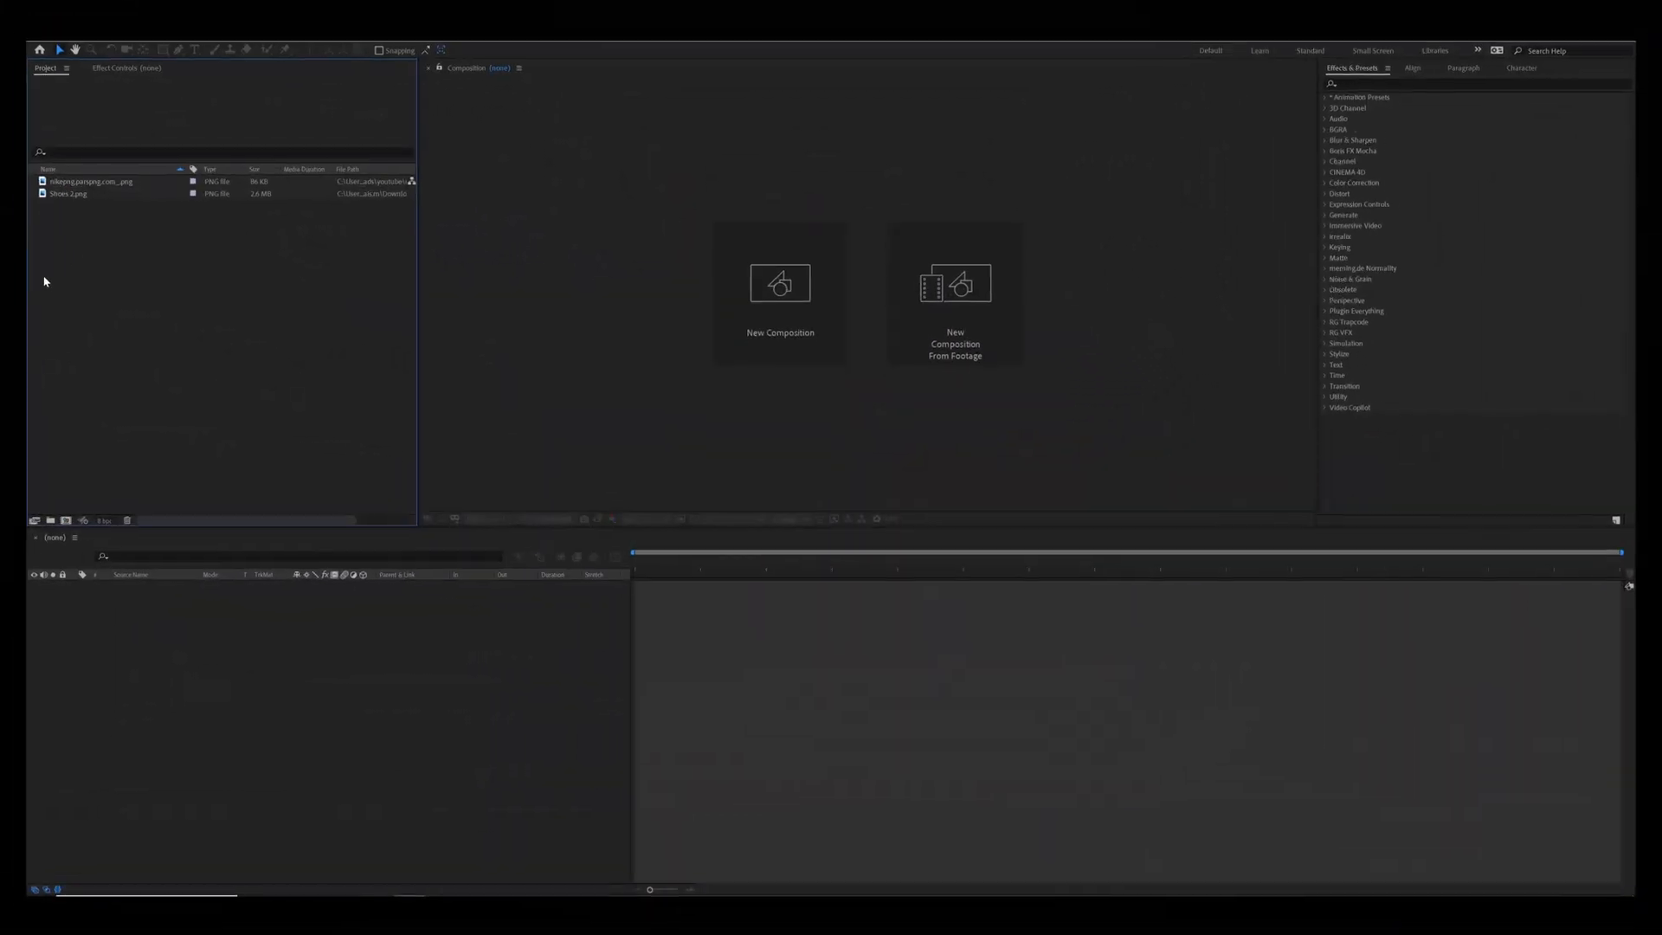
- Create a new 1920×1080, 60 fps composition named 'Main Image'
click(779, 293)
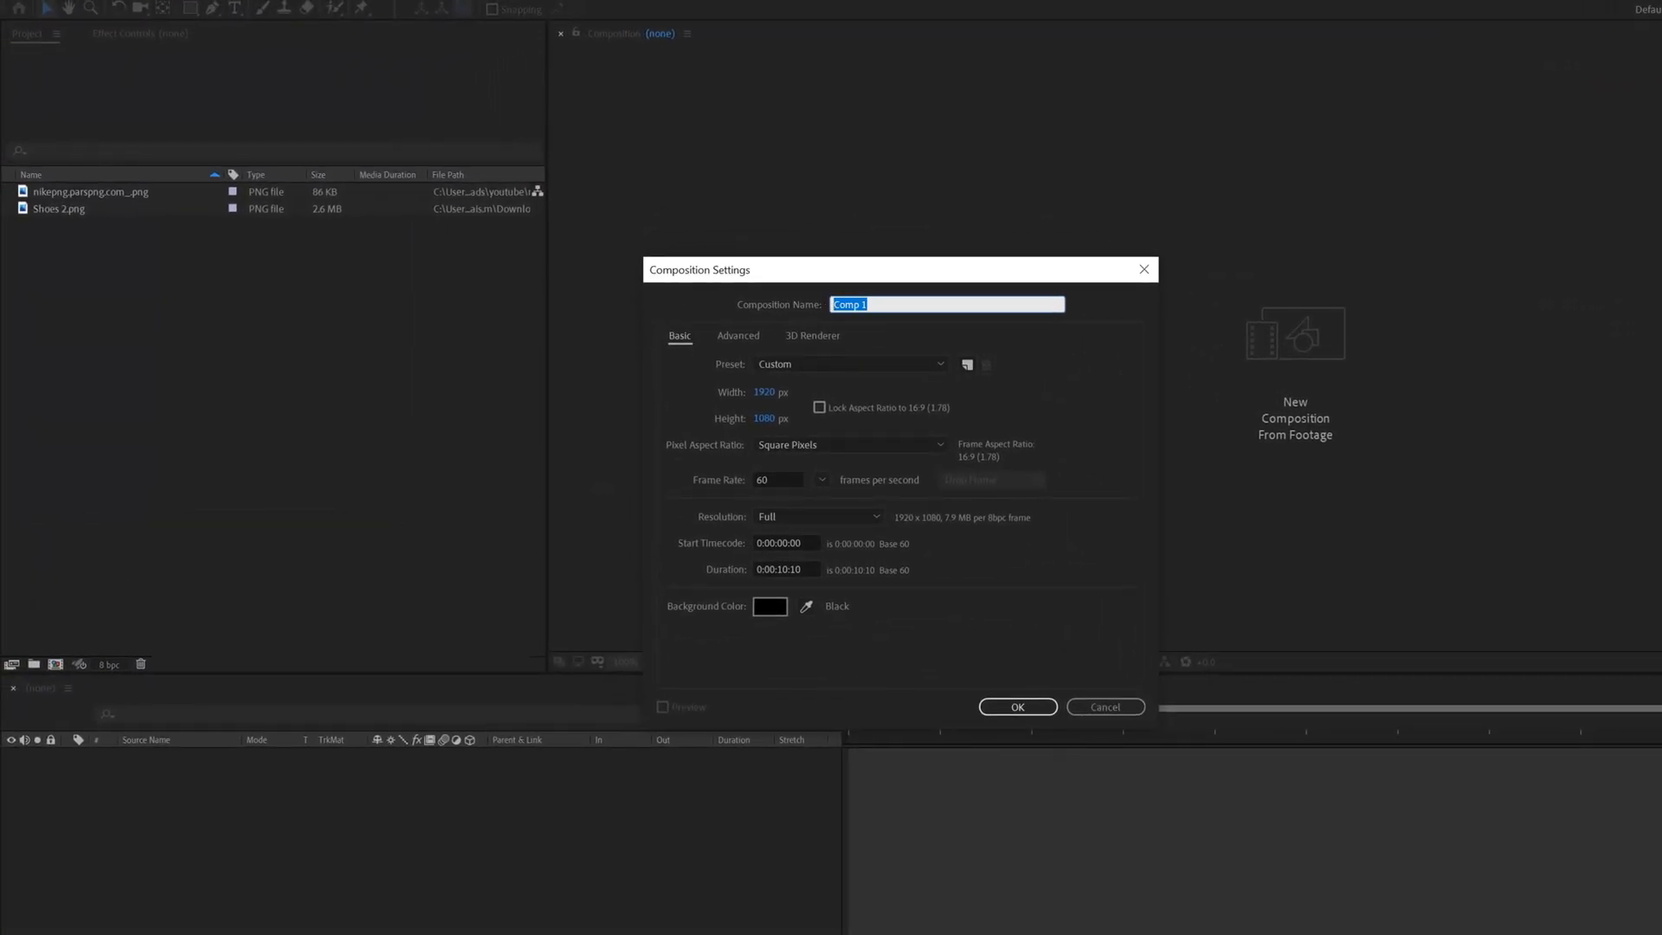
text(Main Image)
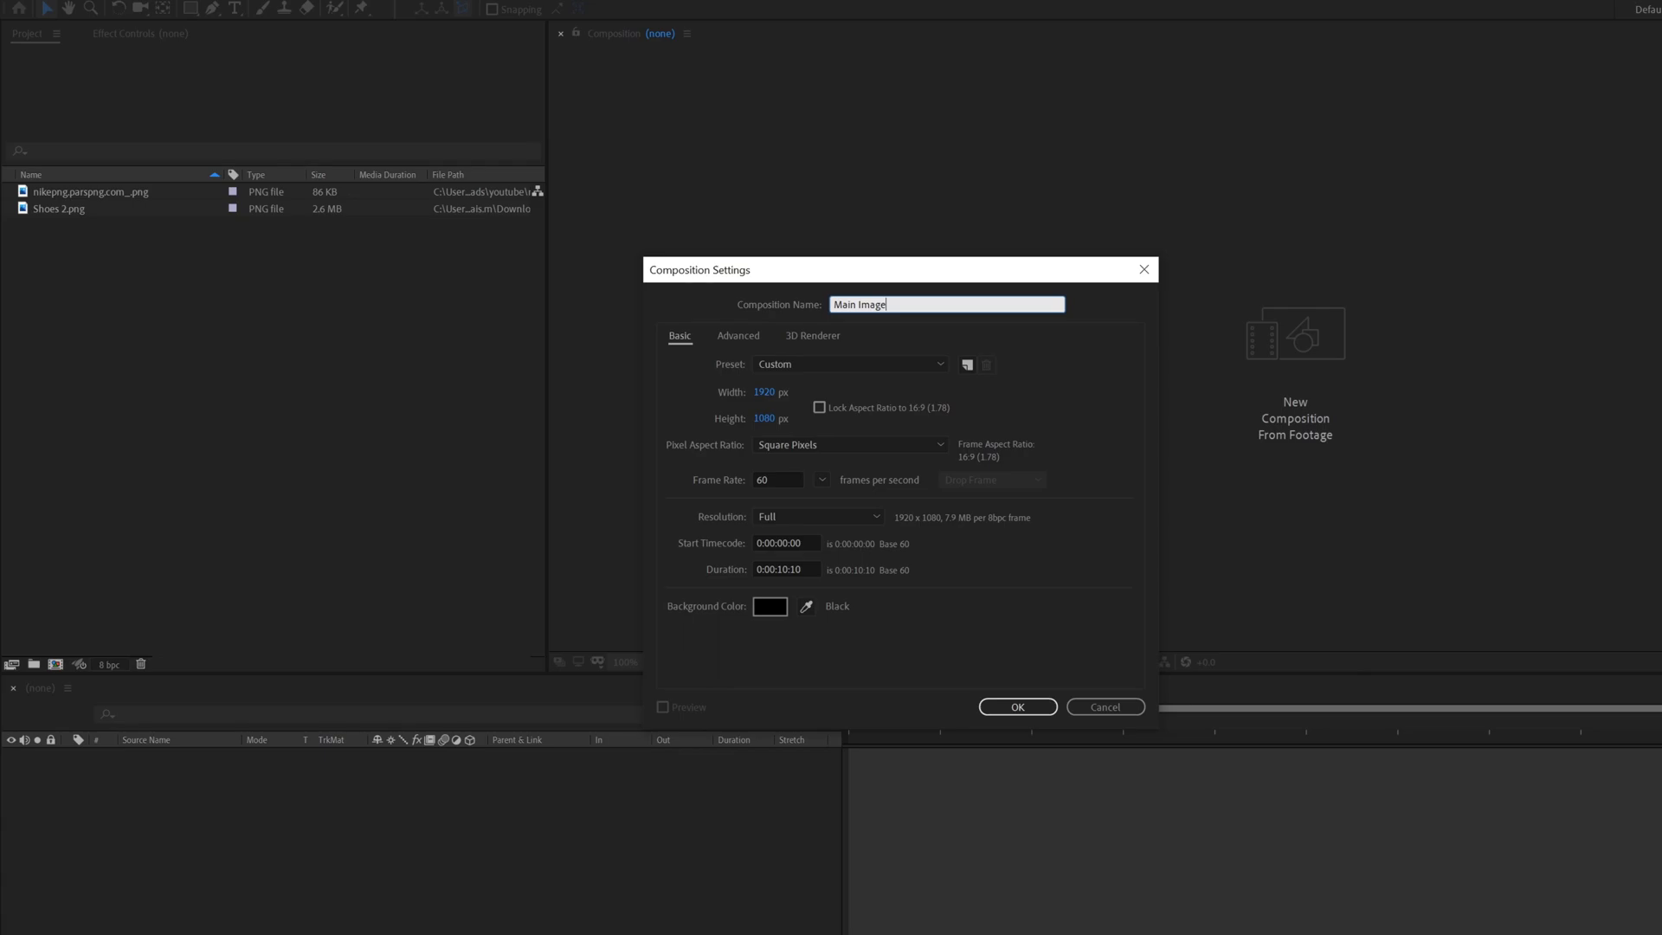
mouse_move(991, 735)
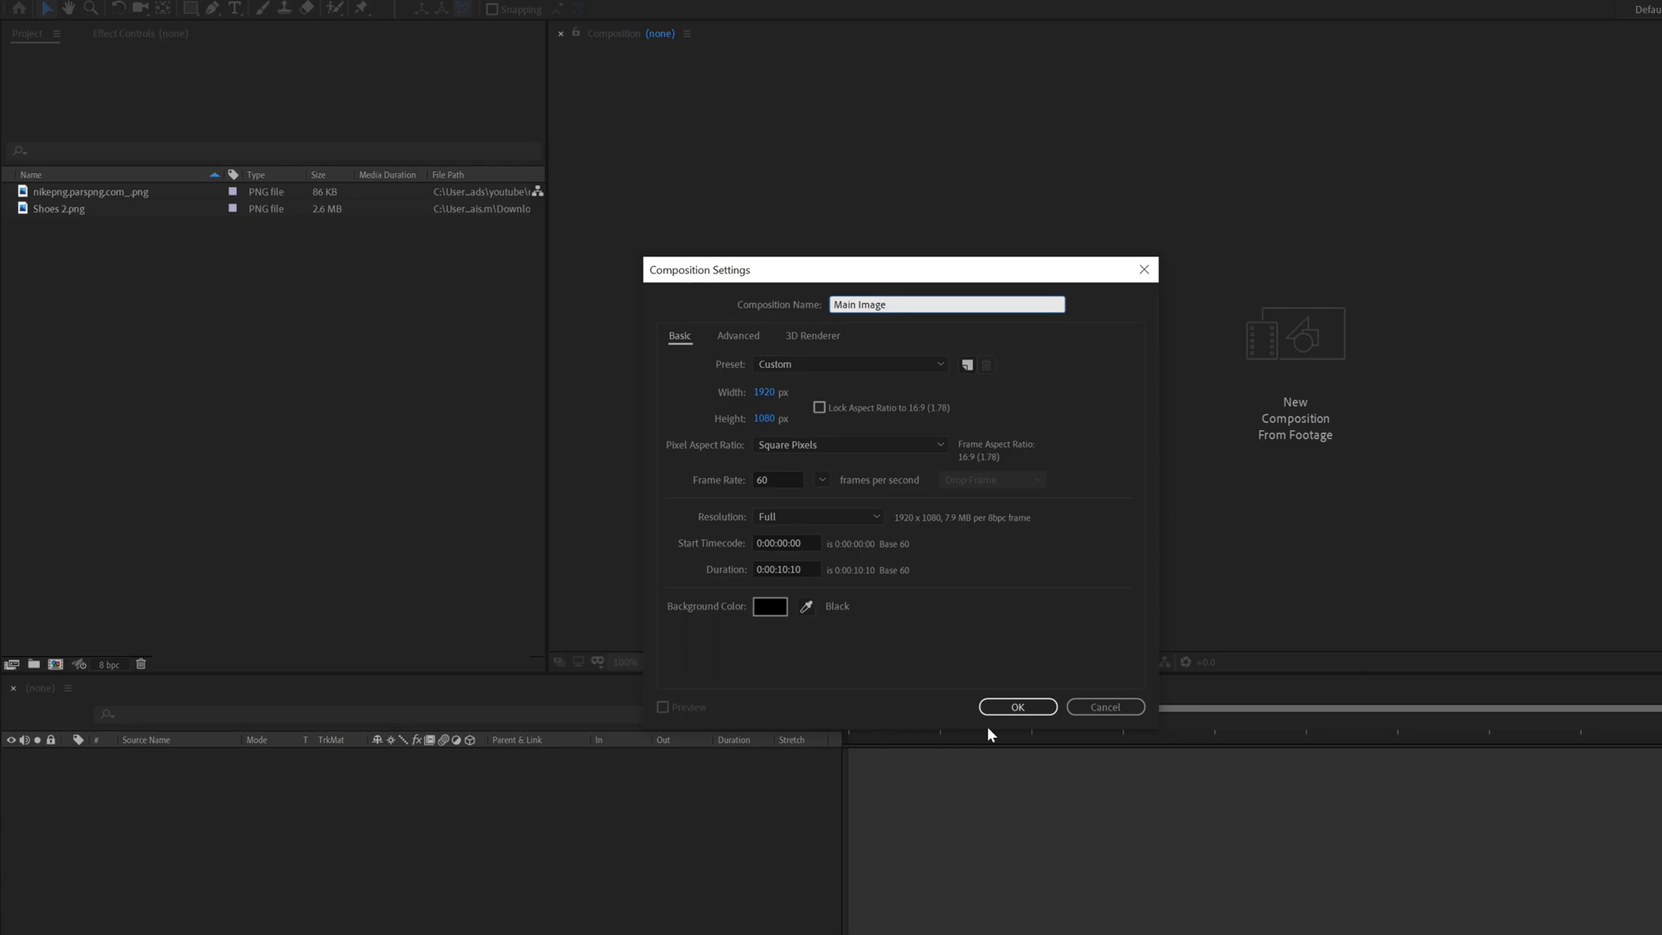
- Add Shoes 2.png to Main Image and pre-compose it as 'Image', moving all attributes
click(1015, 707)
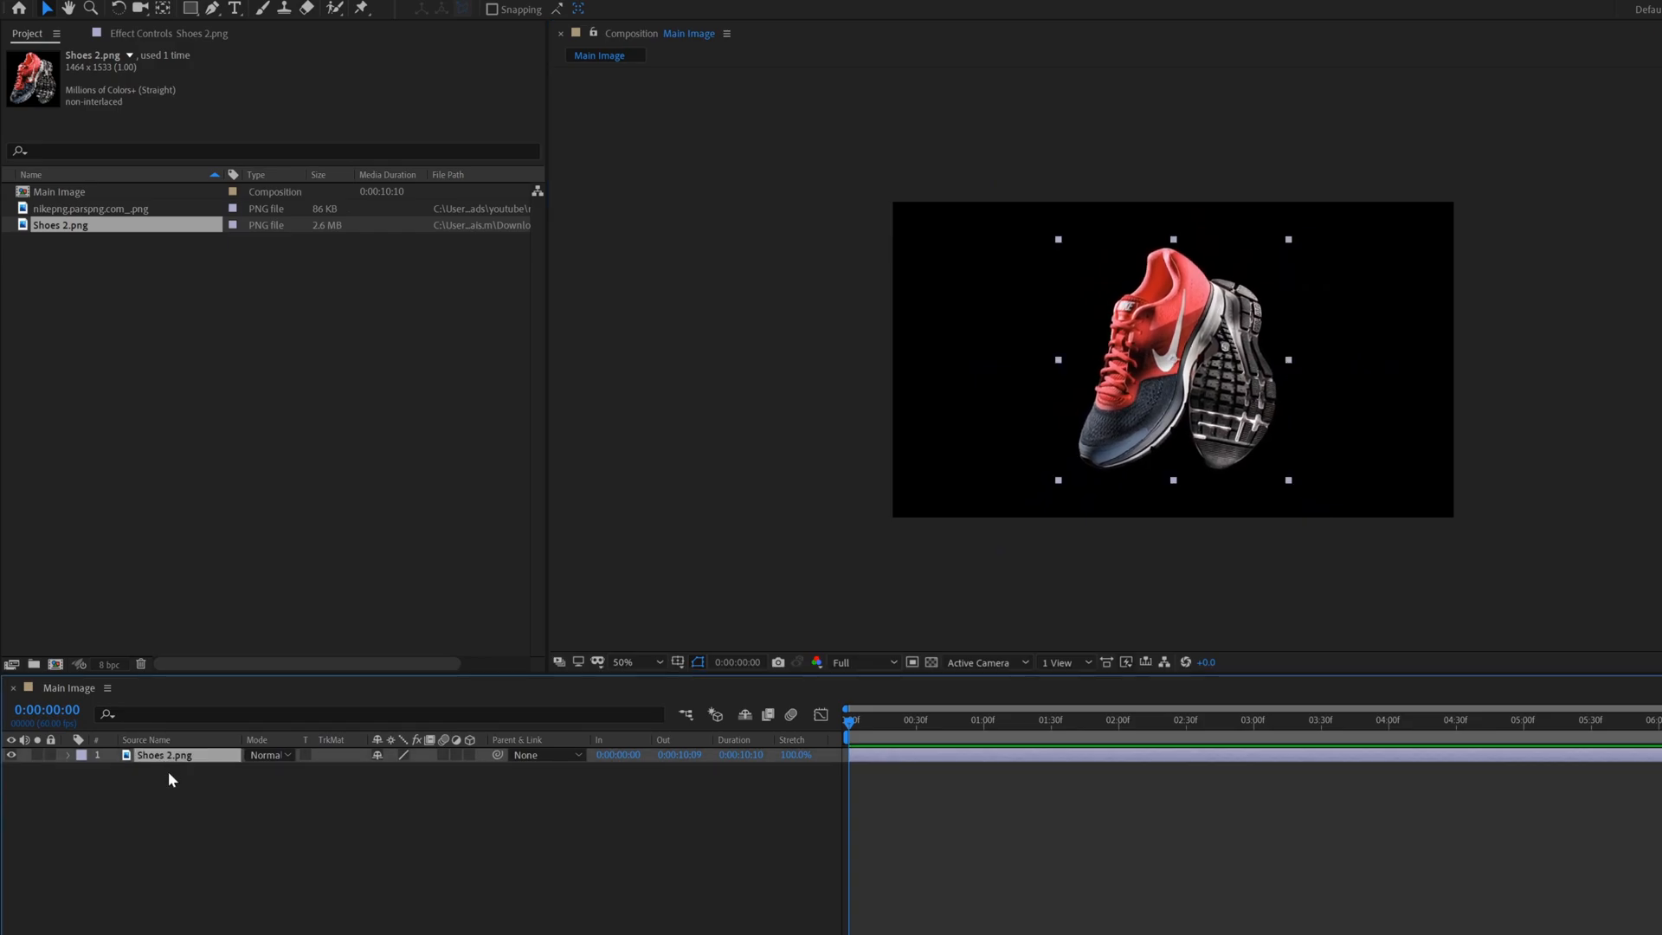
right_click(165, 754)
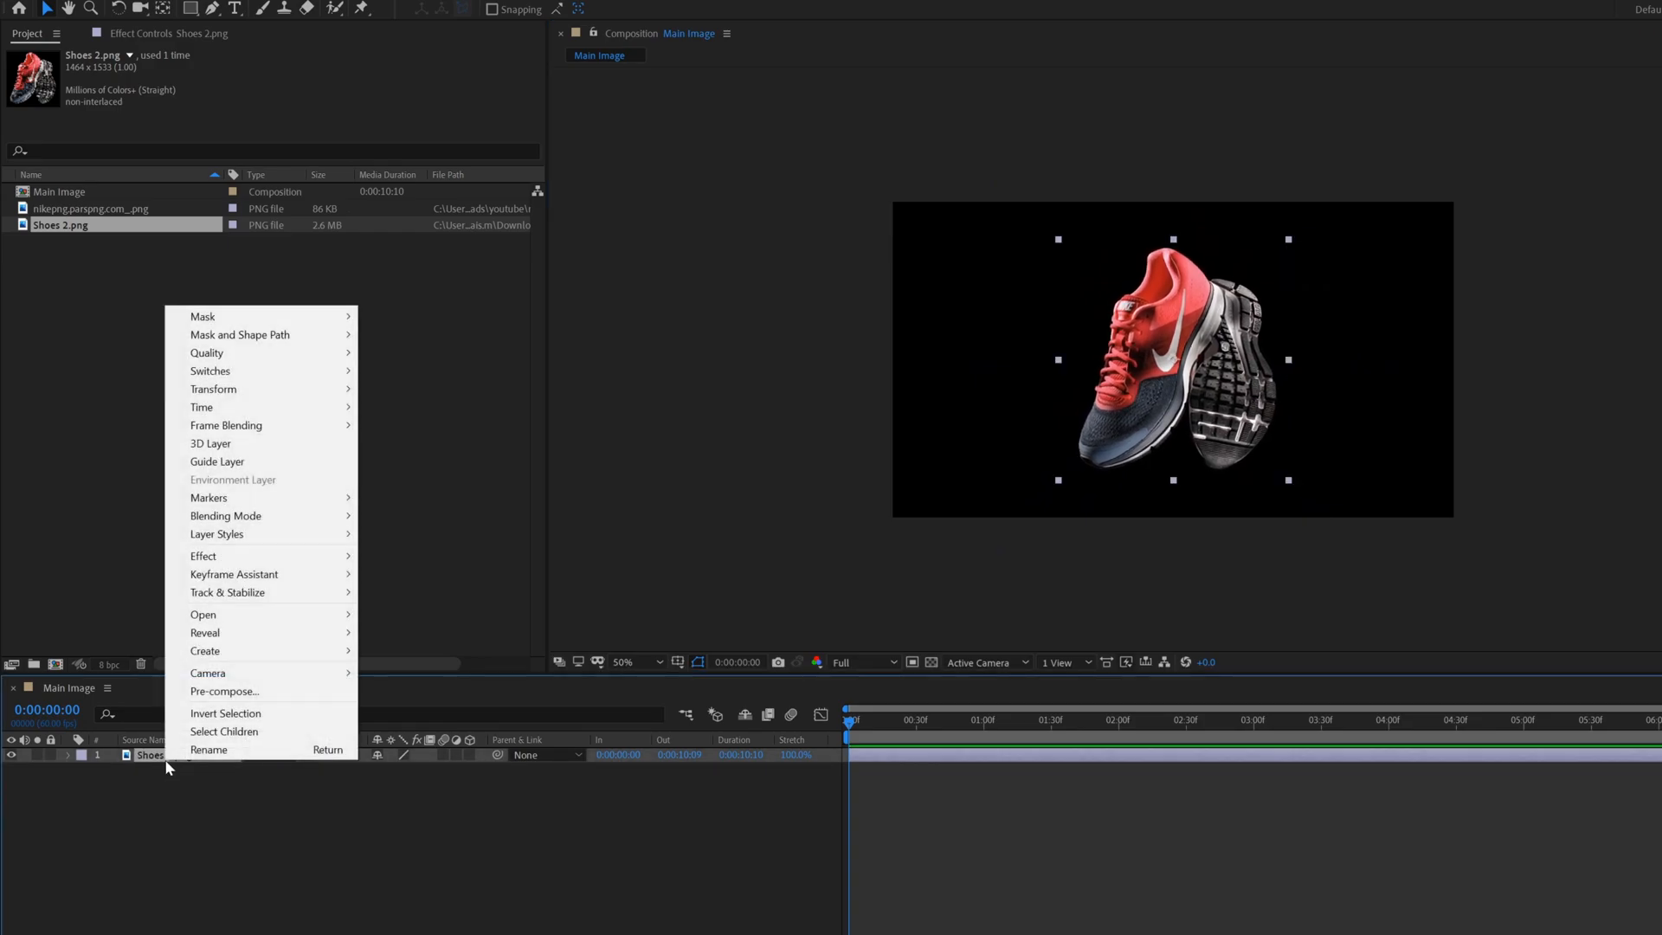
click(224, 691)
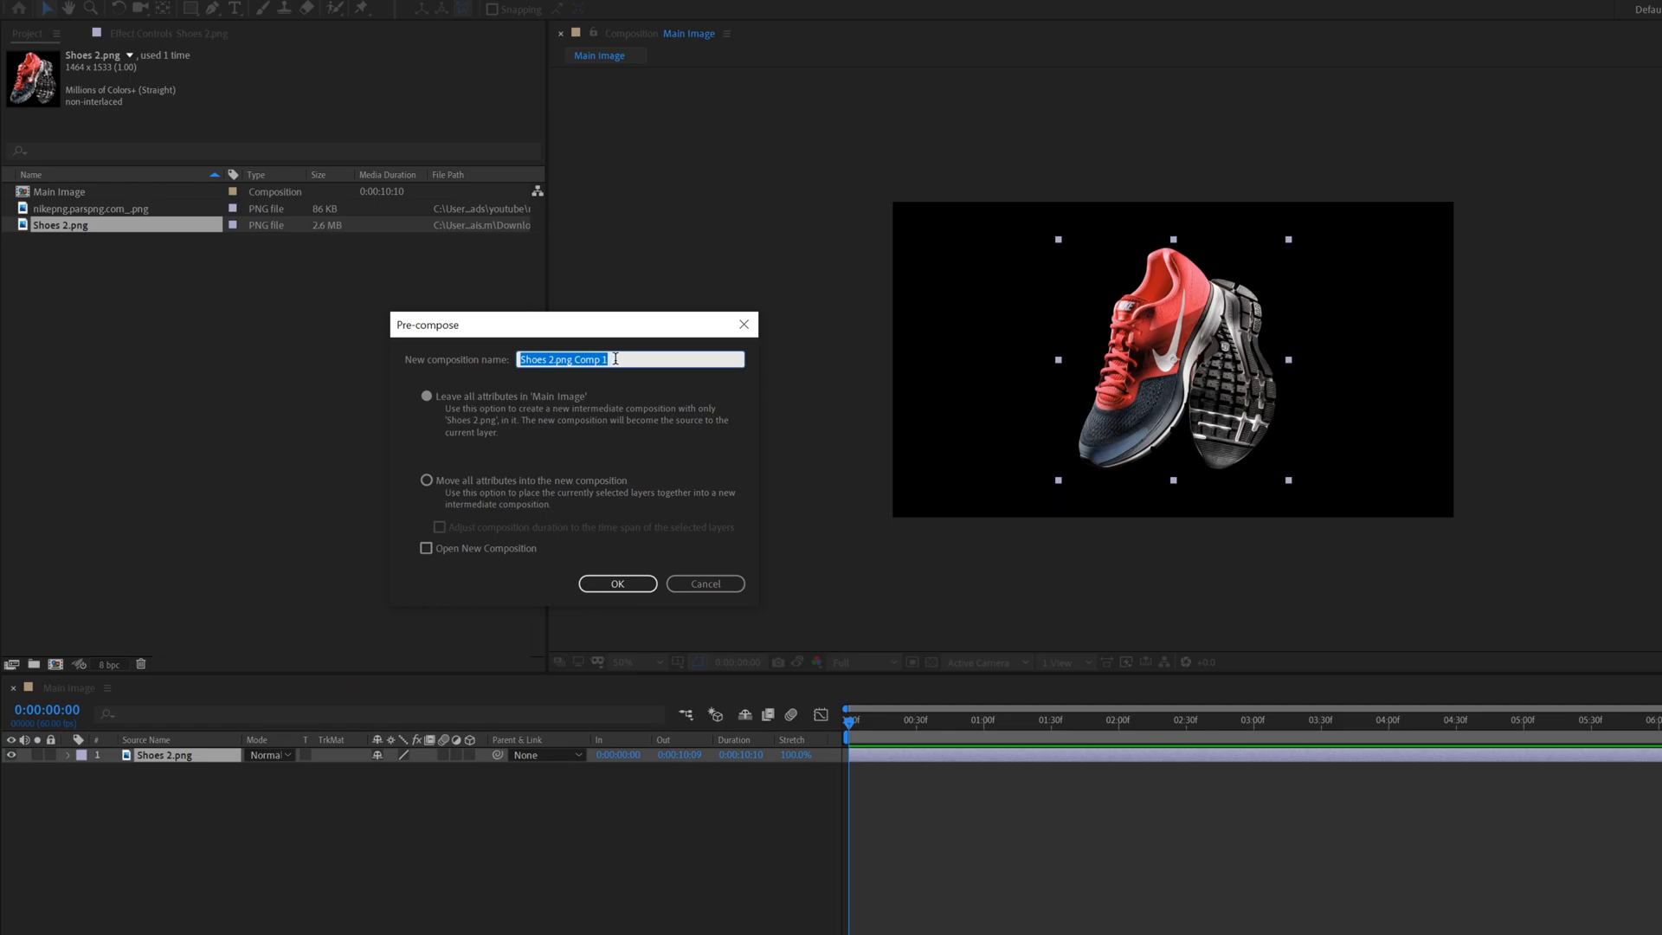
text(Image)
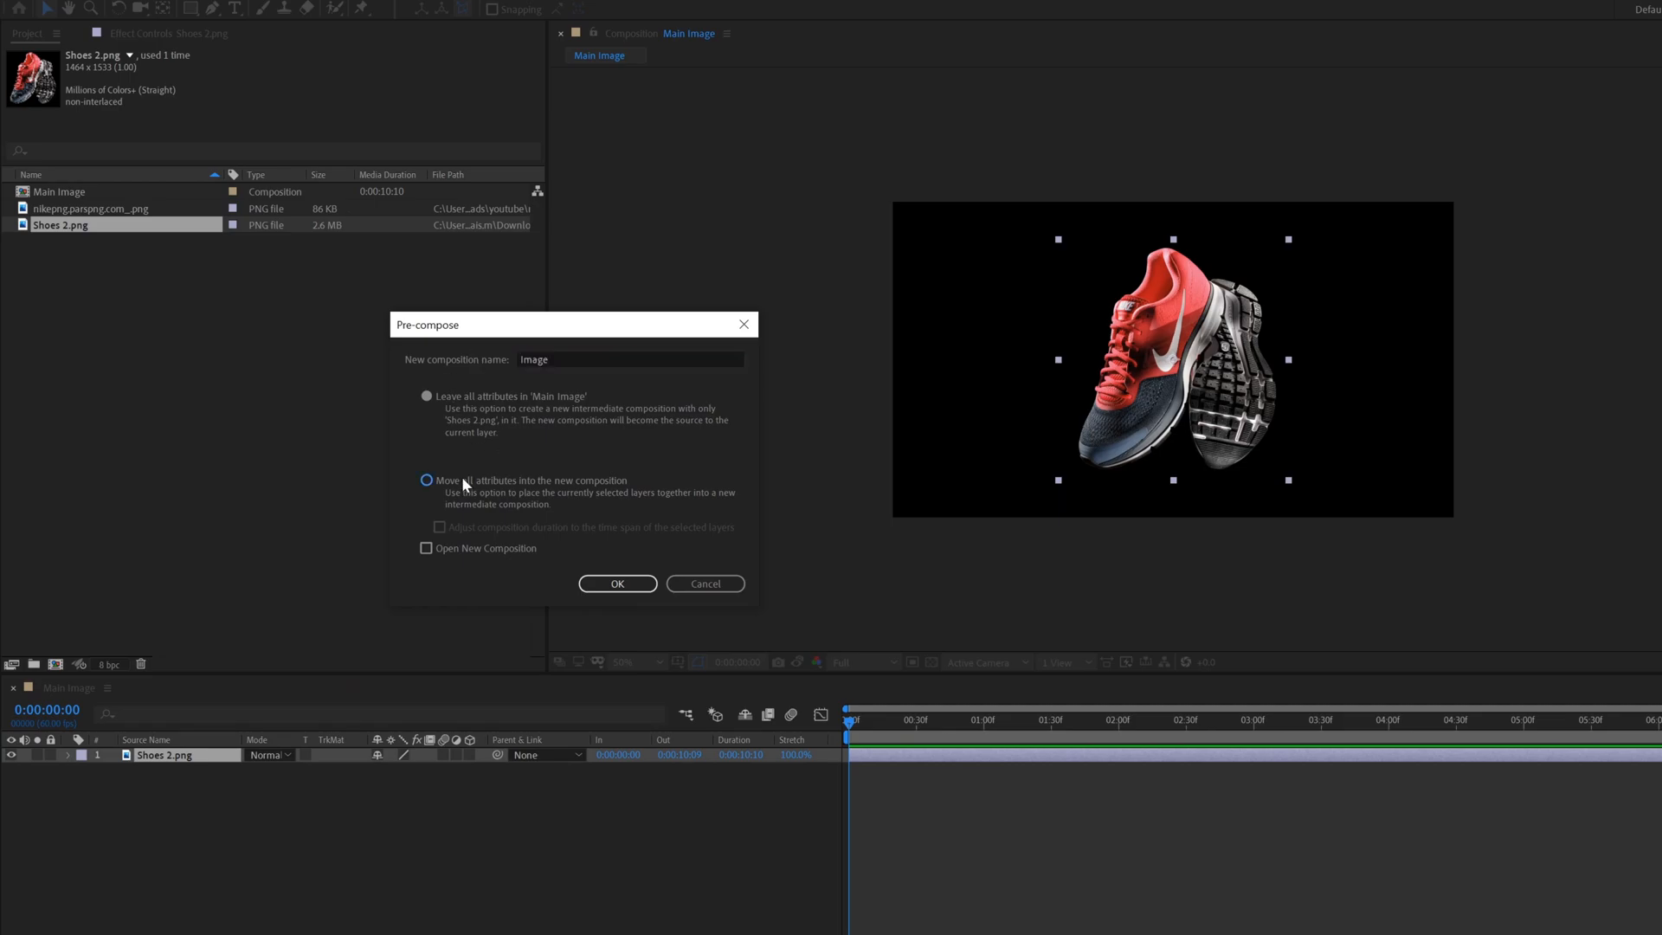
click(617, 583)
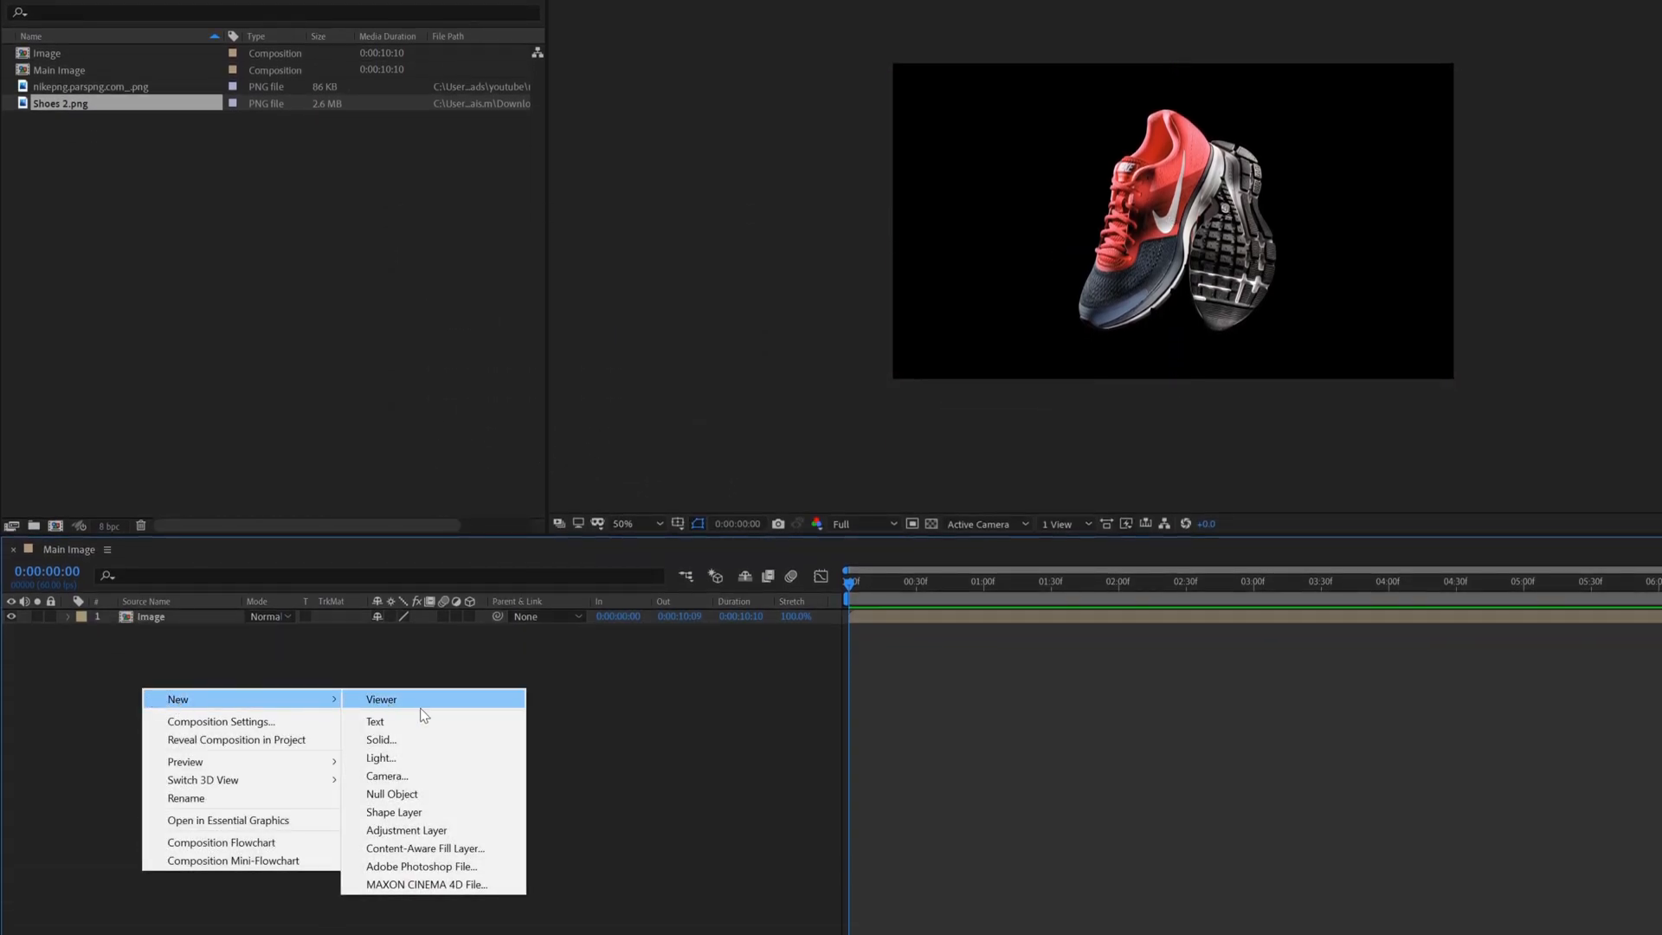
- Add an adjustment layer with the Extract effect and White Softness set to 255
click(406, 830)
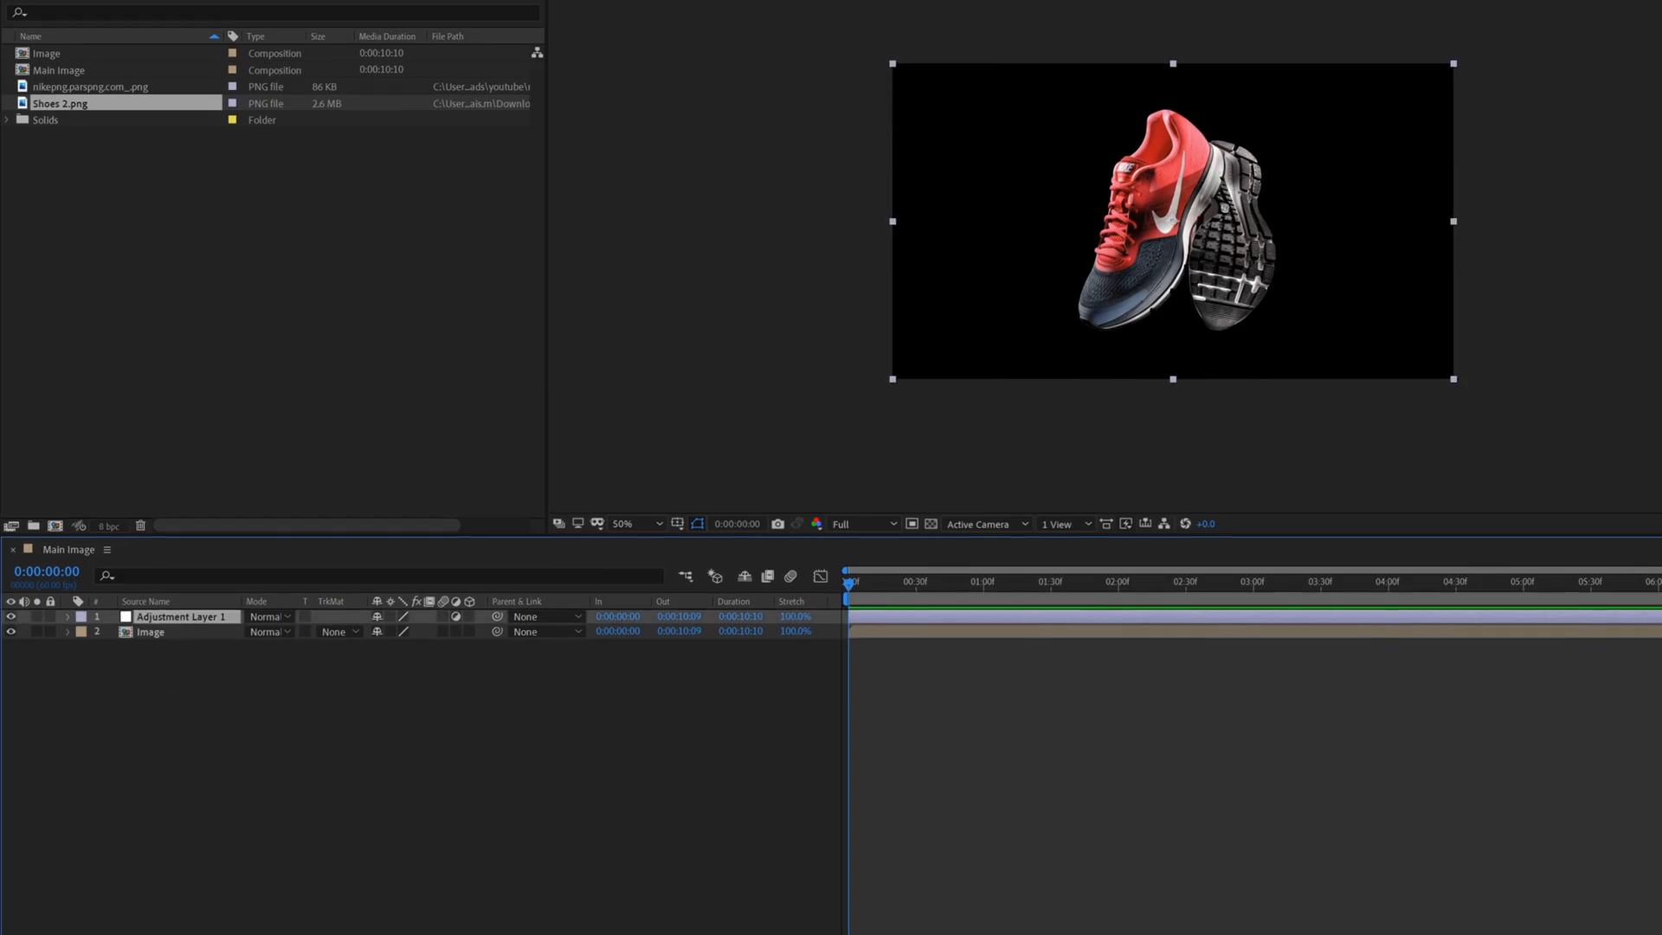
text(ext)
text(1)
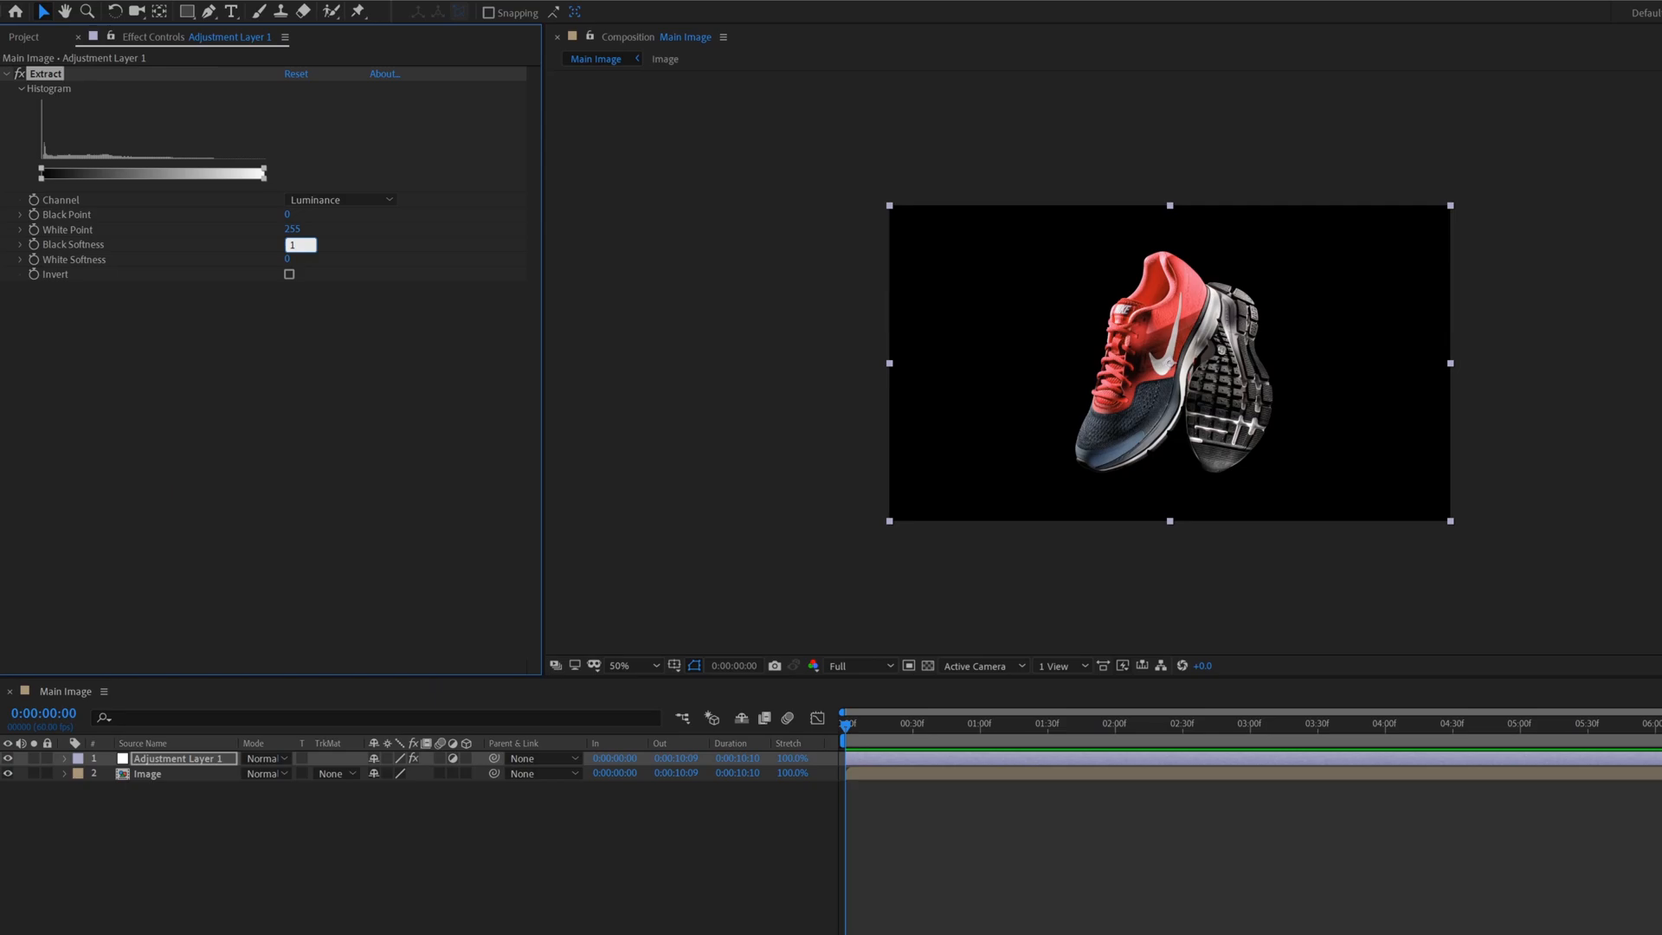
click(288, 259)
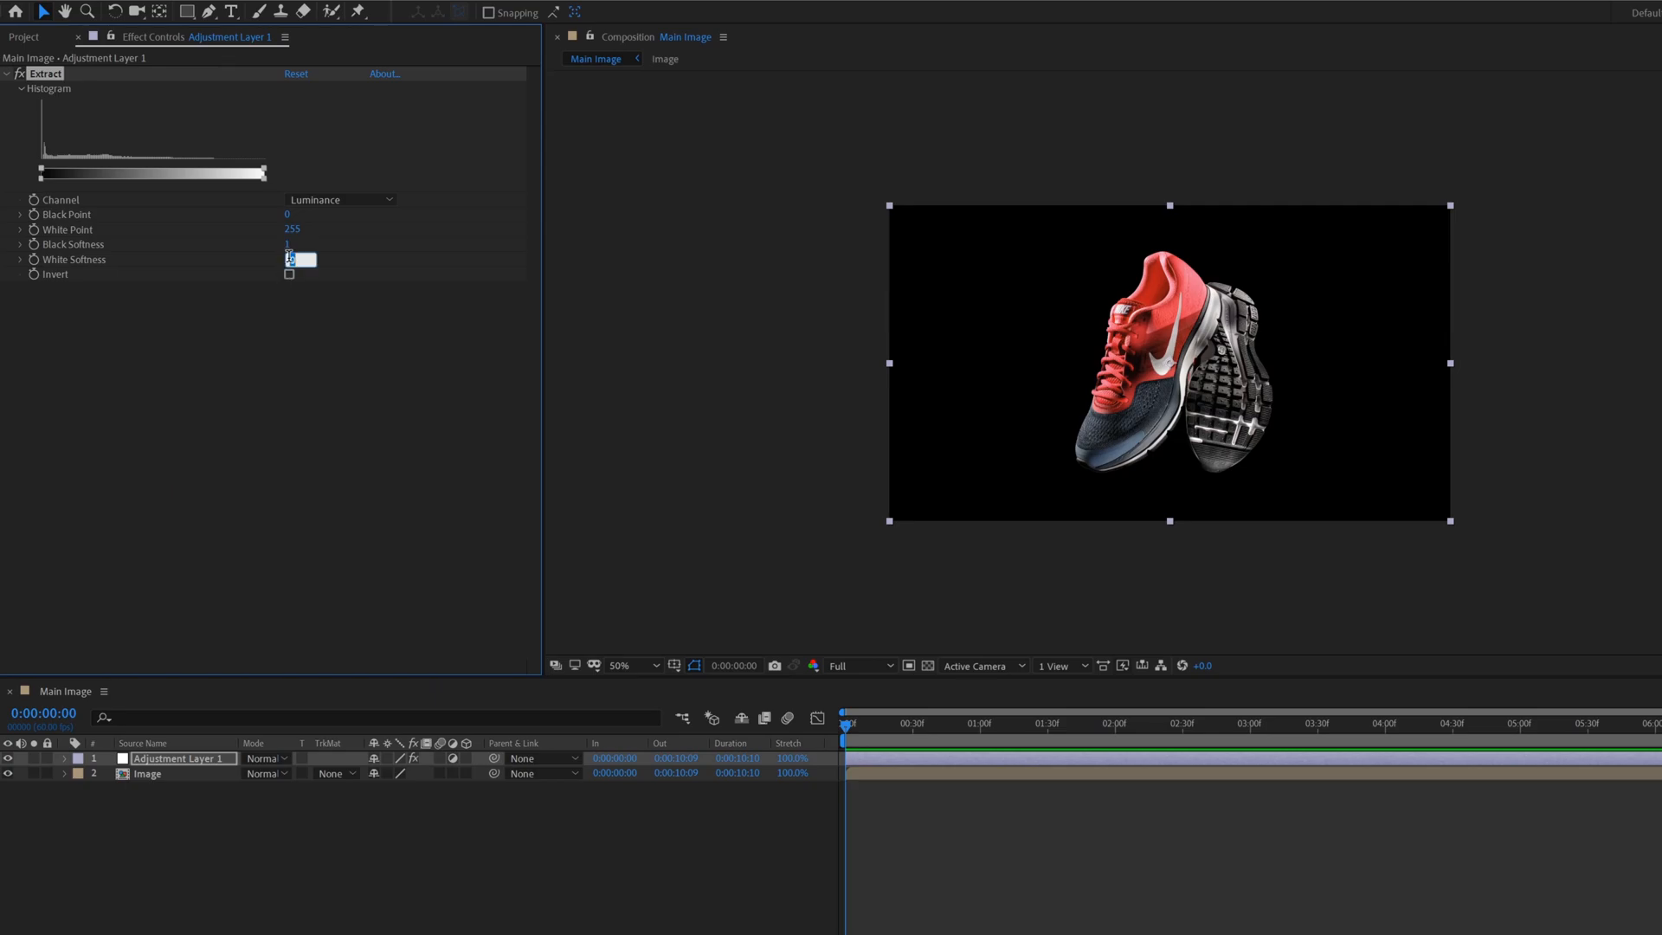
text(255)
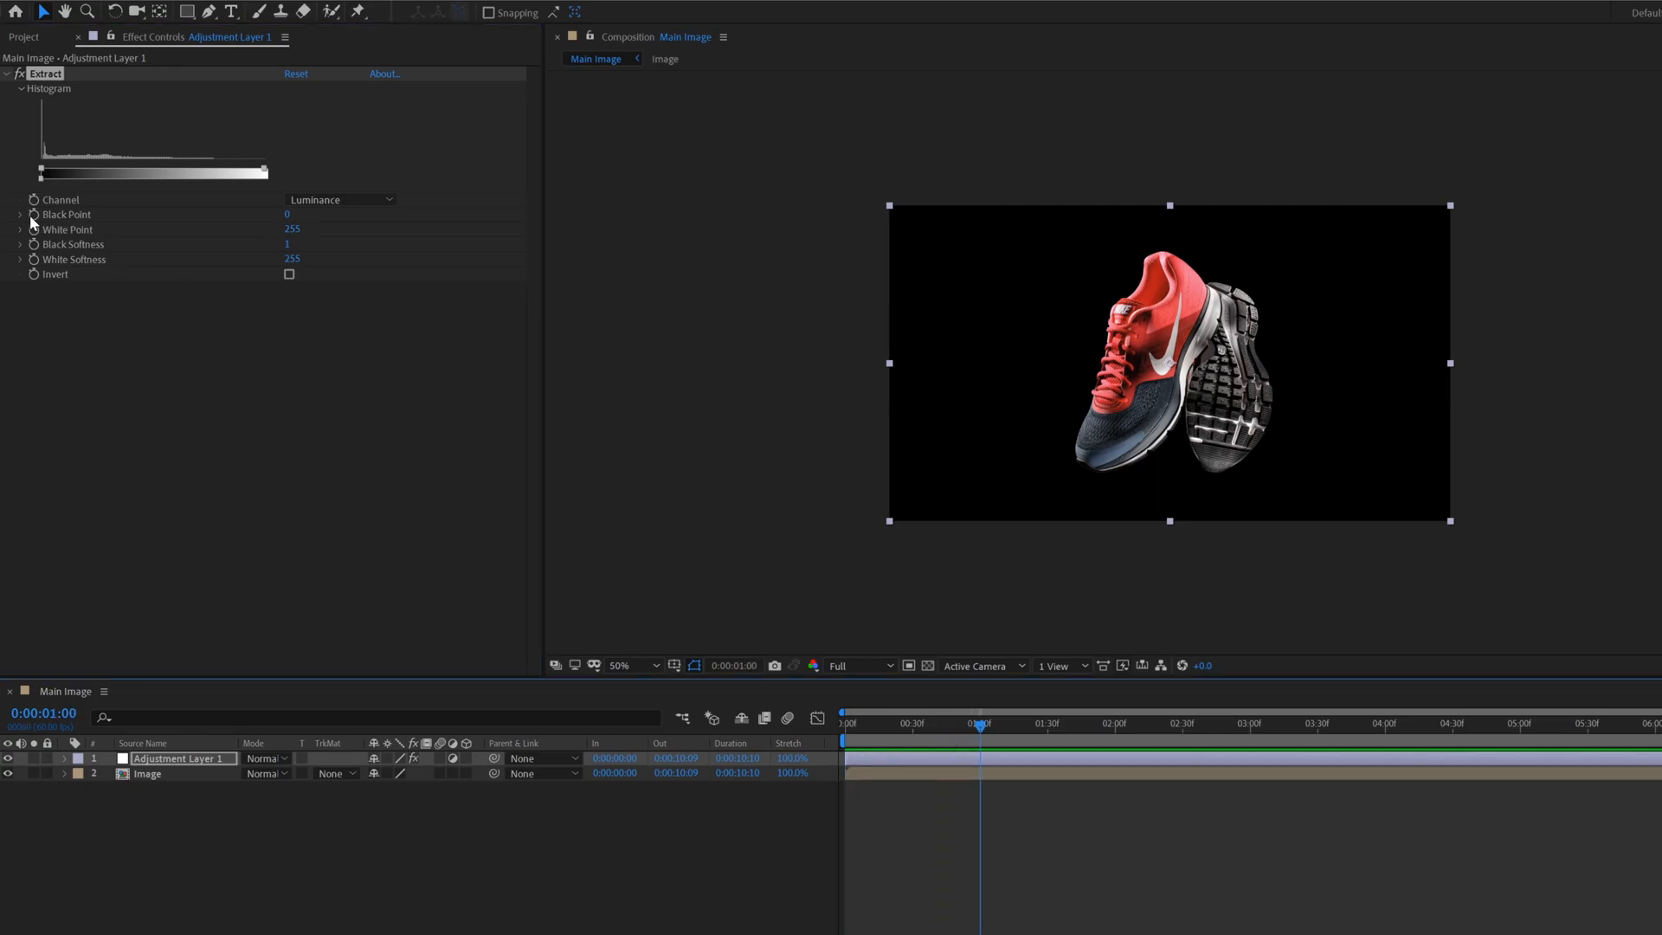
- Keyframe Extract's Black Point at 1s and raise it to hide the shoe by 2:30
click(1115, 723)
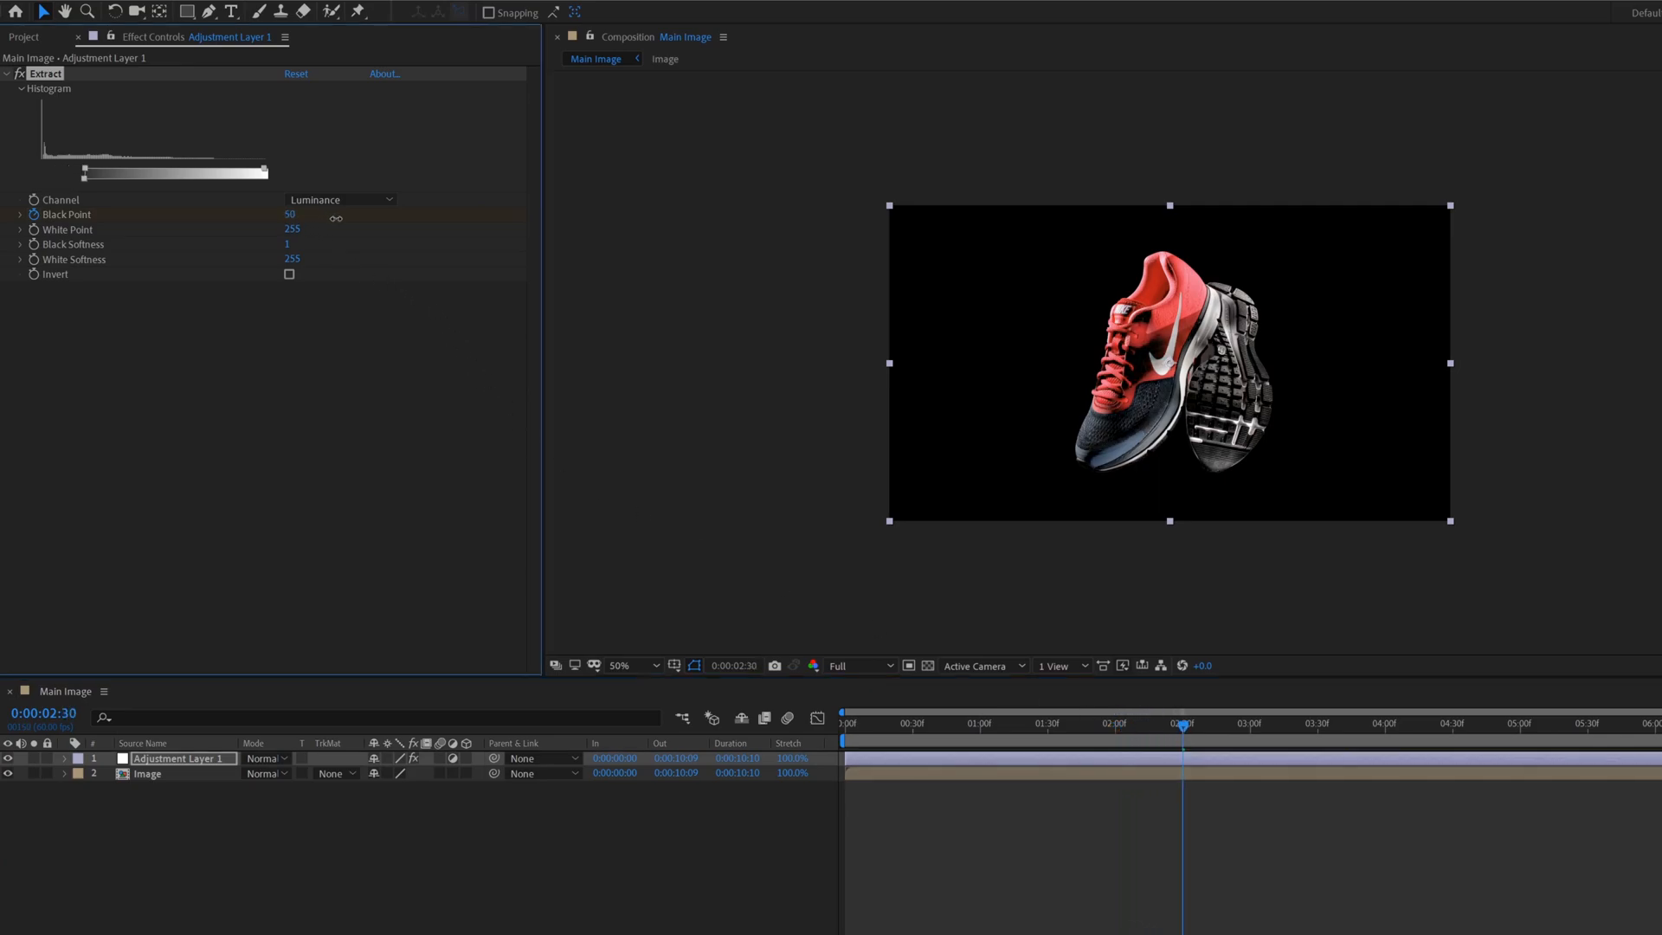
drag(86, 170, 252, 171)
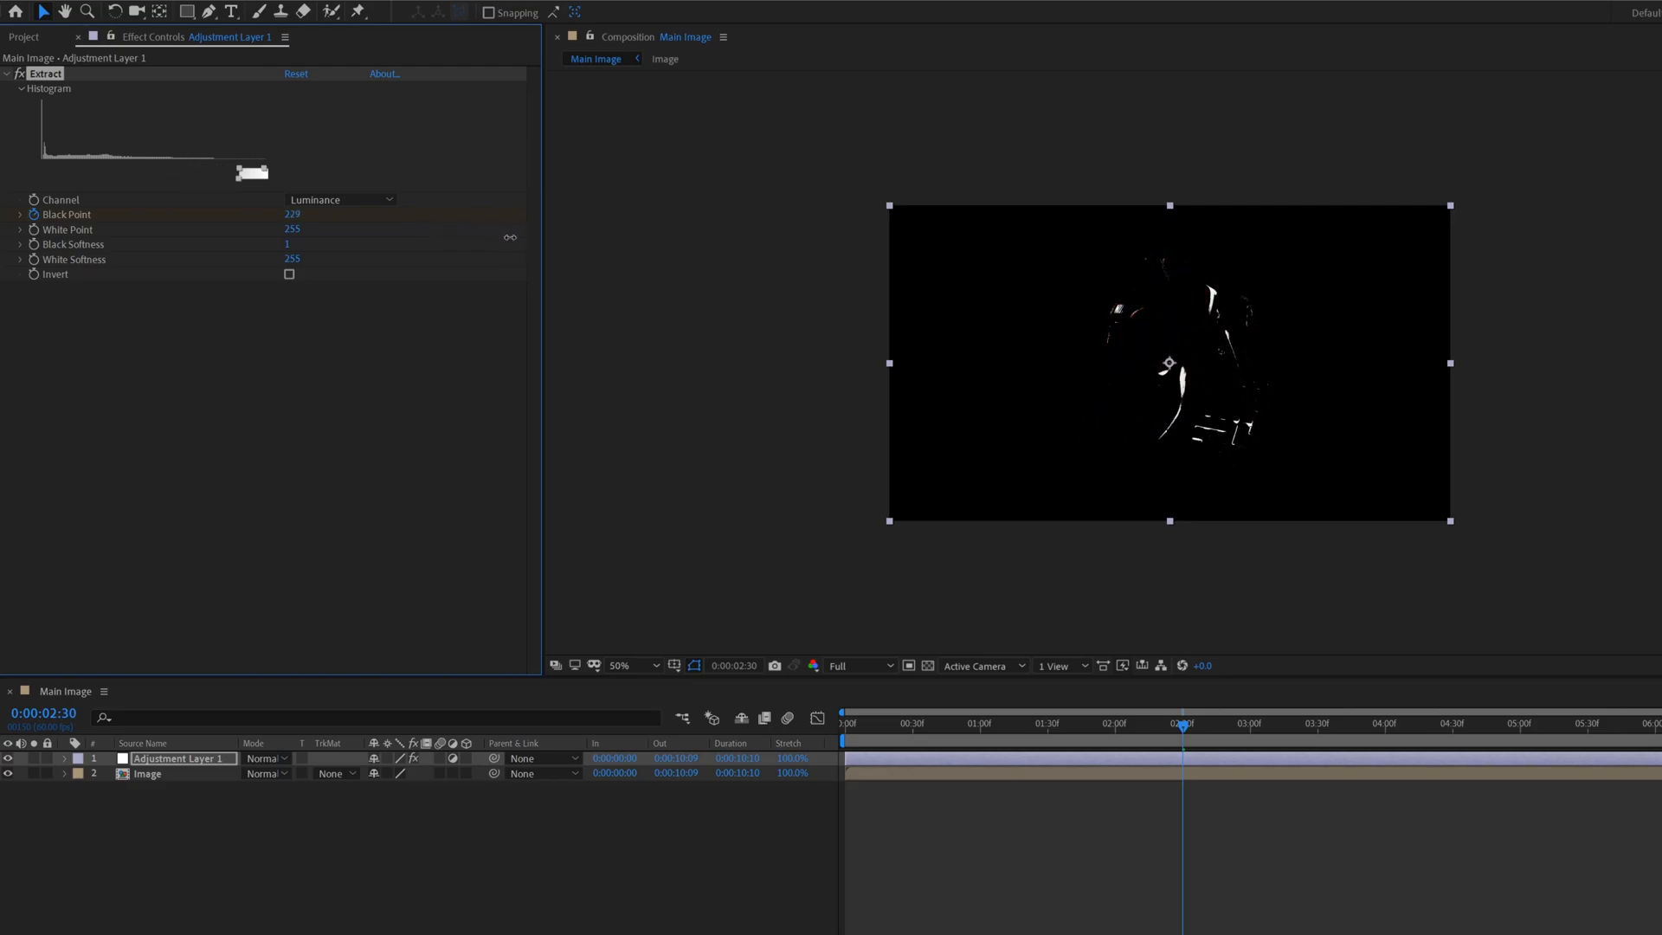
drag(251, 172, 263, 171)
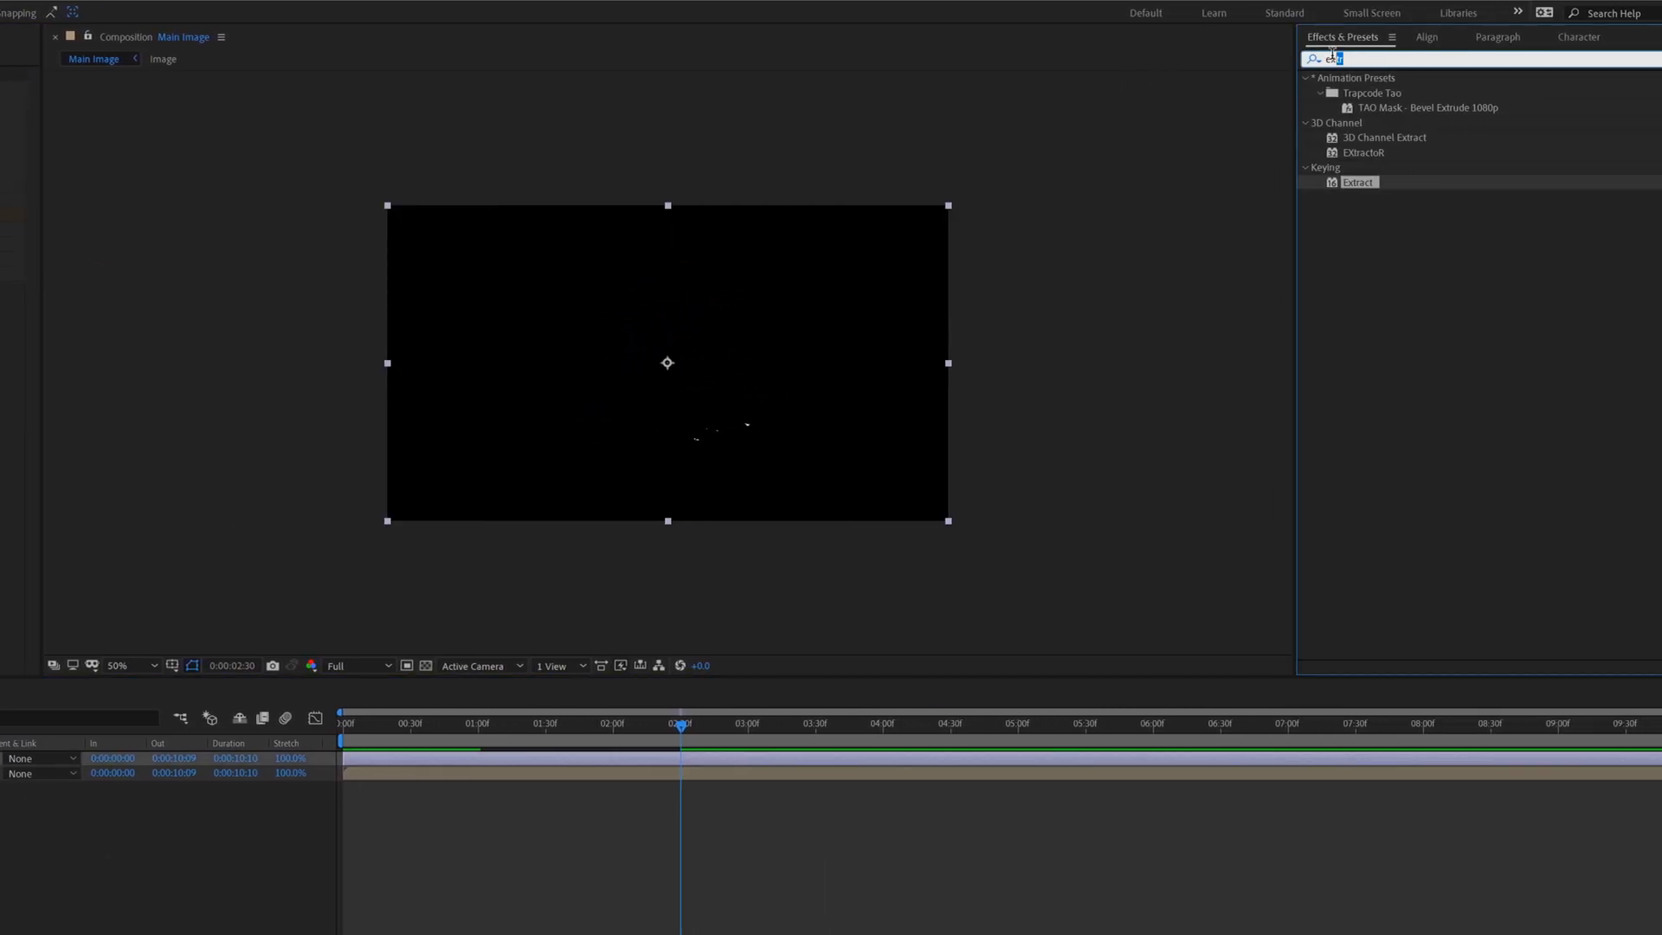
- Apply Key Cleaner to the adjustment layer with Additional Edge Radius 40
text(key cl)
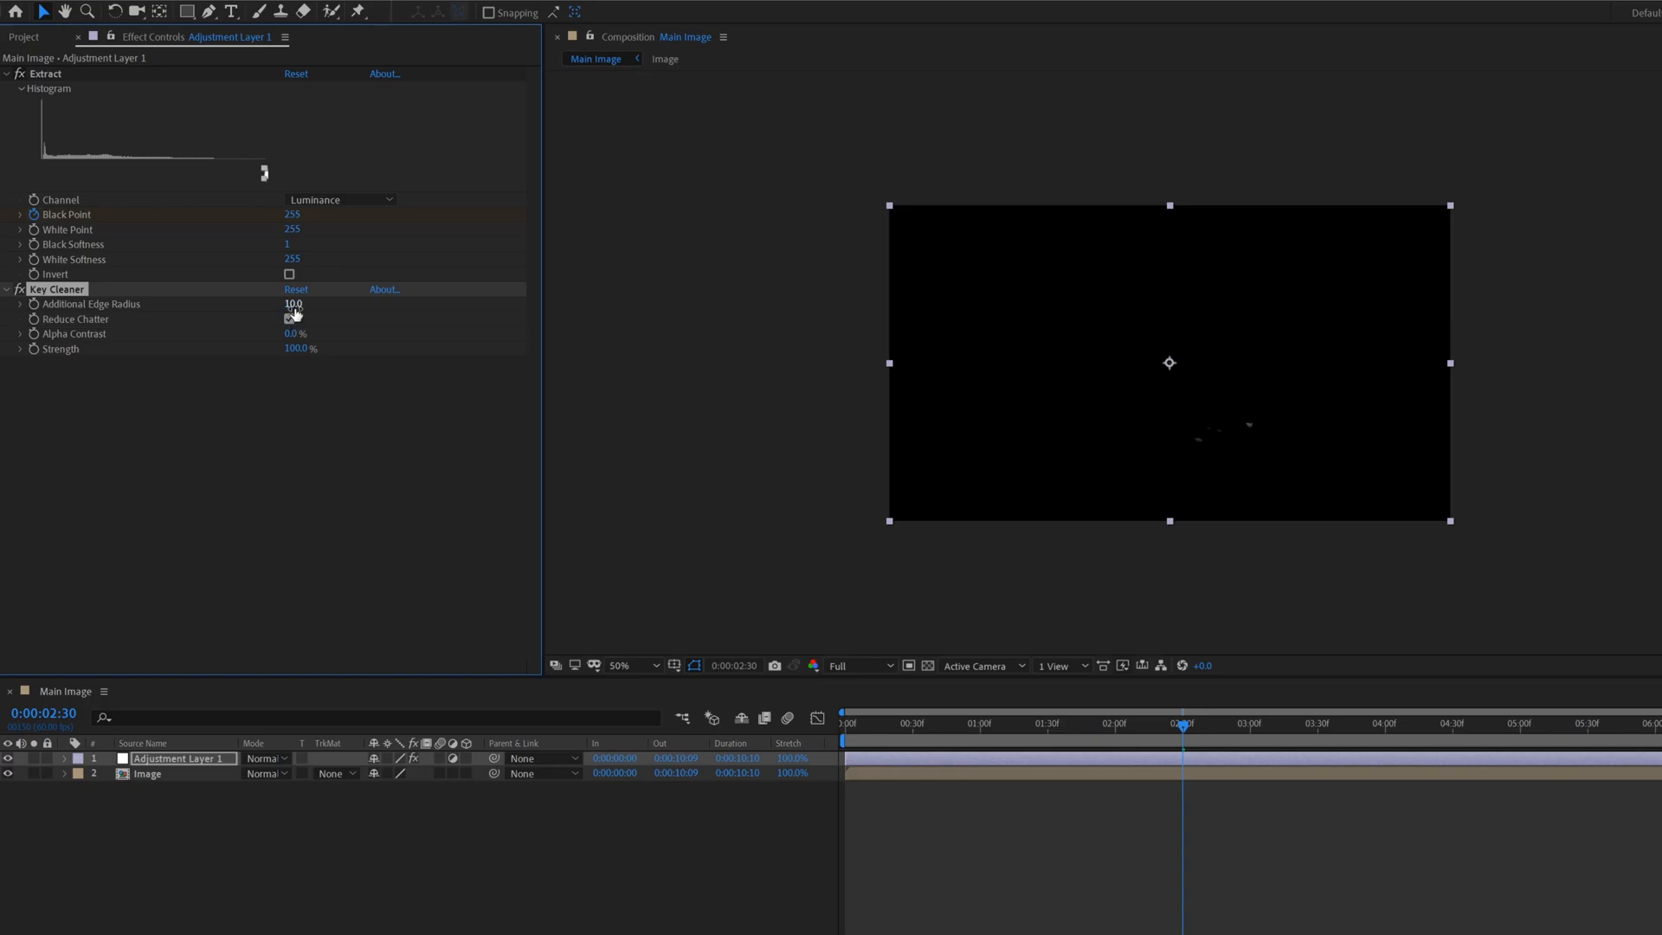
text(40)
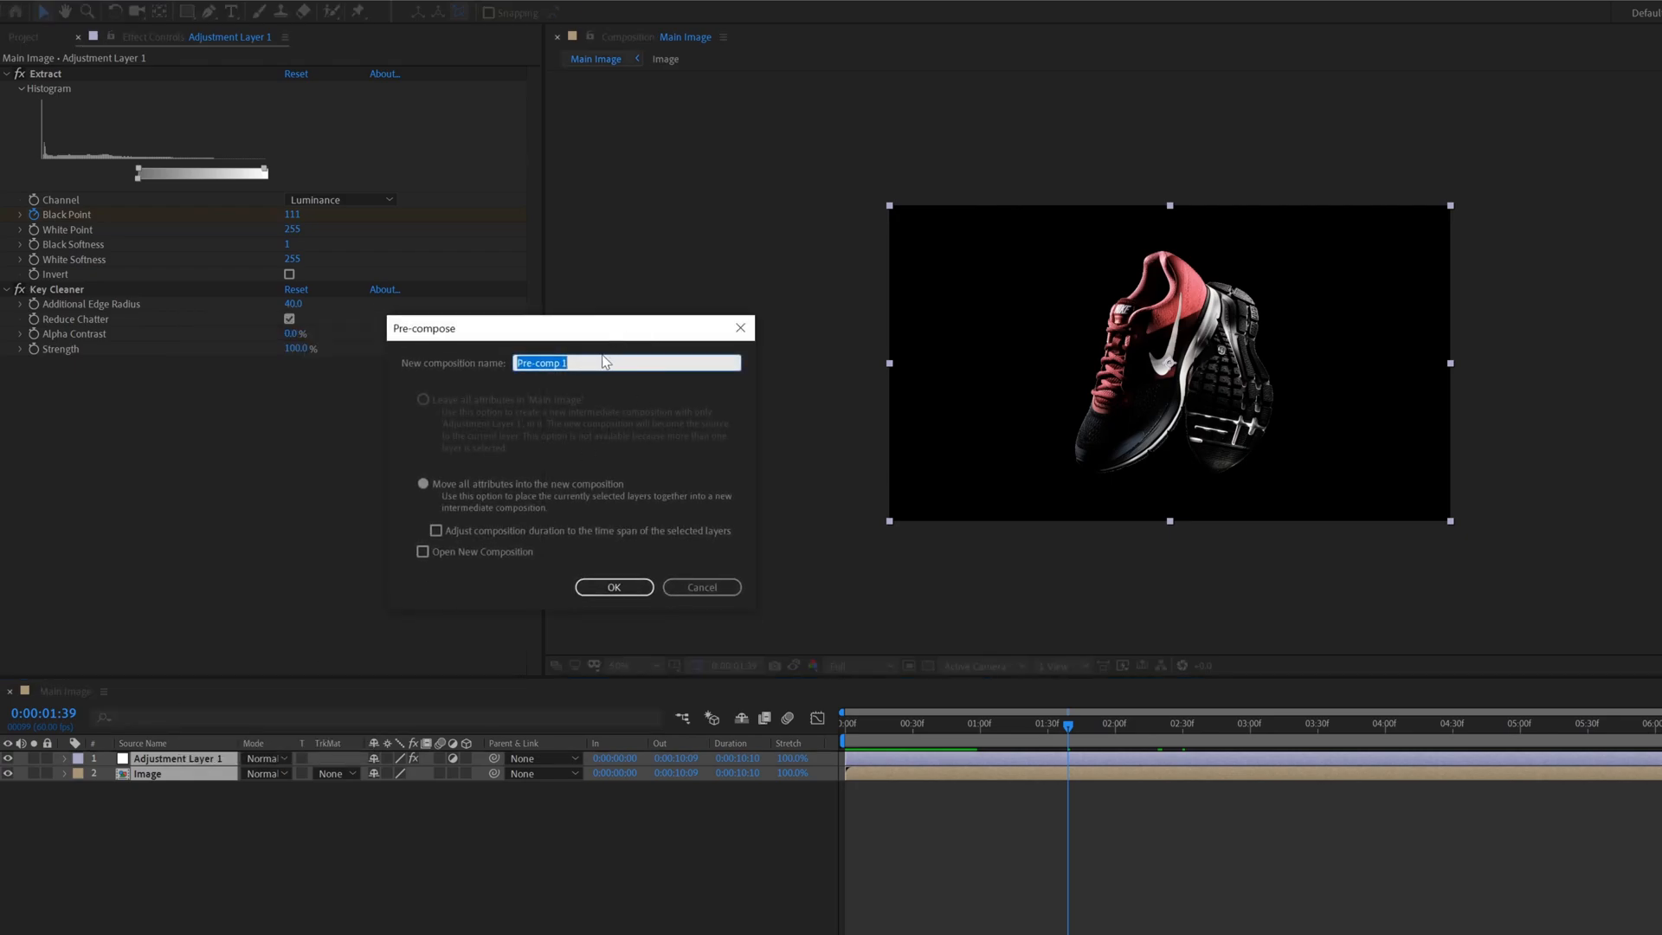
- Split the Image layer at 2:31, the last Black Point keyframe
text(Emi)
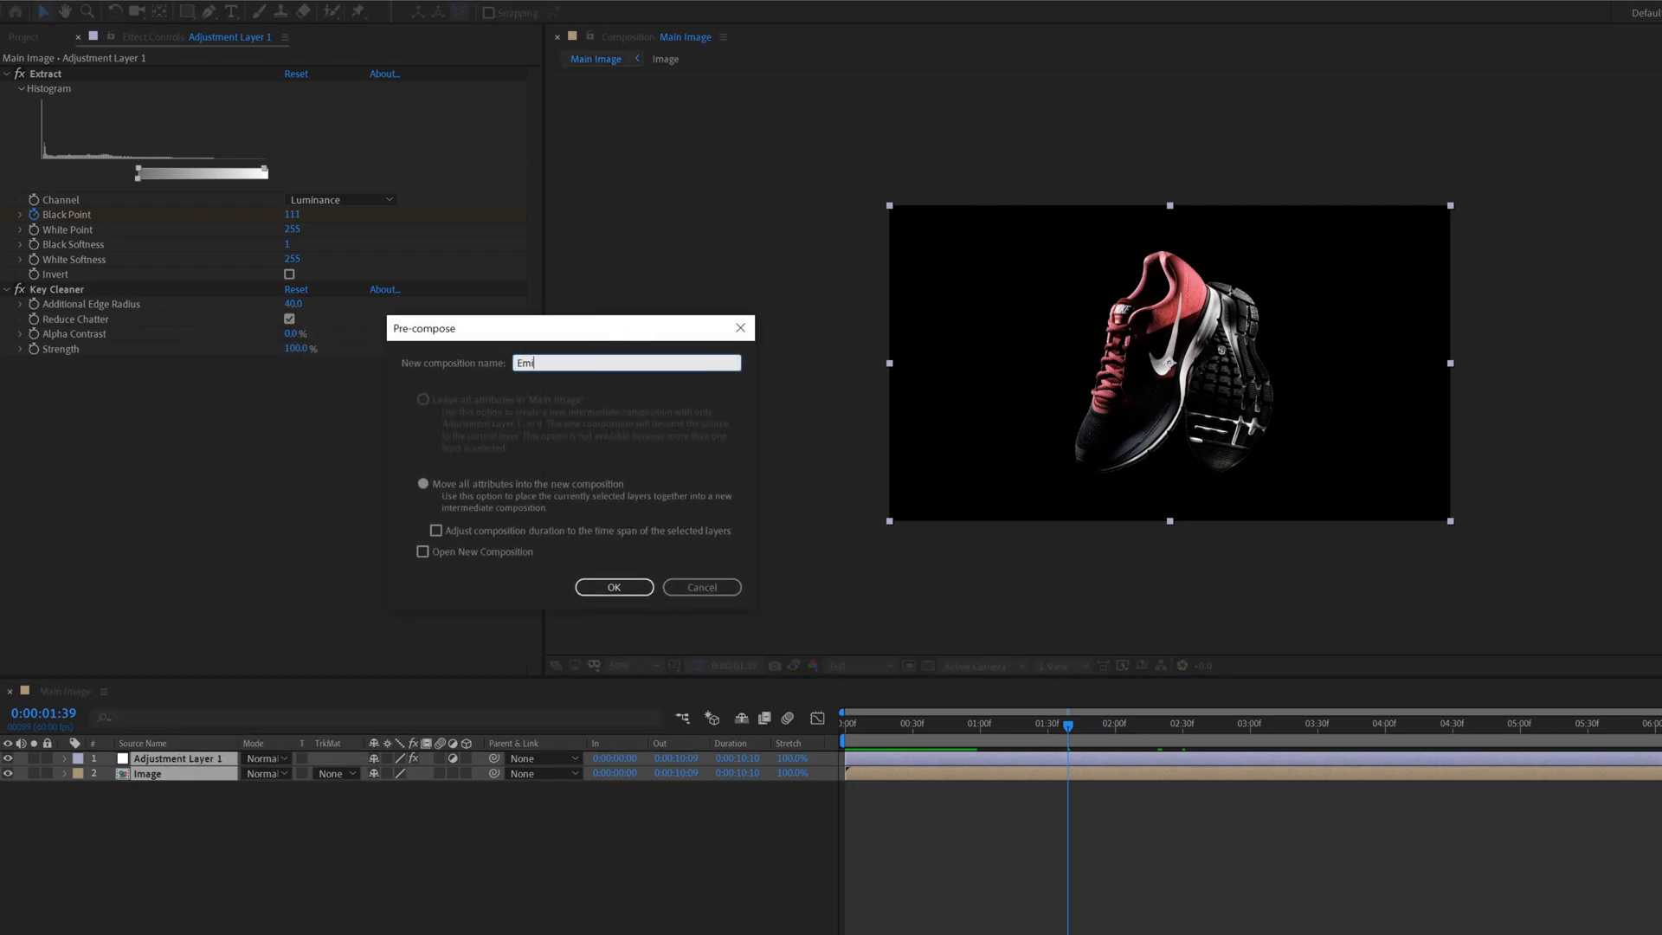
click(613, 587)
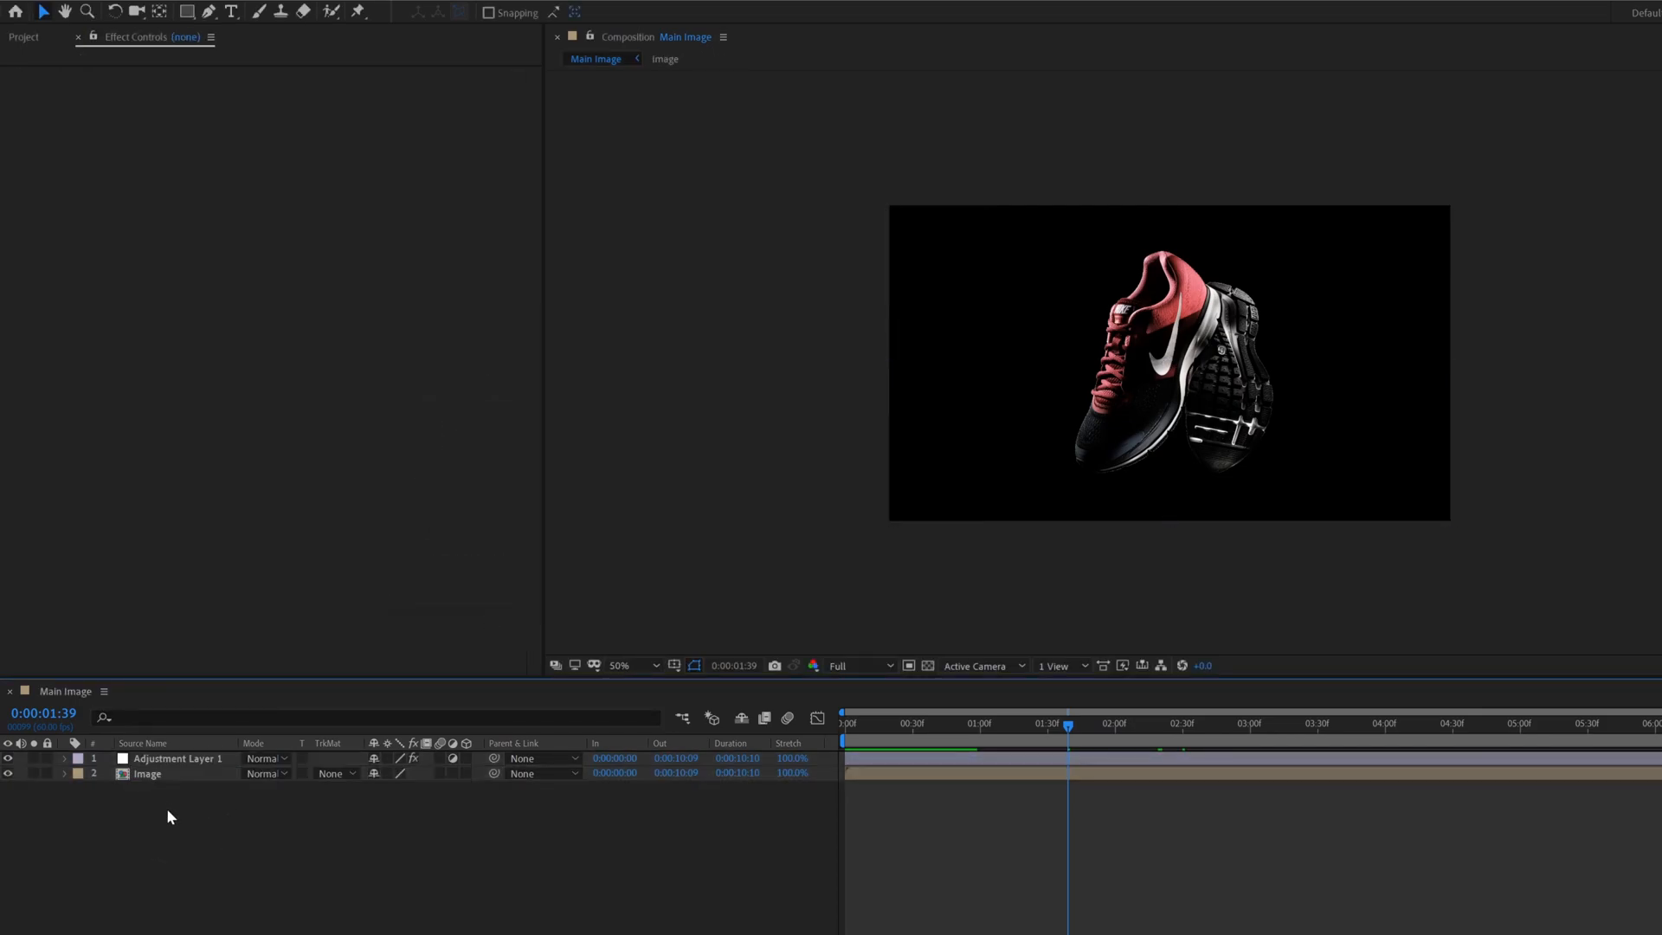
click(176, 758)
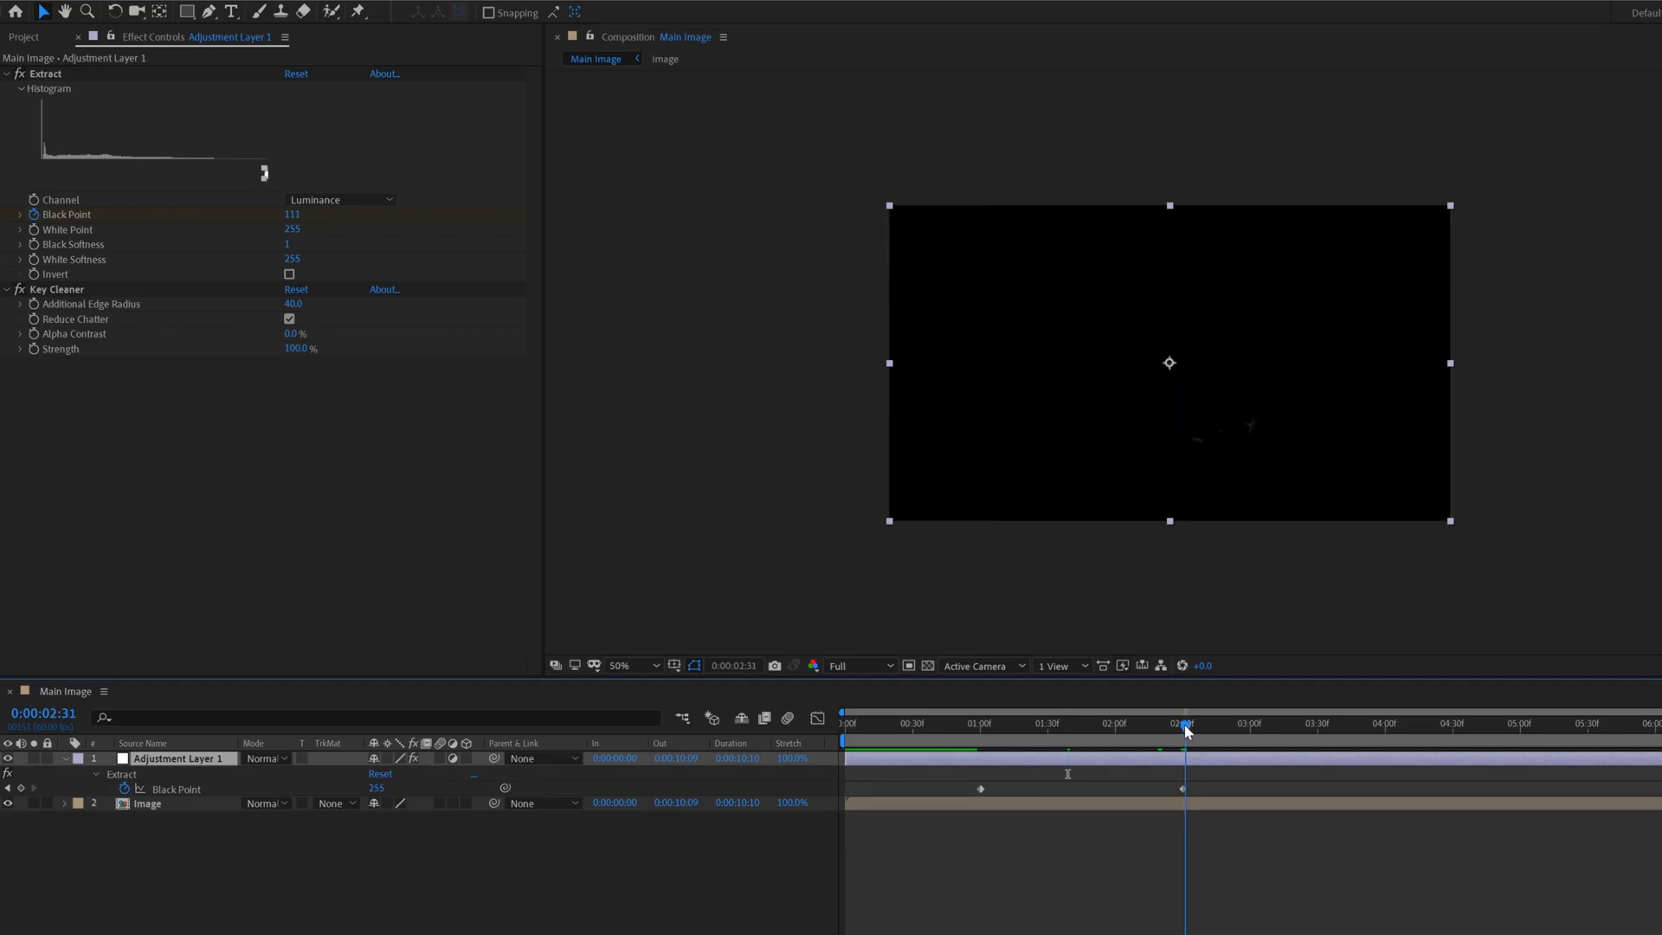
click(147, 802)
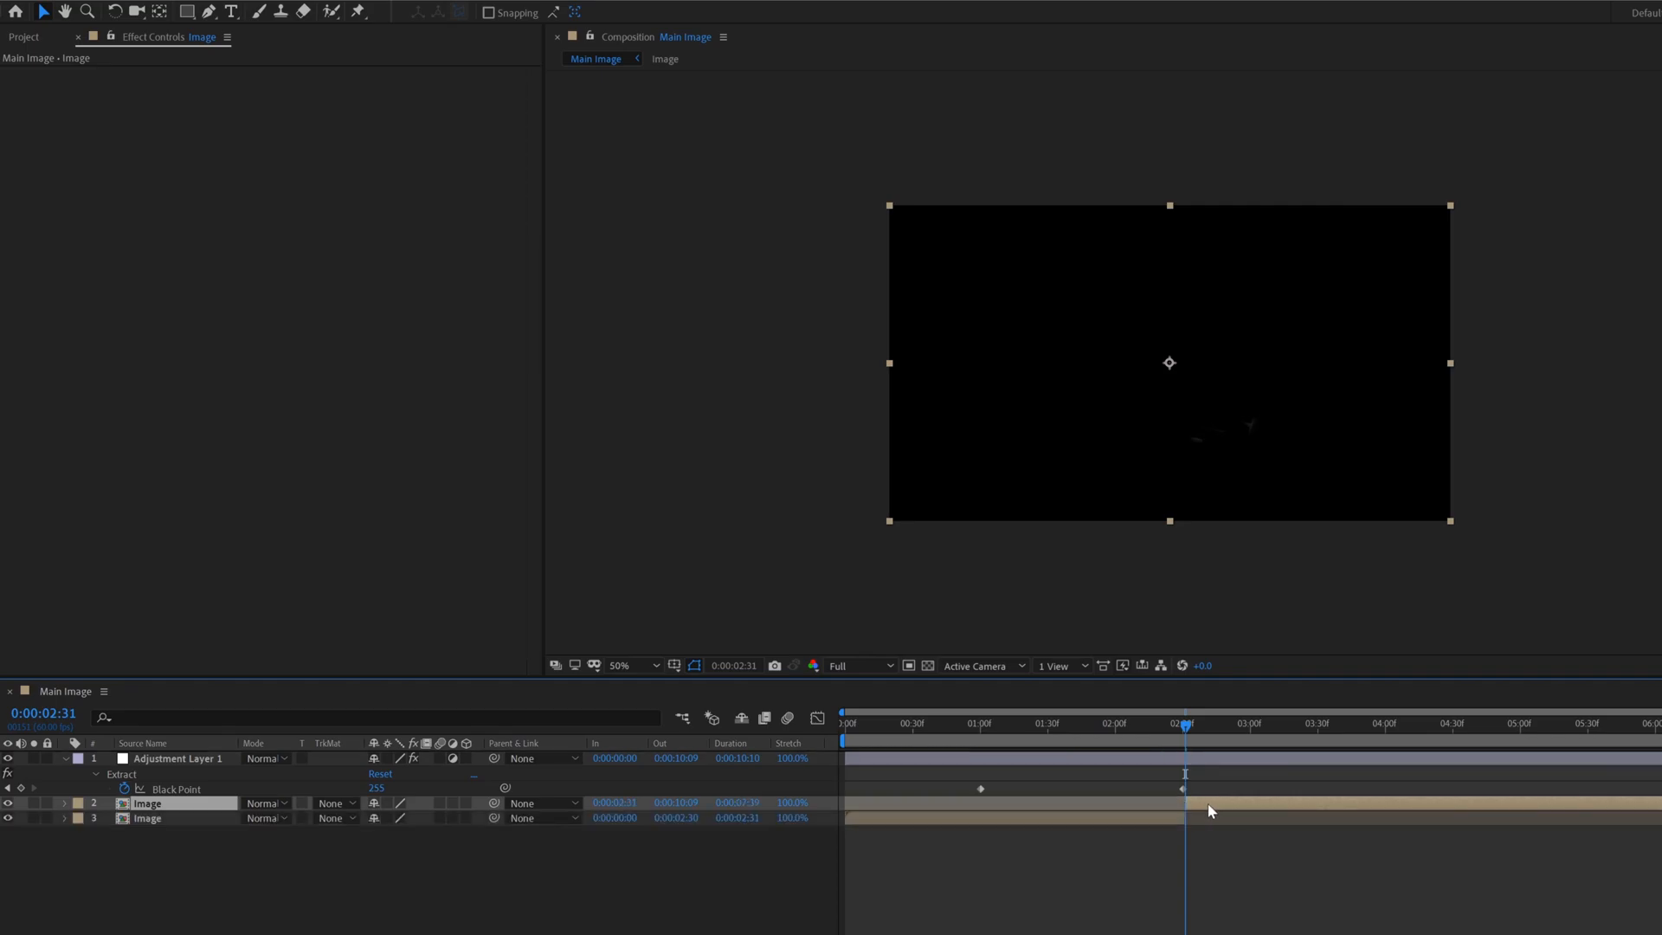
click(1213, 811)
text(Particu)
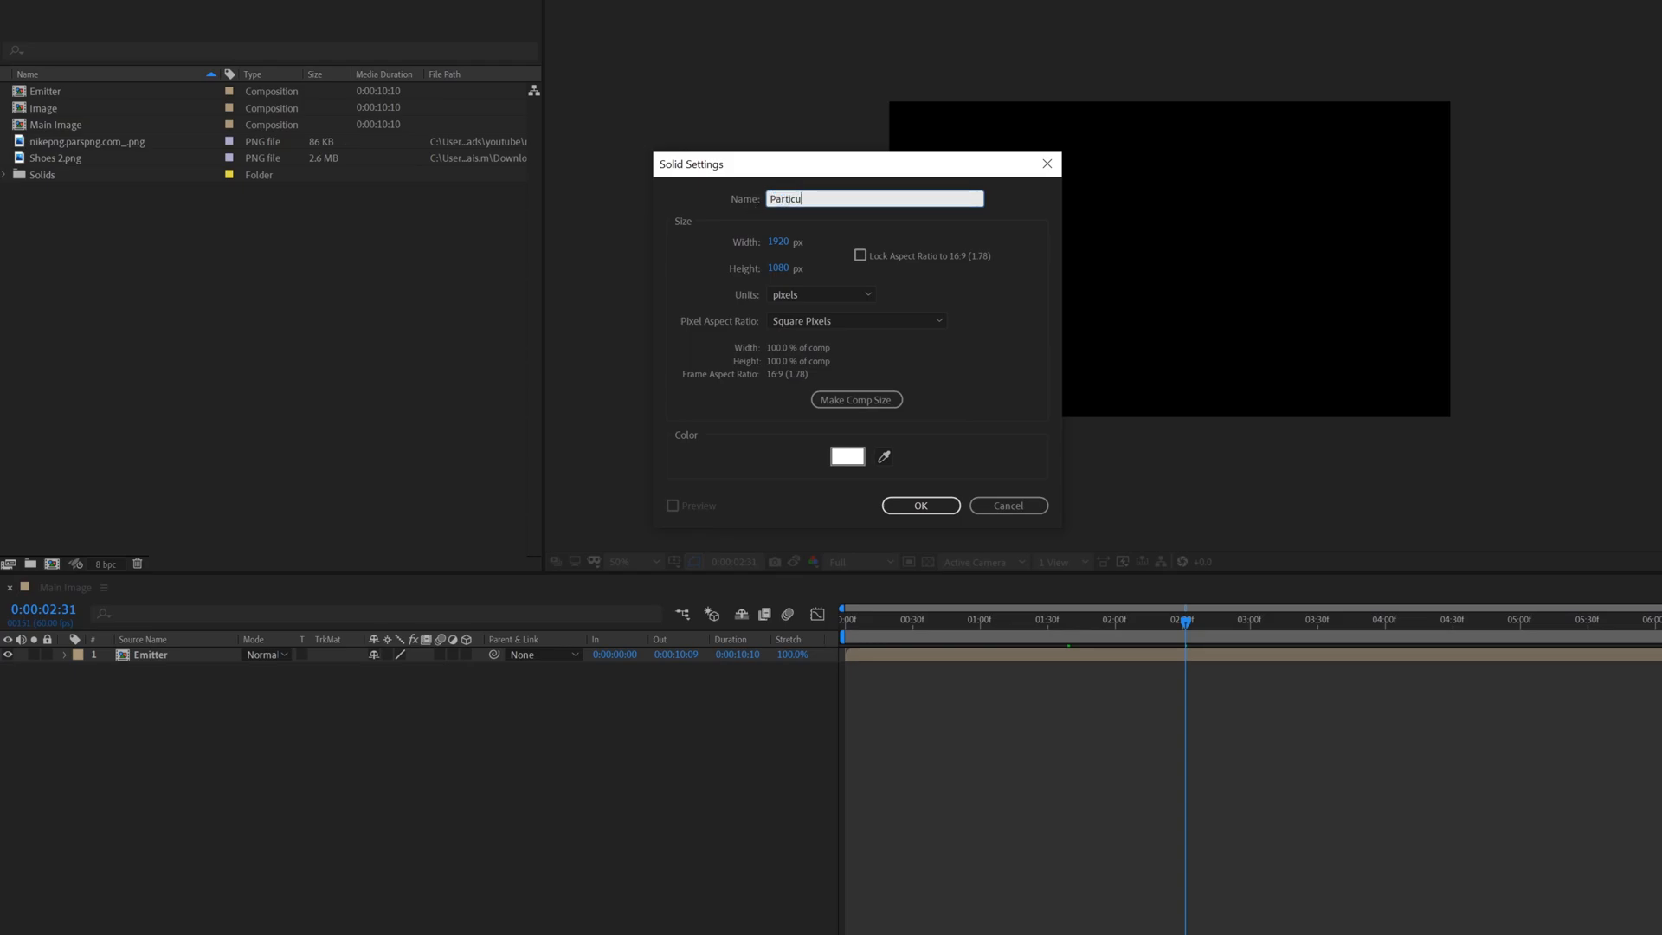
- Create the white 'Particles' solid and apply Trapcode Particular to it
click(918, 505)
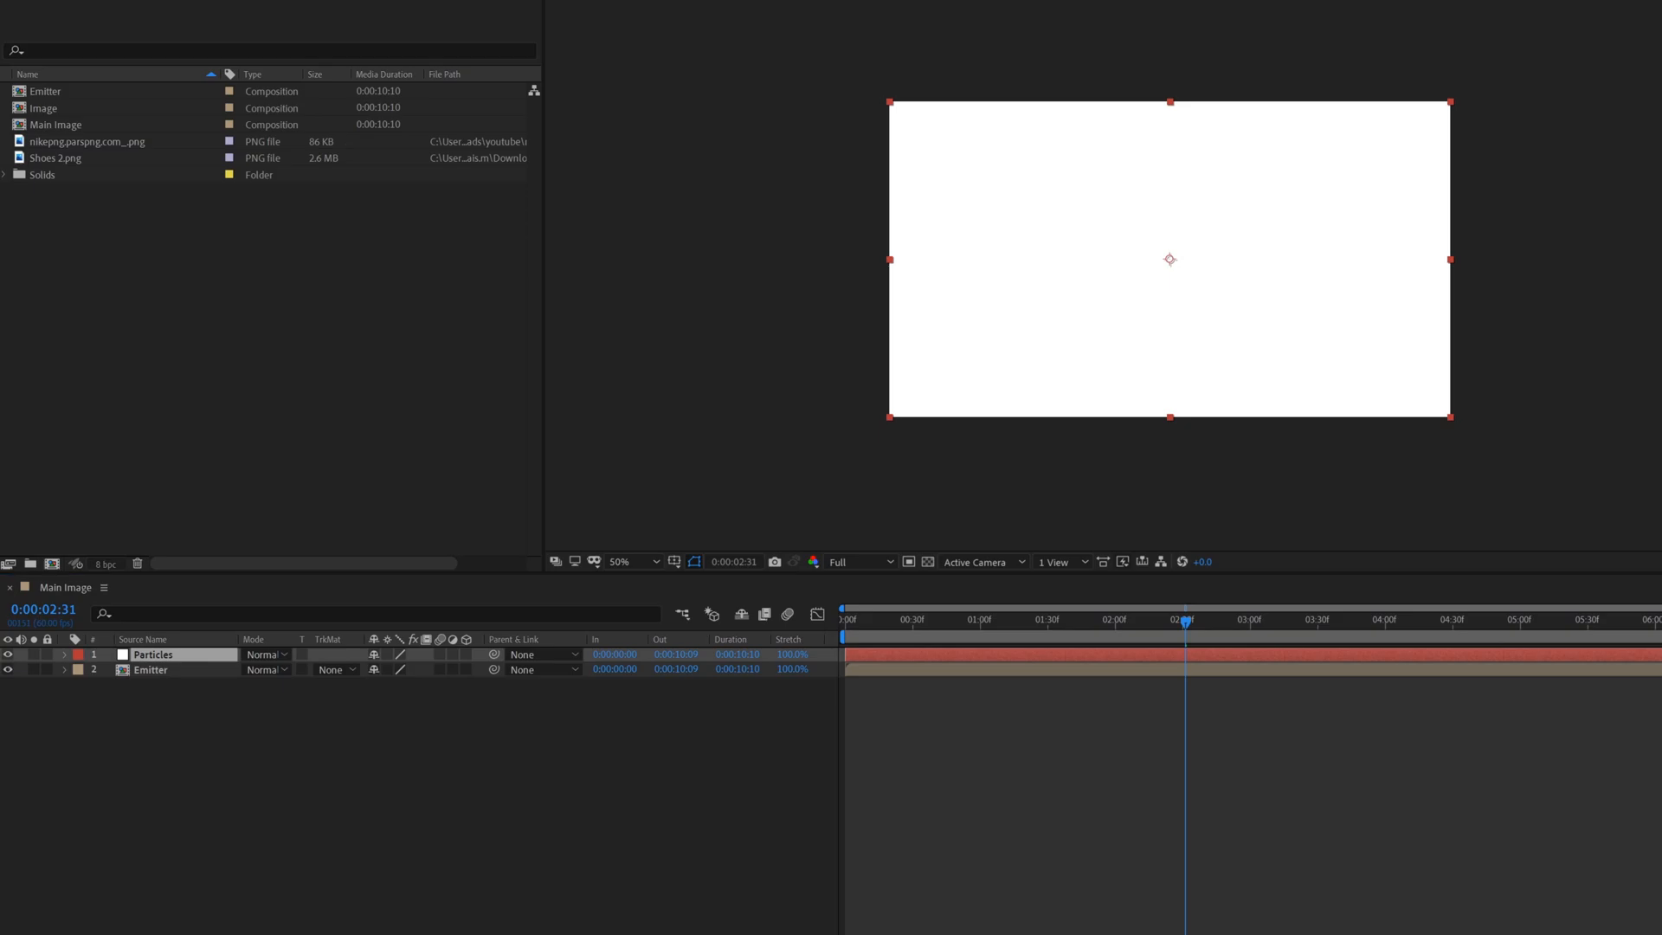
text(par)
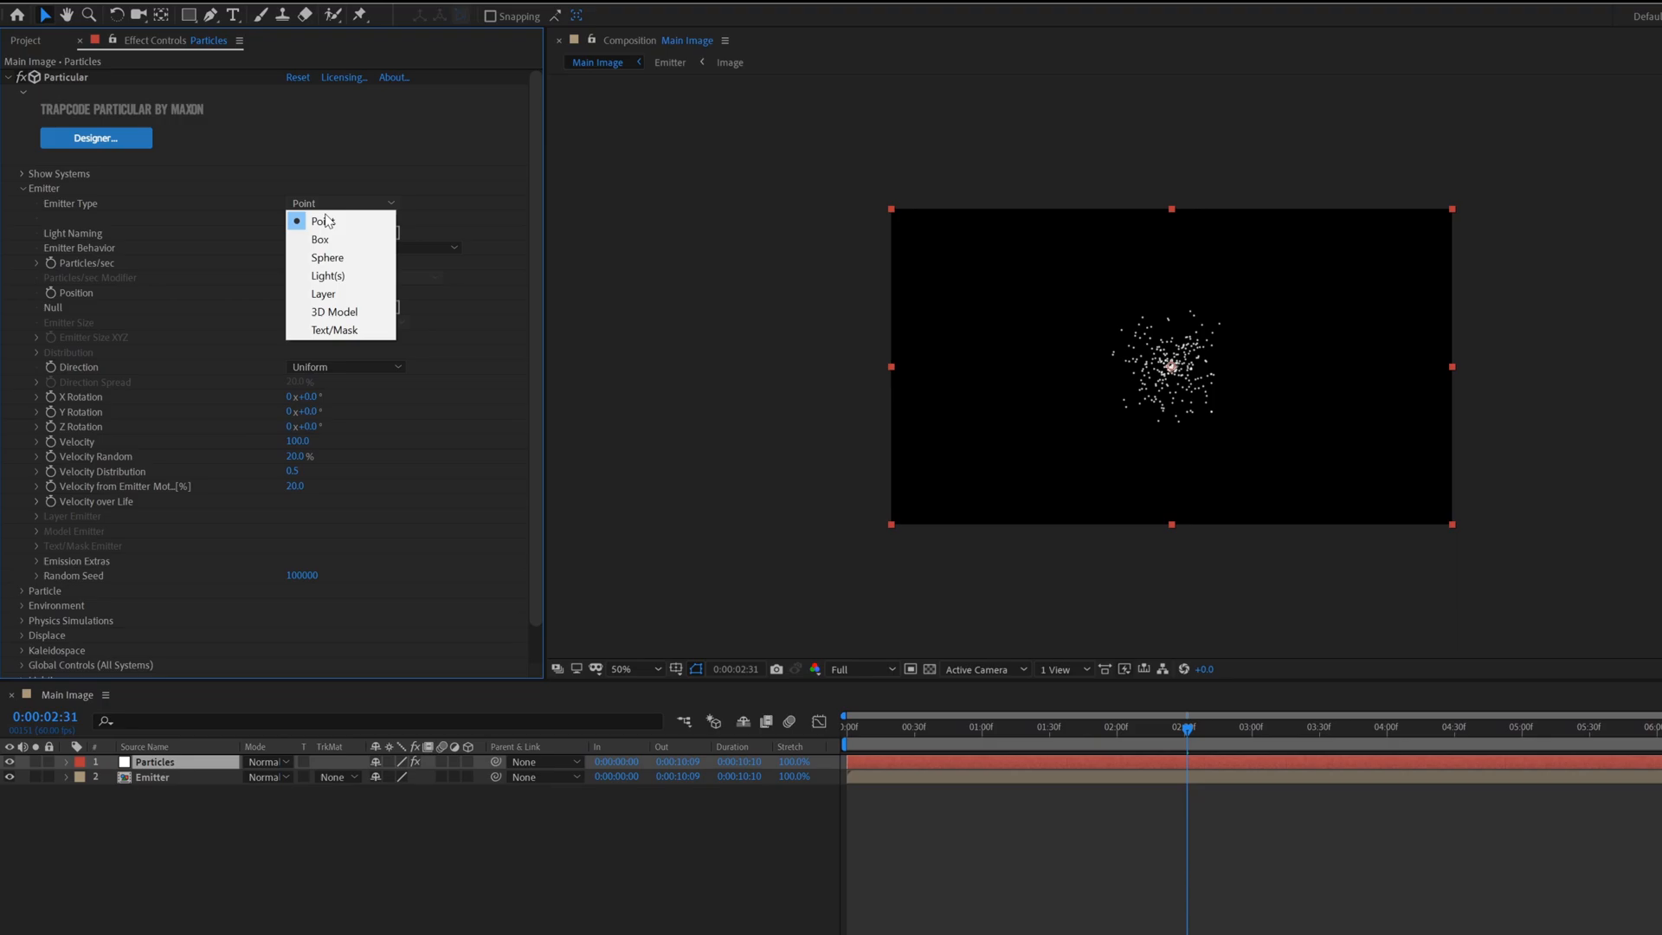
- Set Particular's emitter to 150000 particles/sec with Directional direction
click(323, 294)
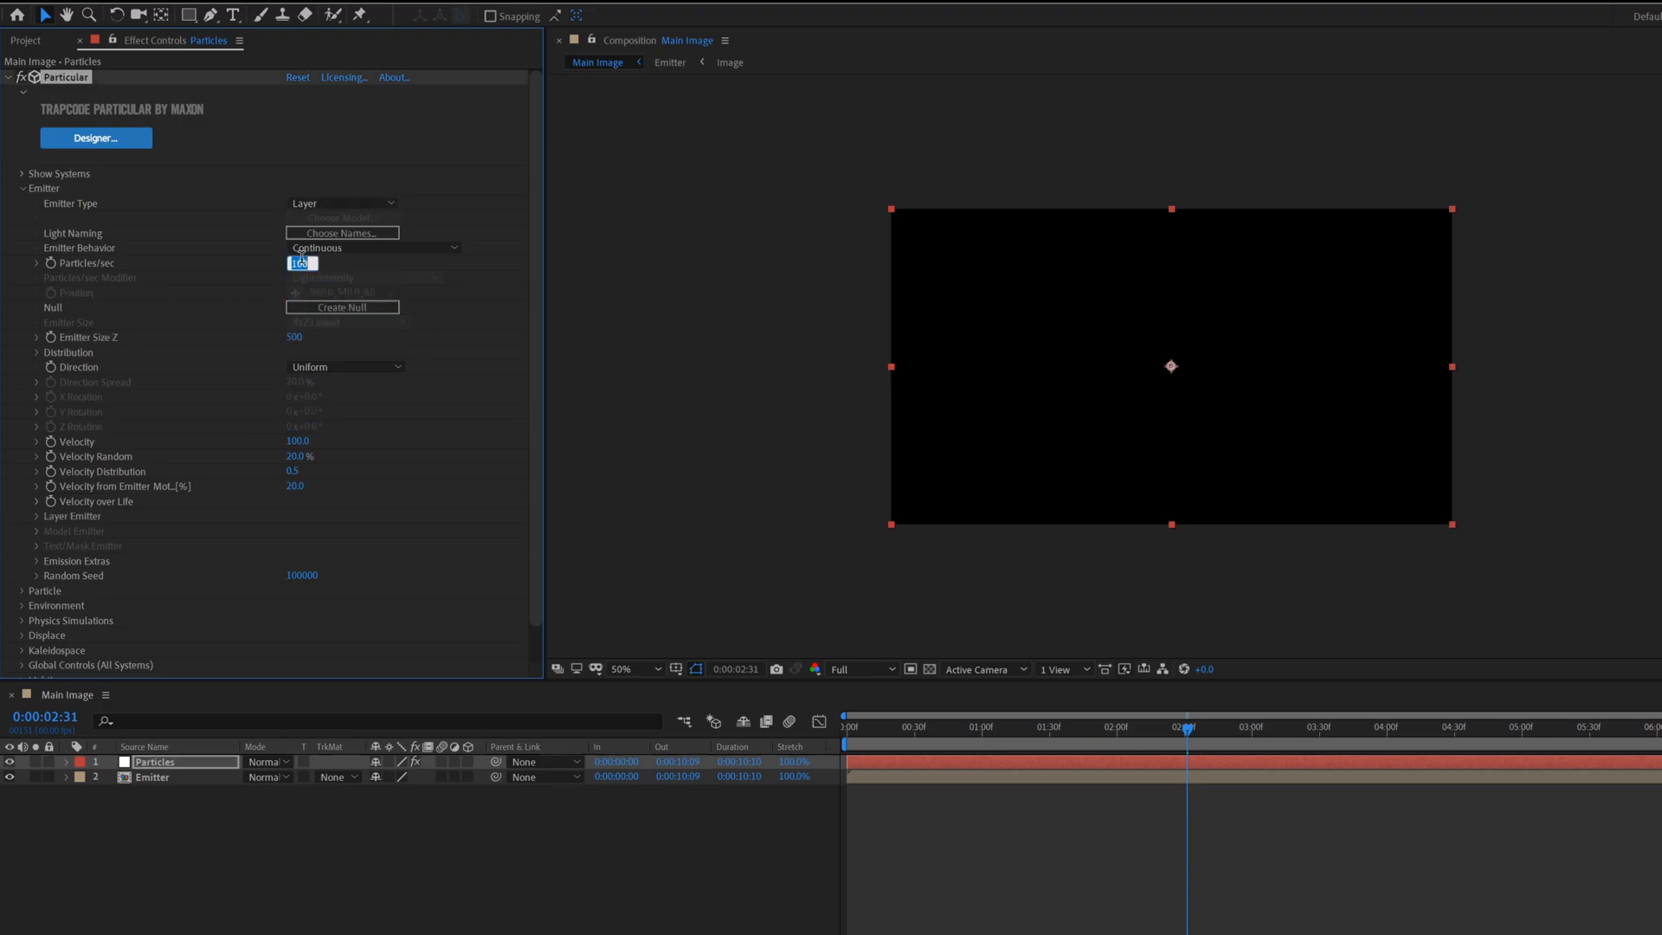
text(50000)
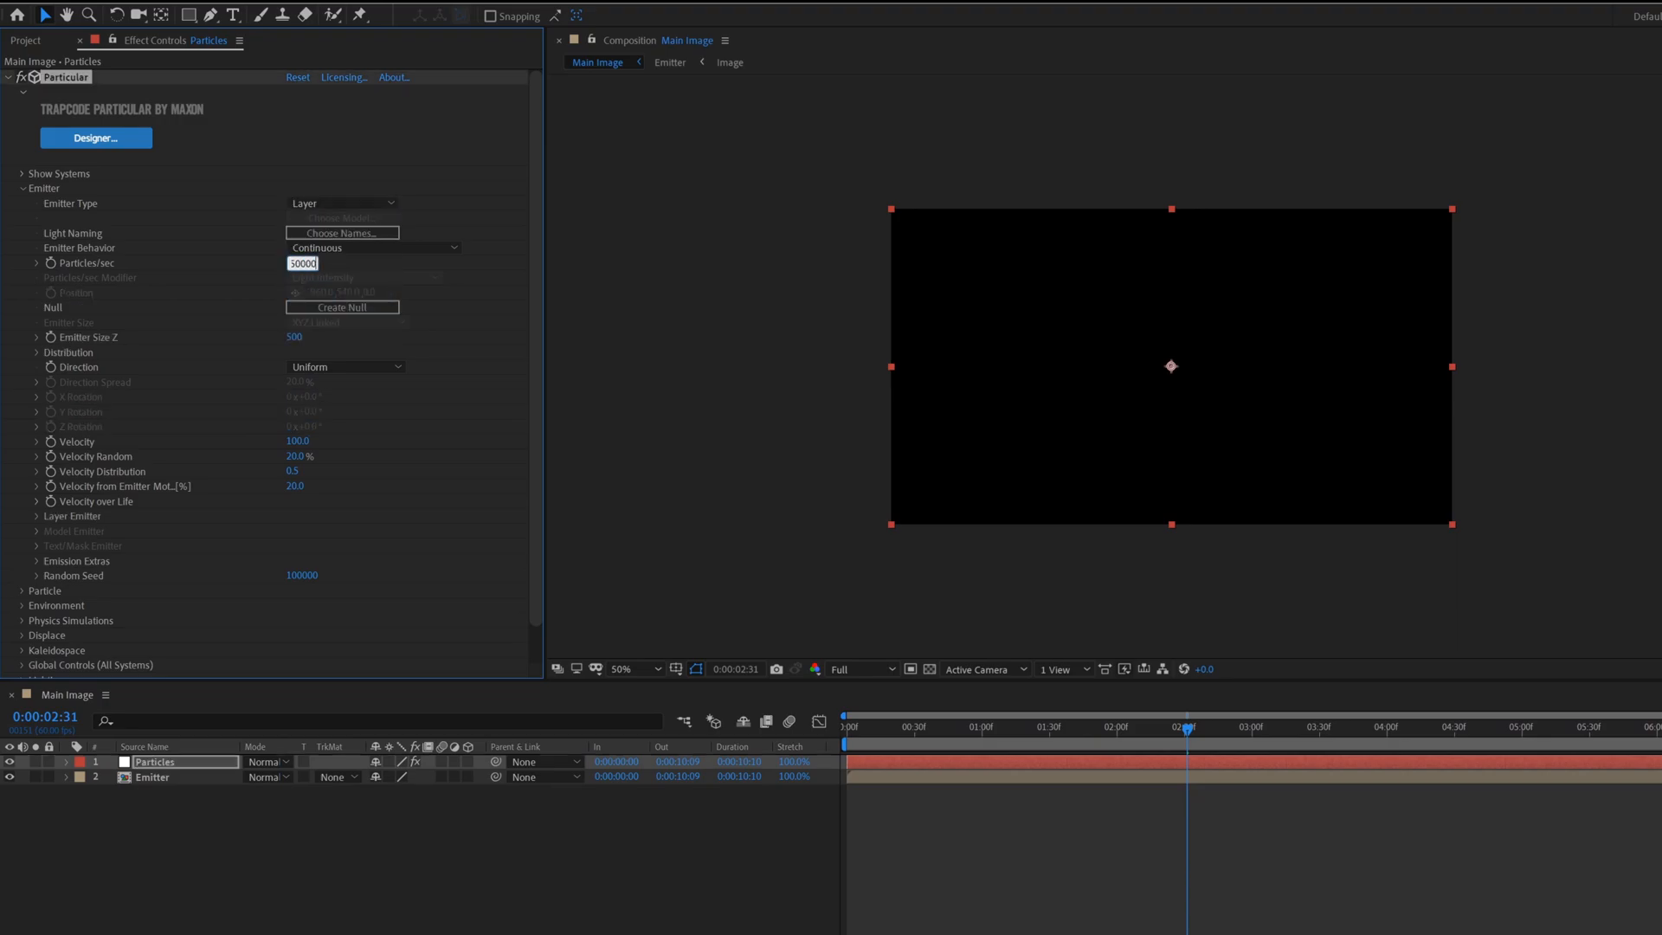
text(150000)
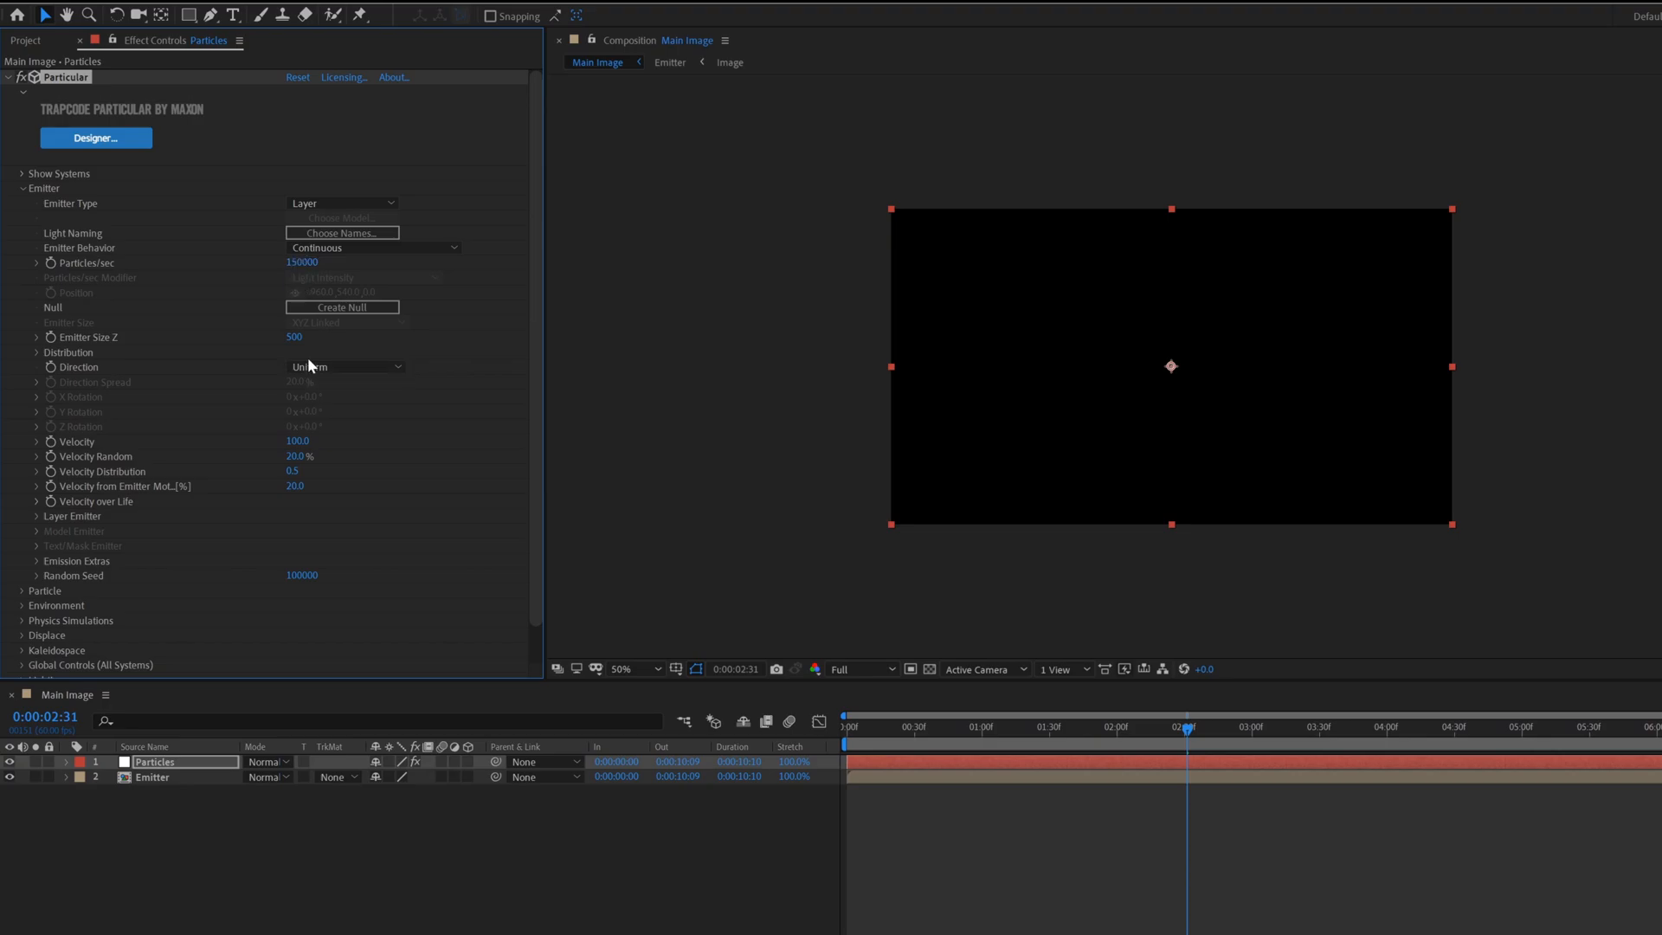
click(345, 367)
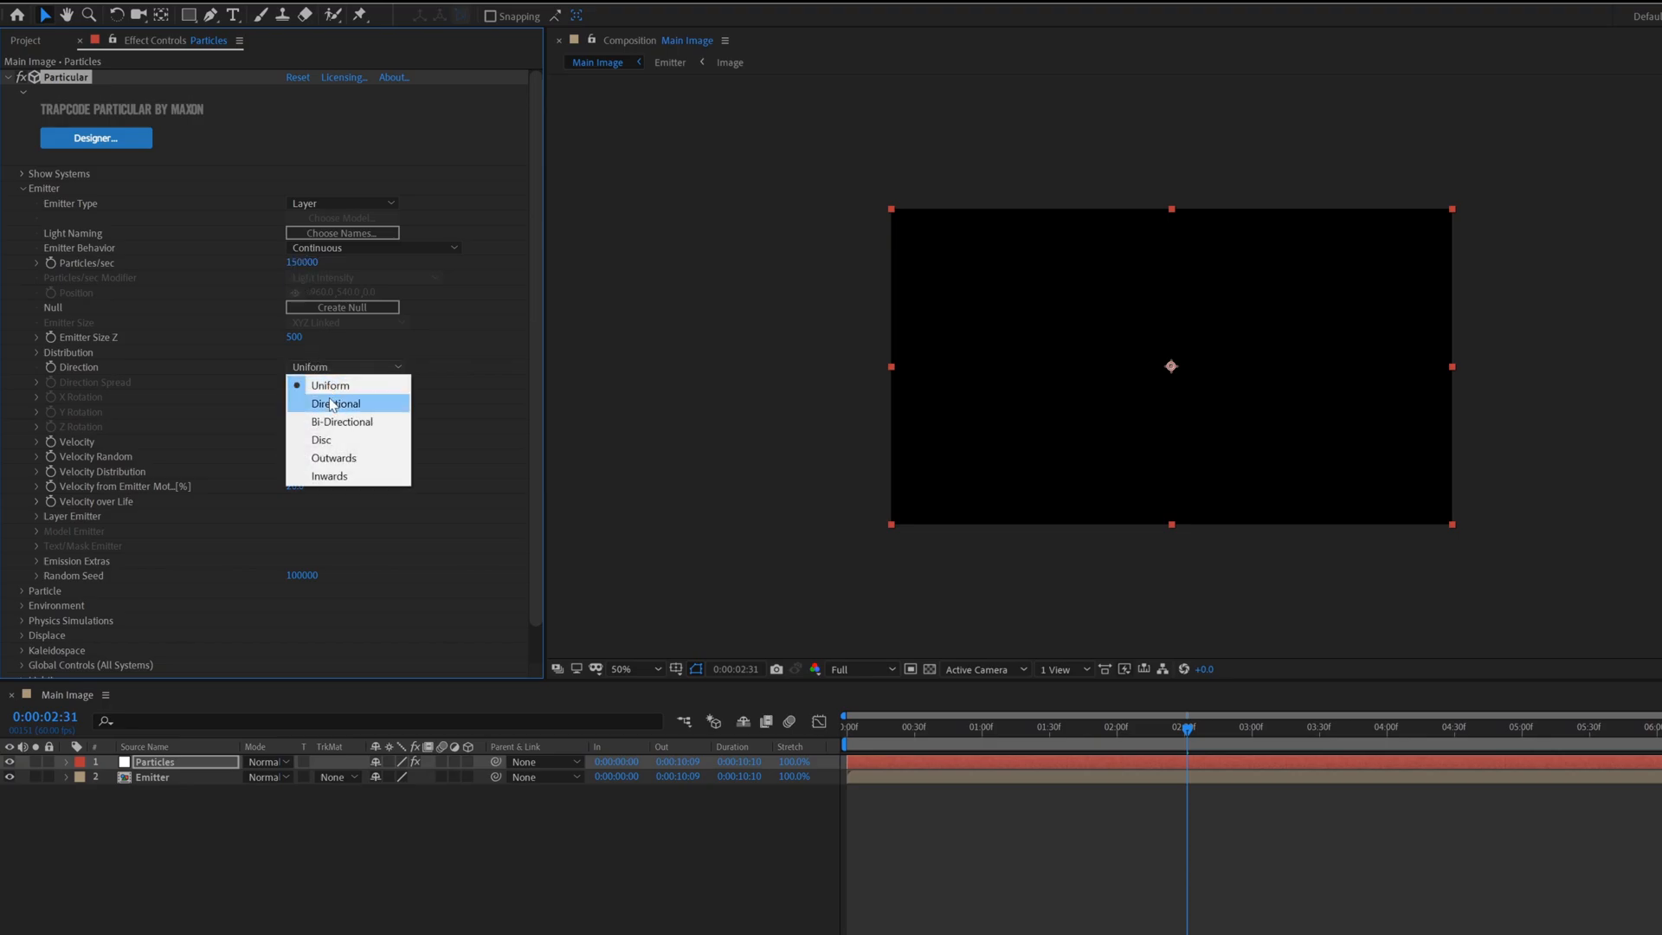
click(335, 402)
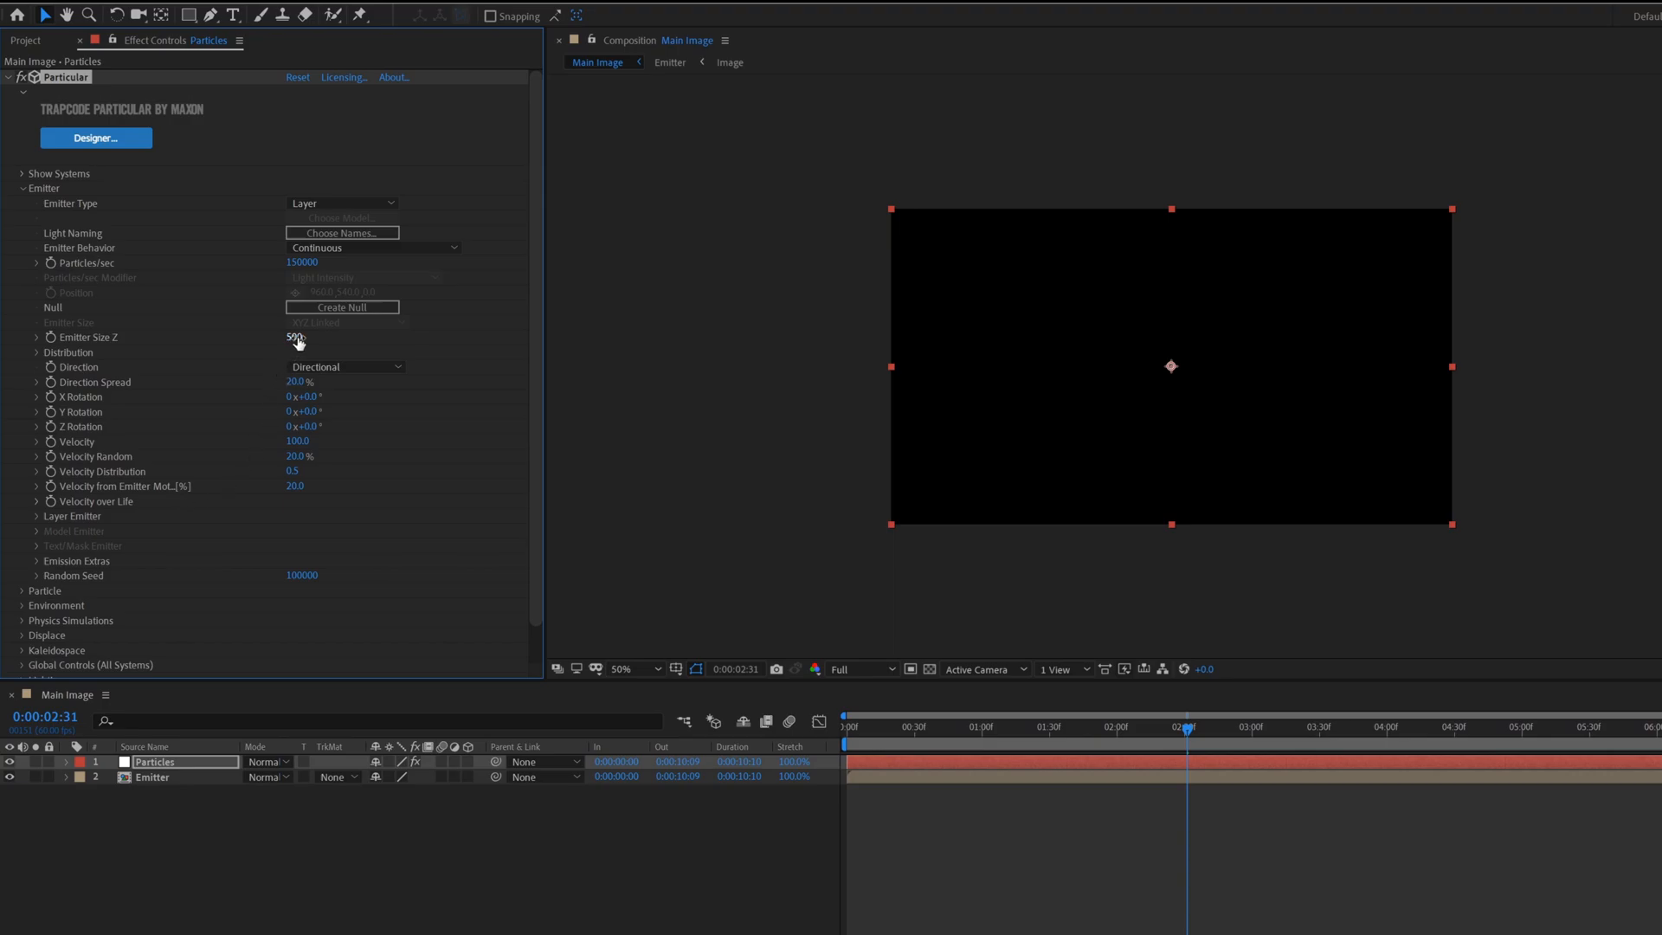
- Set emitter Z size 0, spread 100%, Y rotation 90°, velocity 200, emitter-motion velocity 0
drag(297, 337, 289, 336)
text(100)
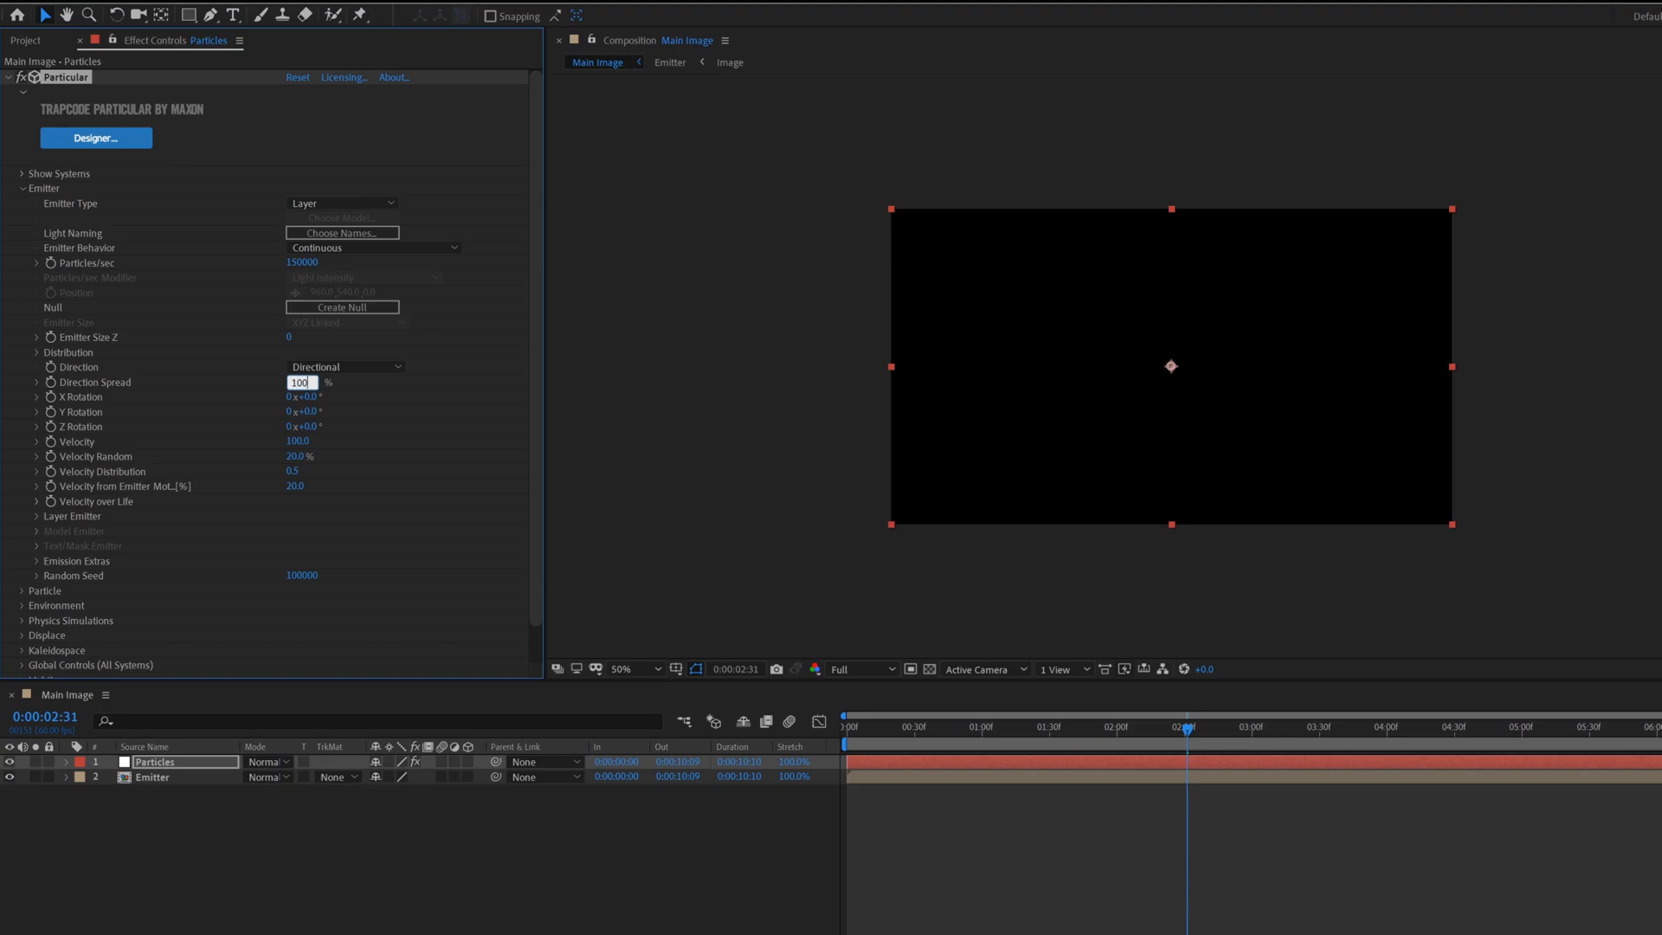
click(308, 411)
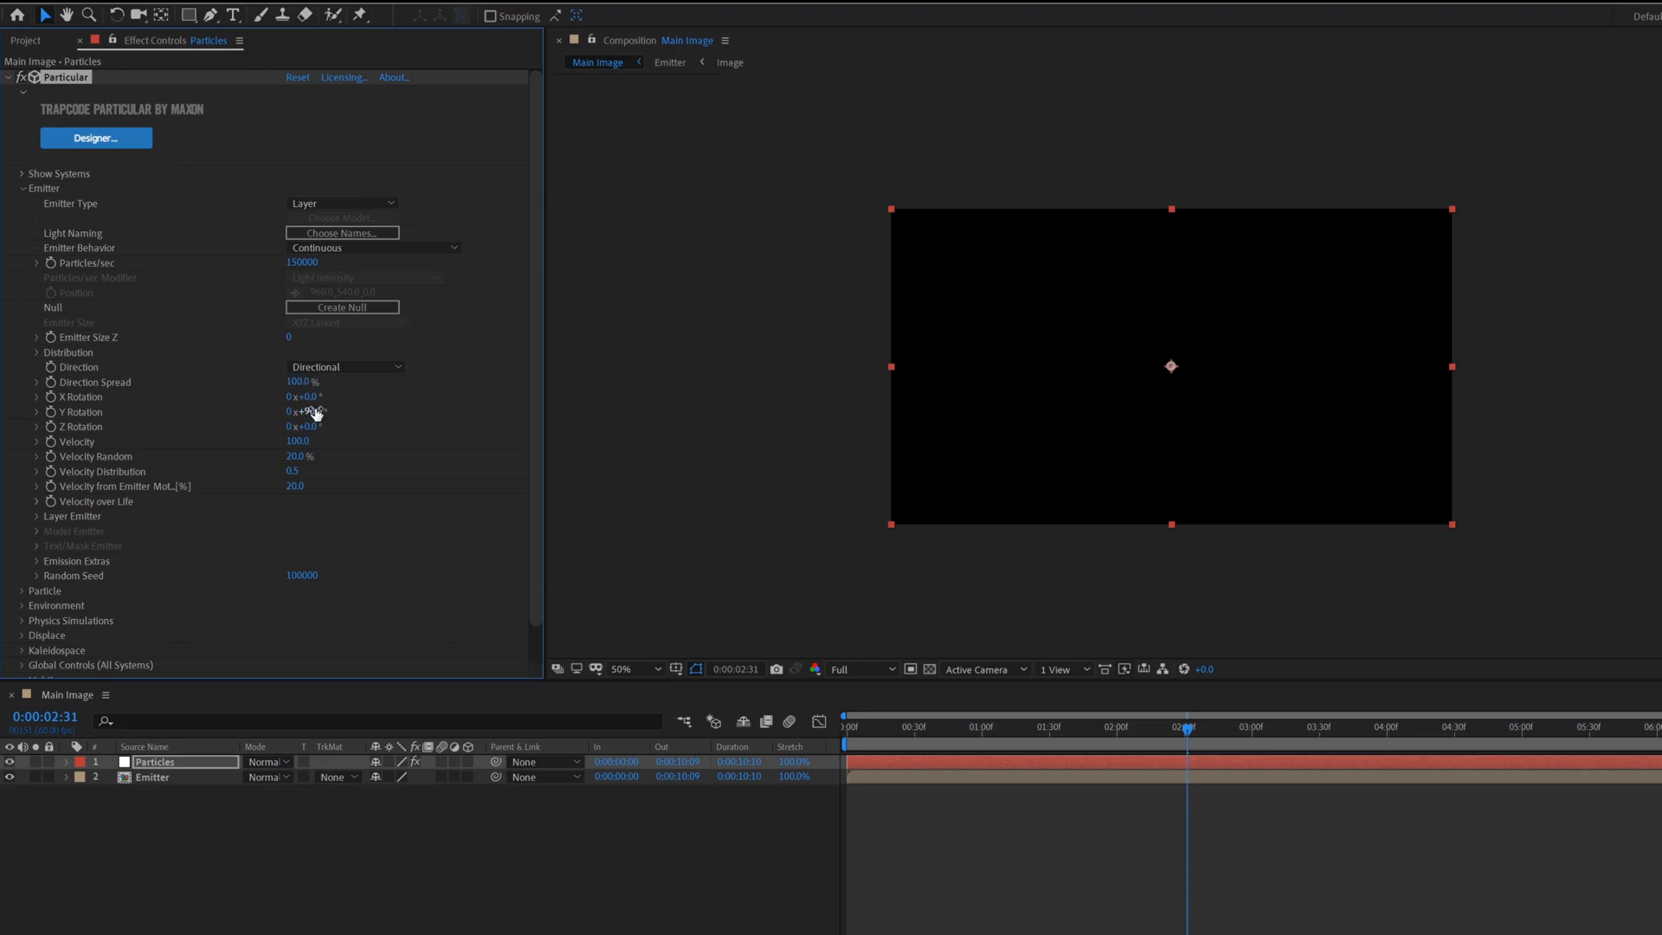
click(302, 457)
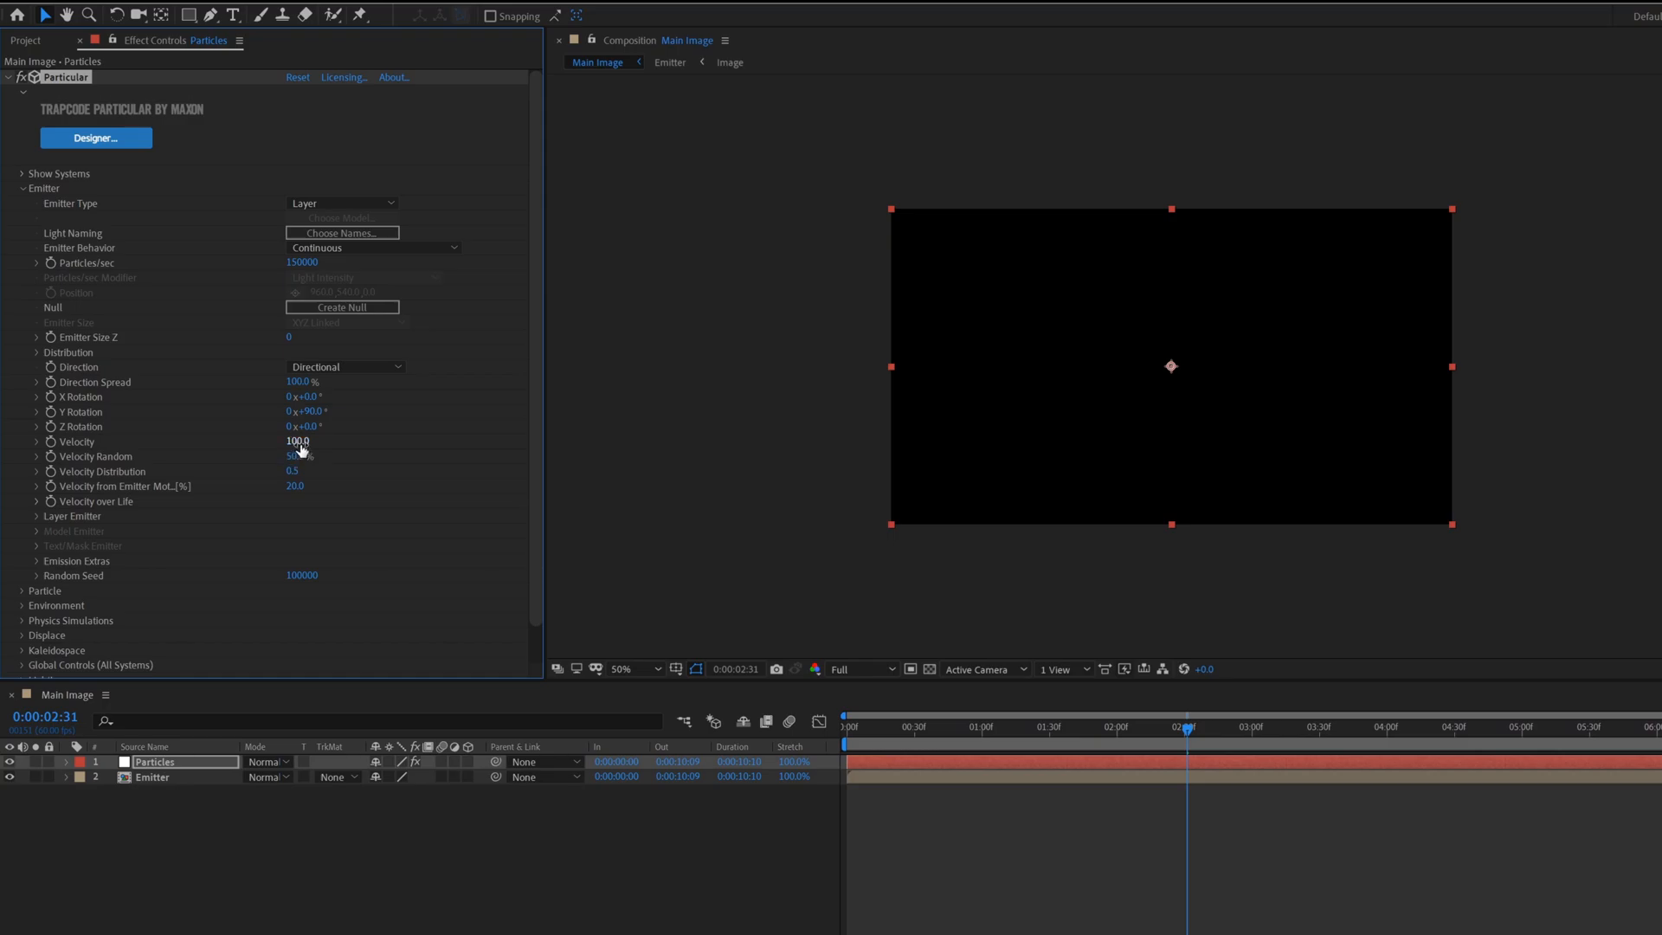
text(200)
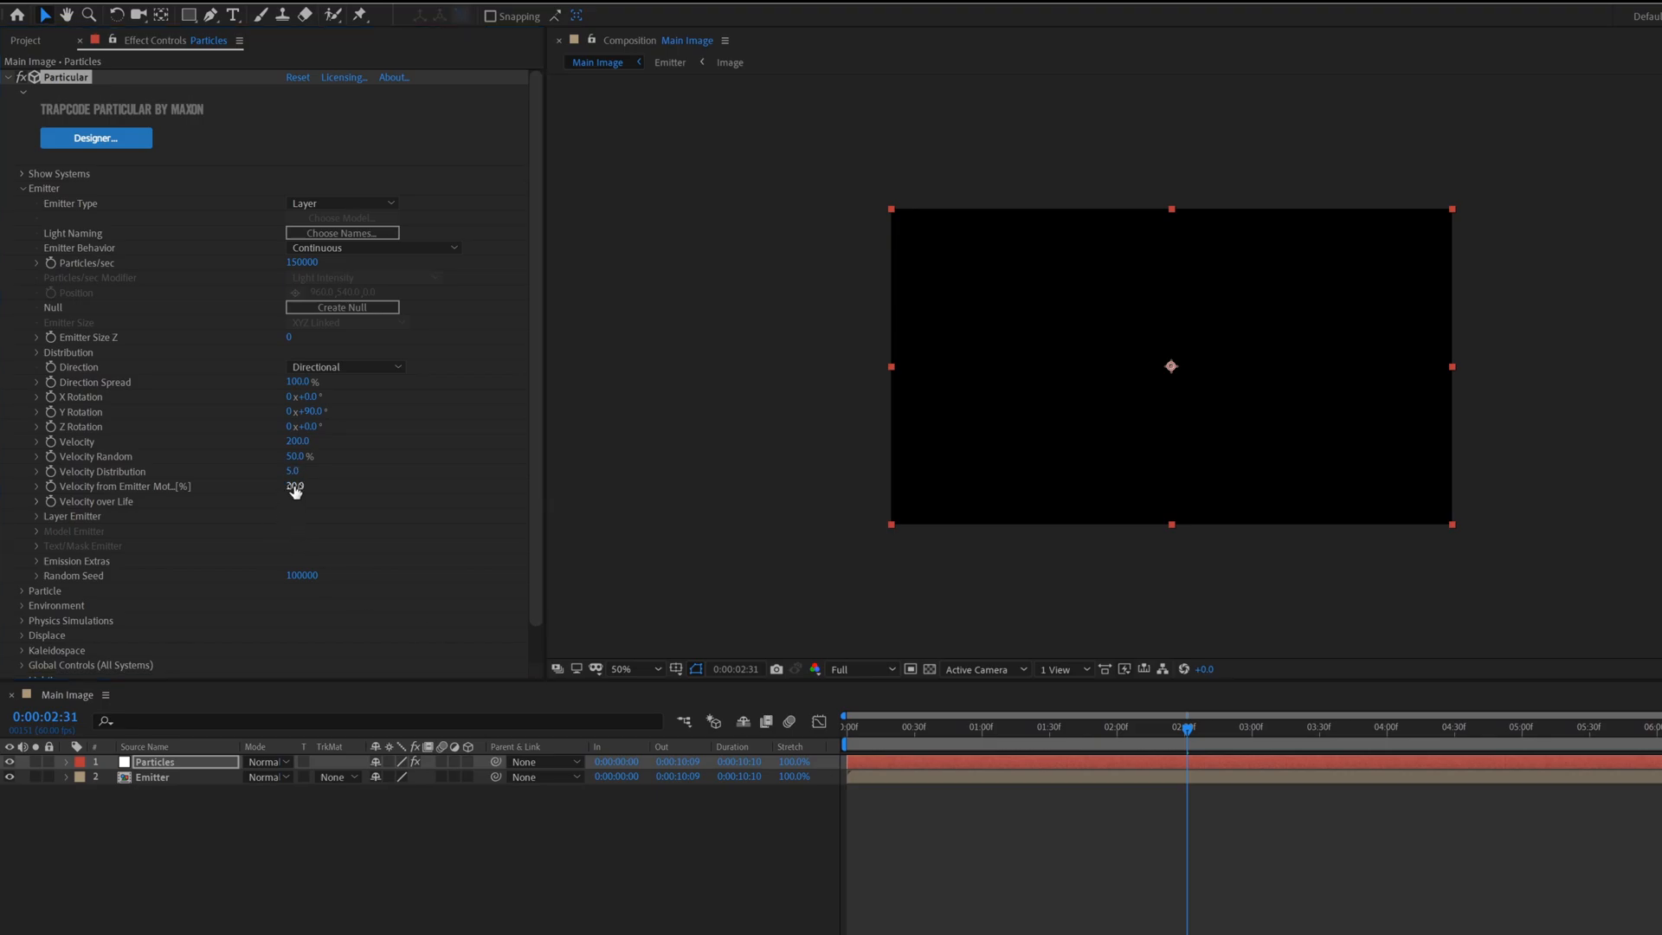
click(302, 487)
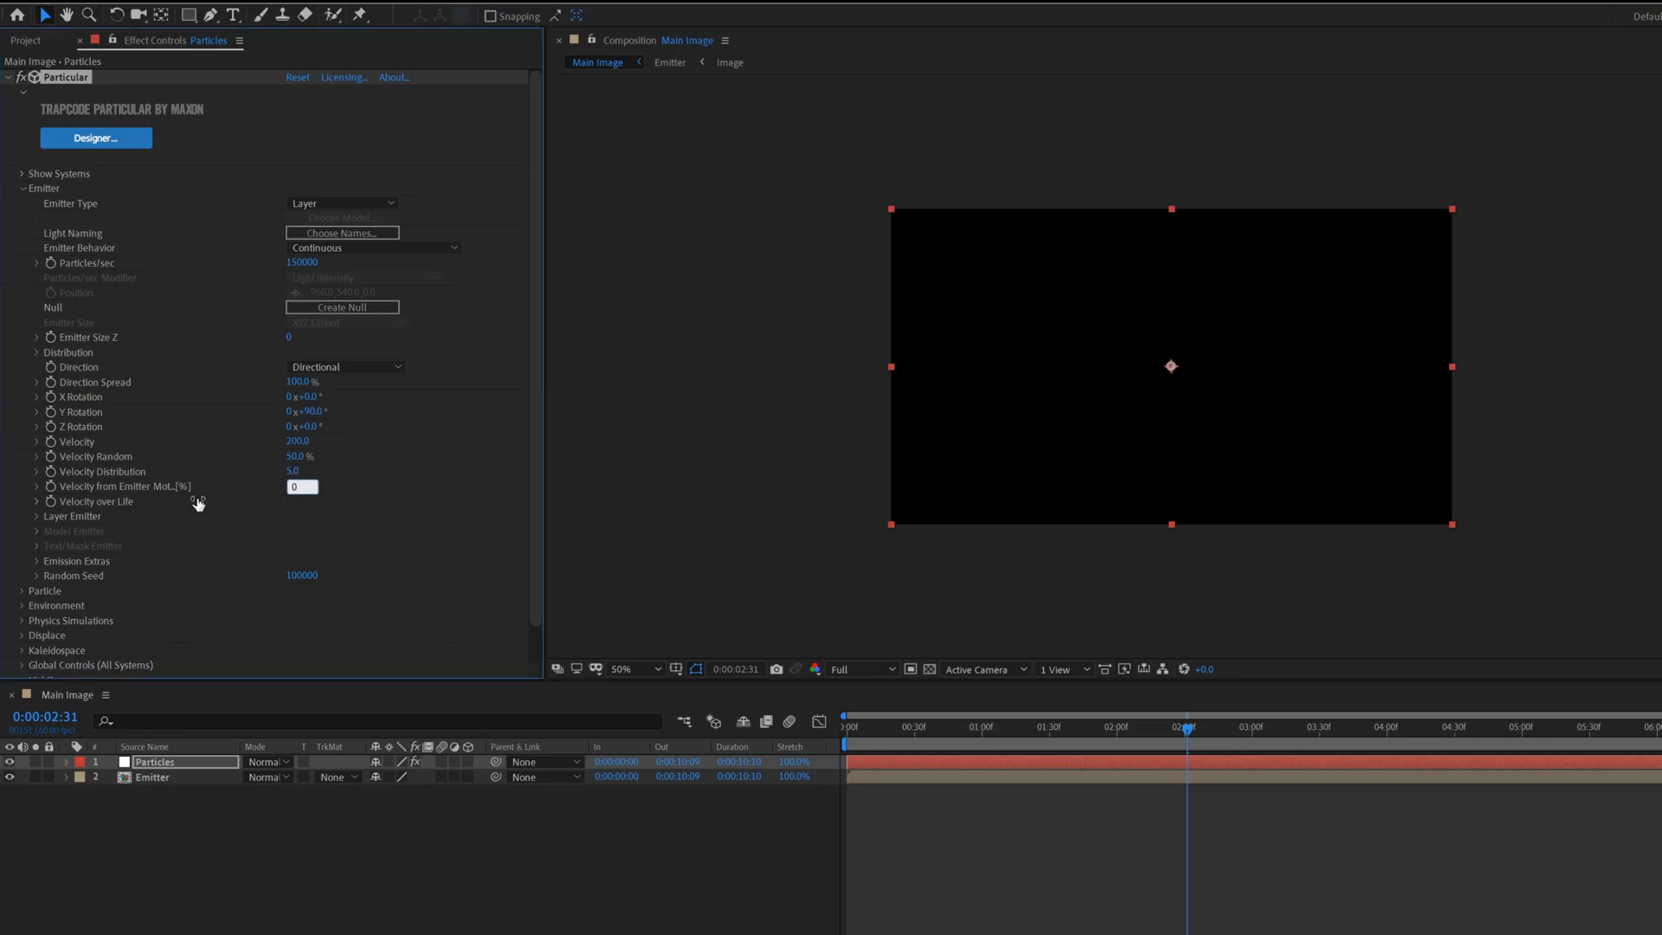
- Use the Emitter layer as Particular's layer emitter and make it a 3D layer
click(37, 501)
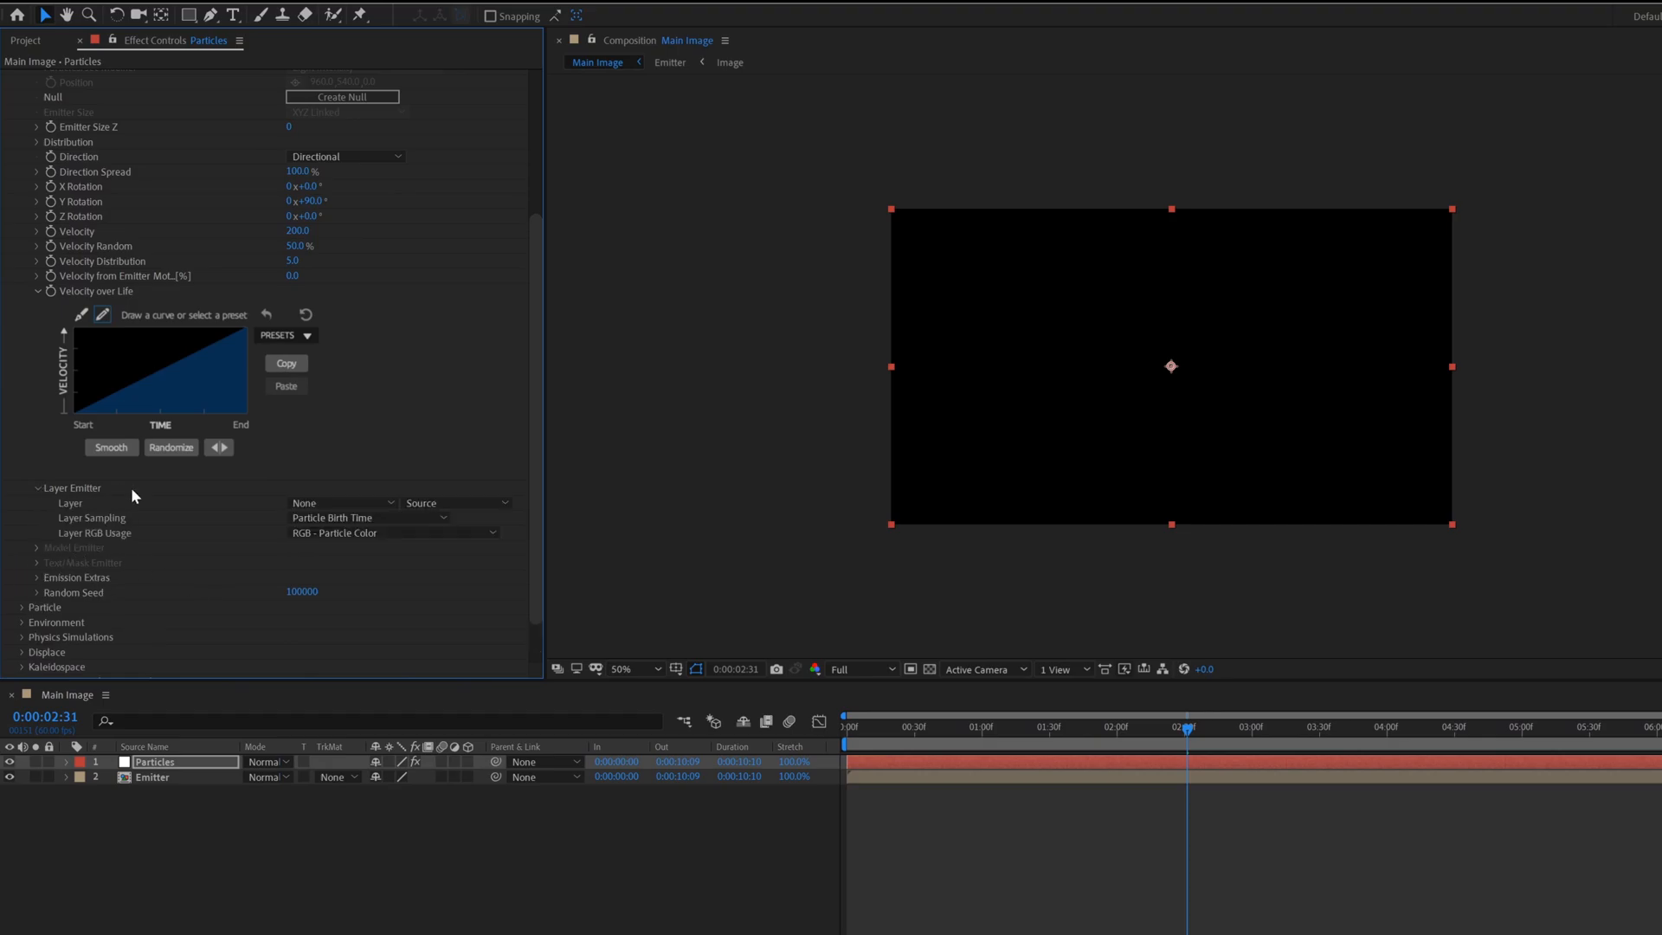
click(343, 502)
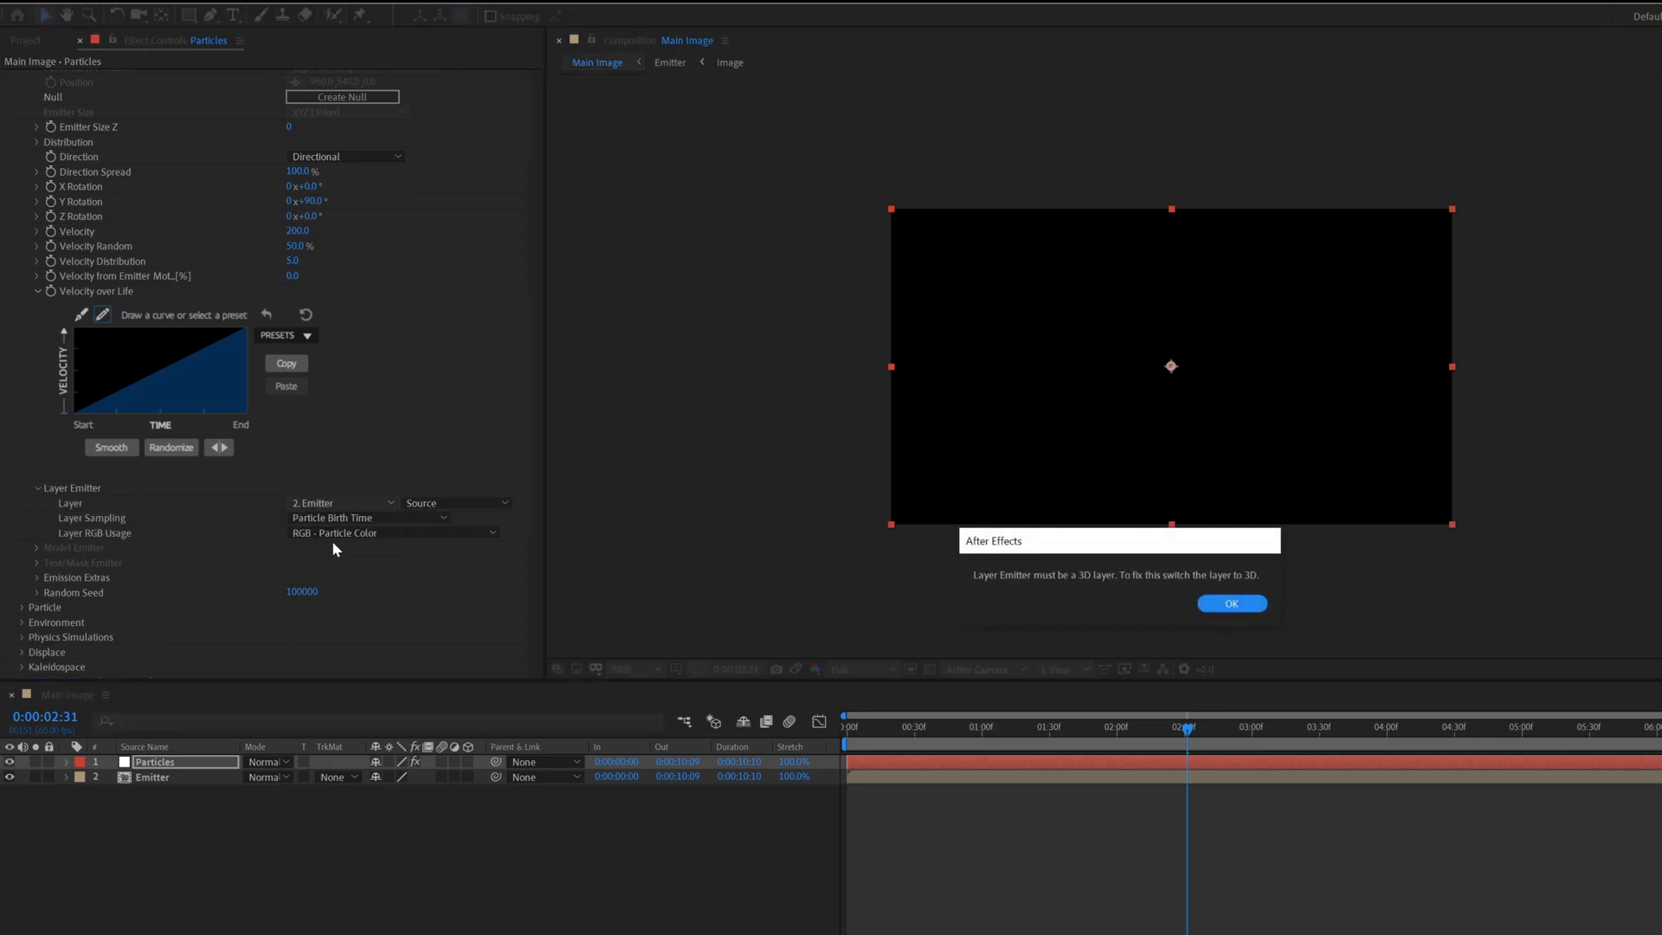
click(1232, 603)
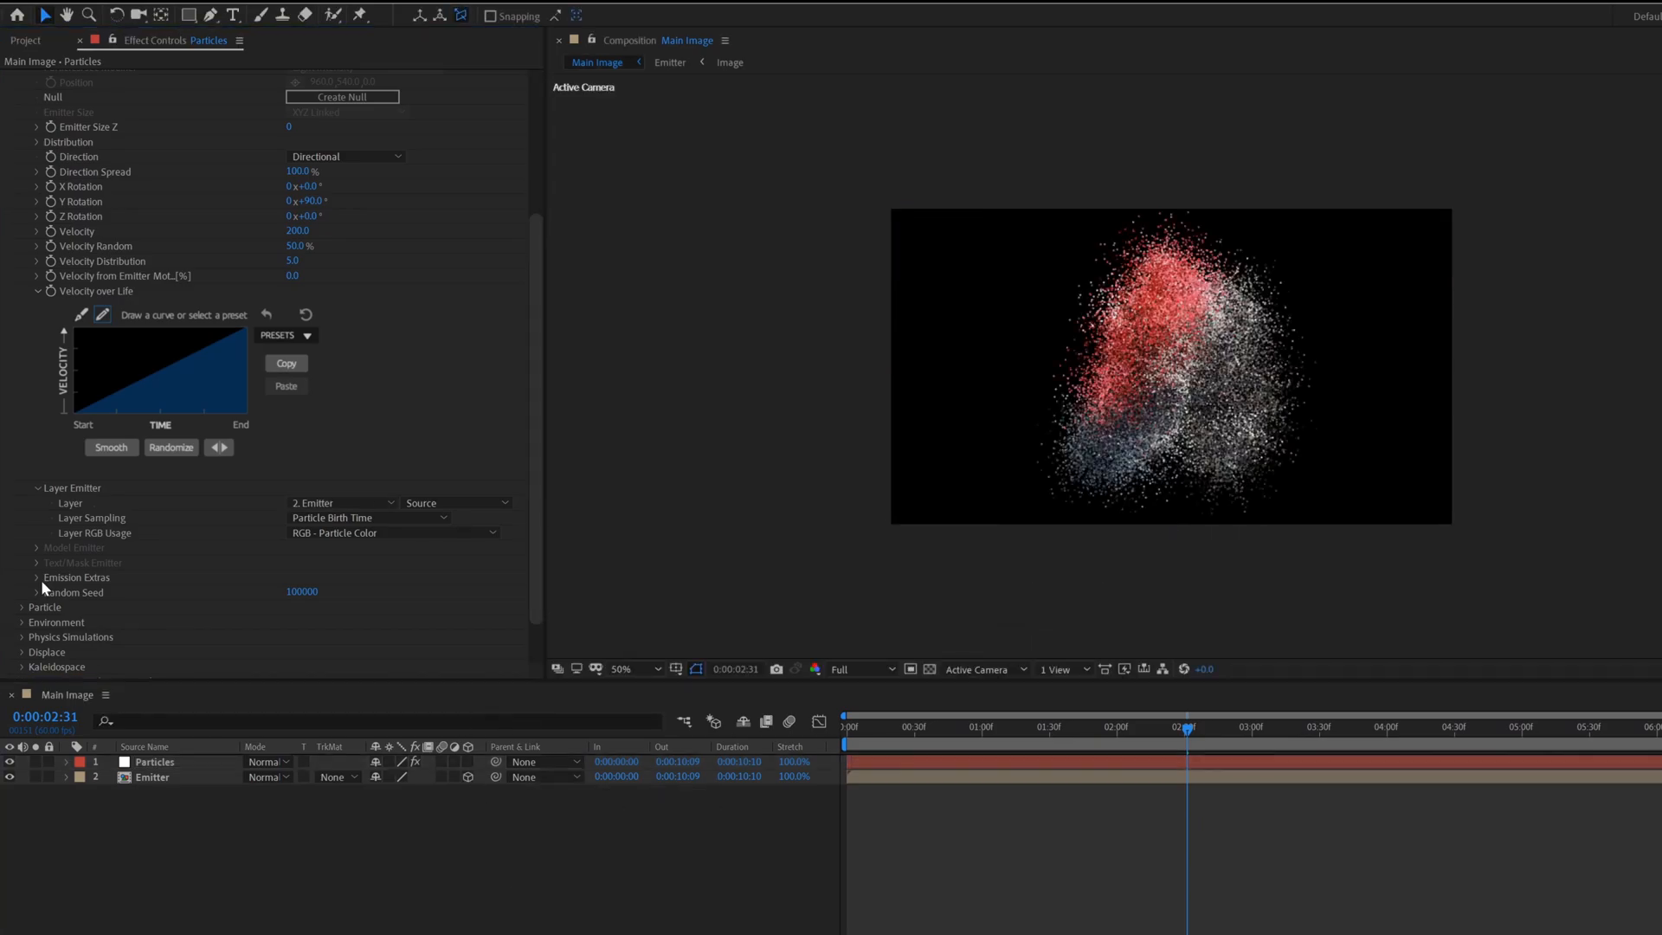
click(38, 136)
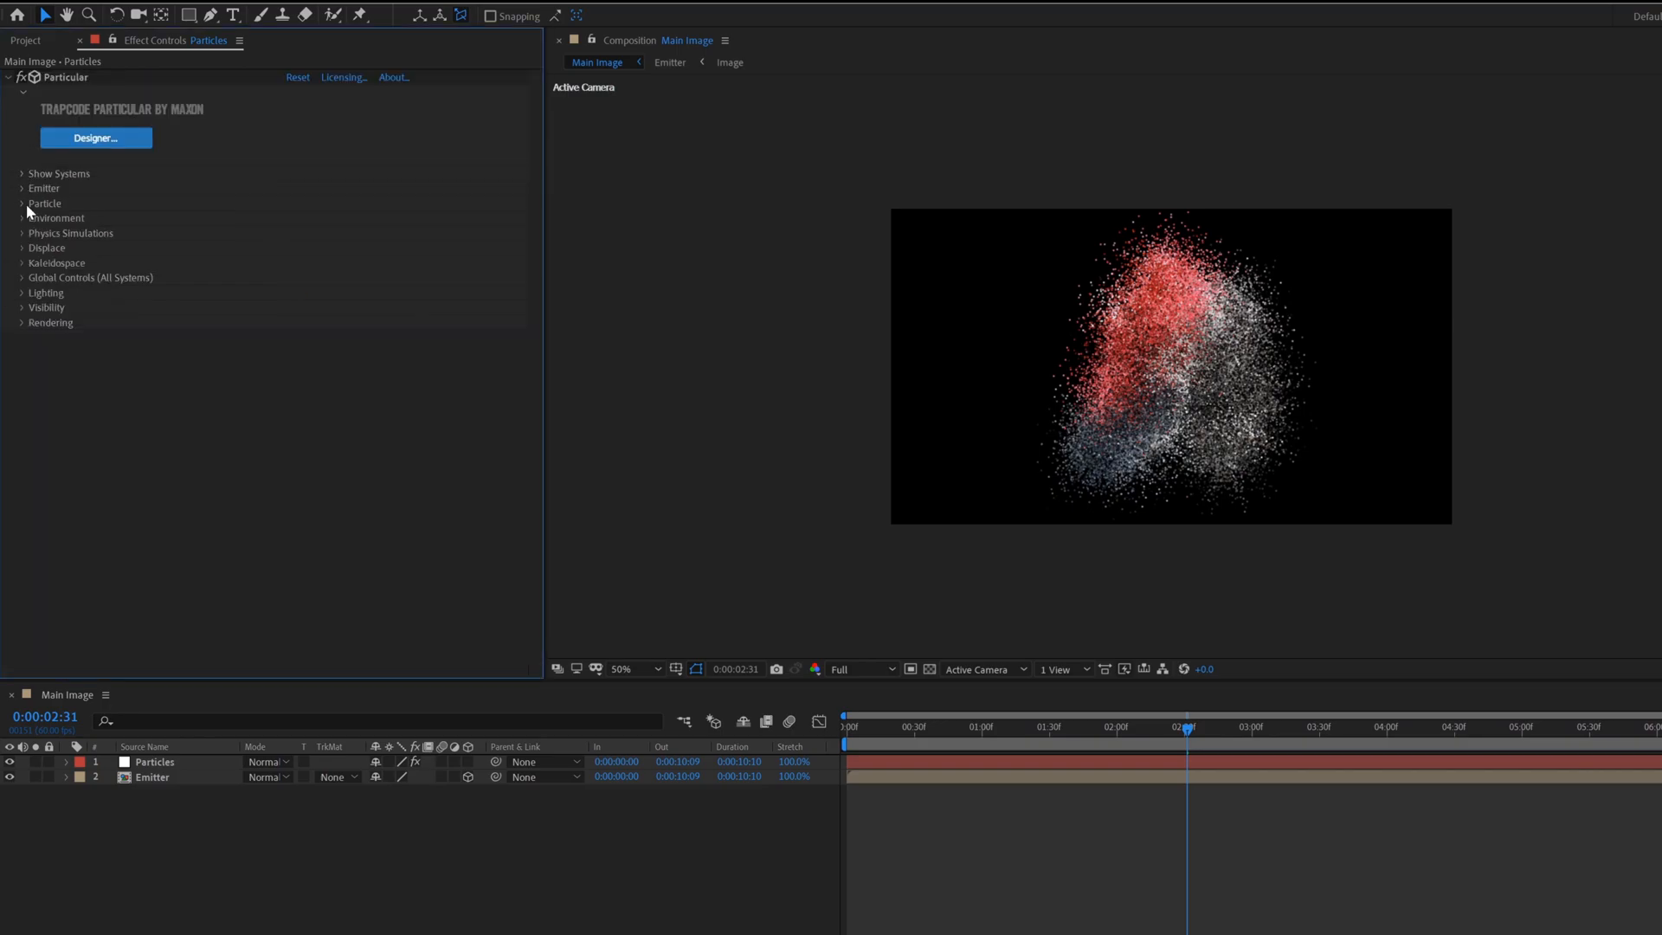
- Set sphere feather 0, descending Size Over Life and triangle Opacity Over Life presets
click(22, 203)
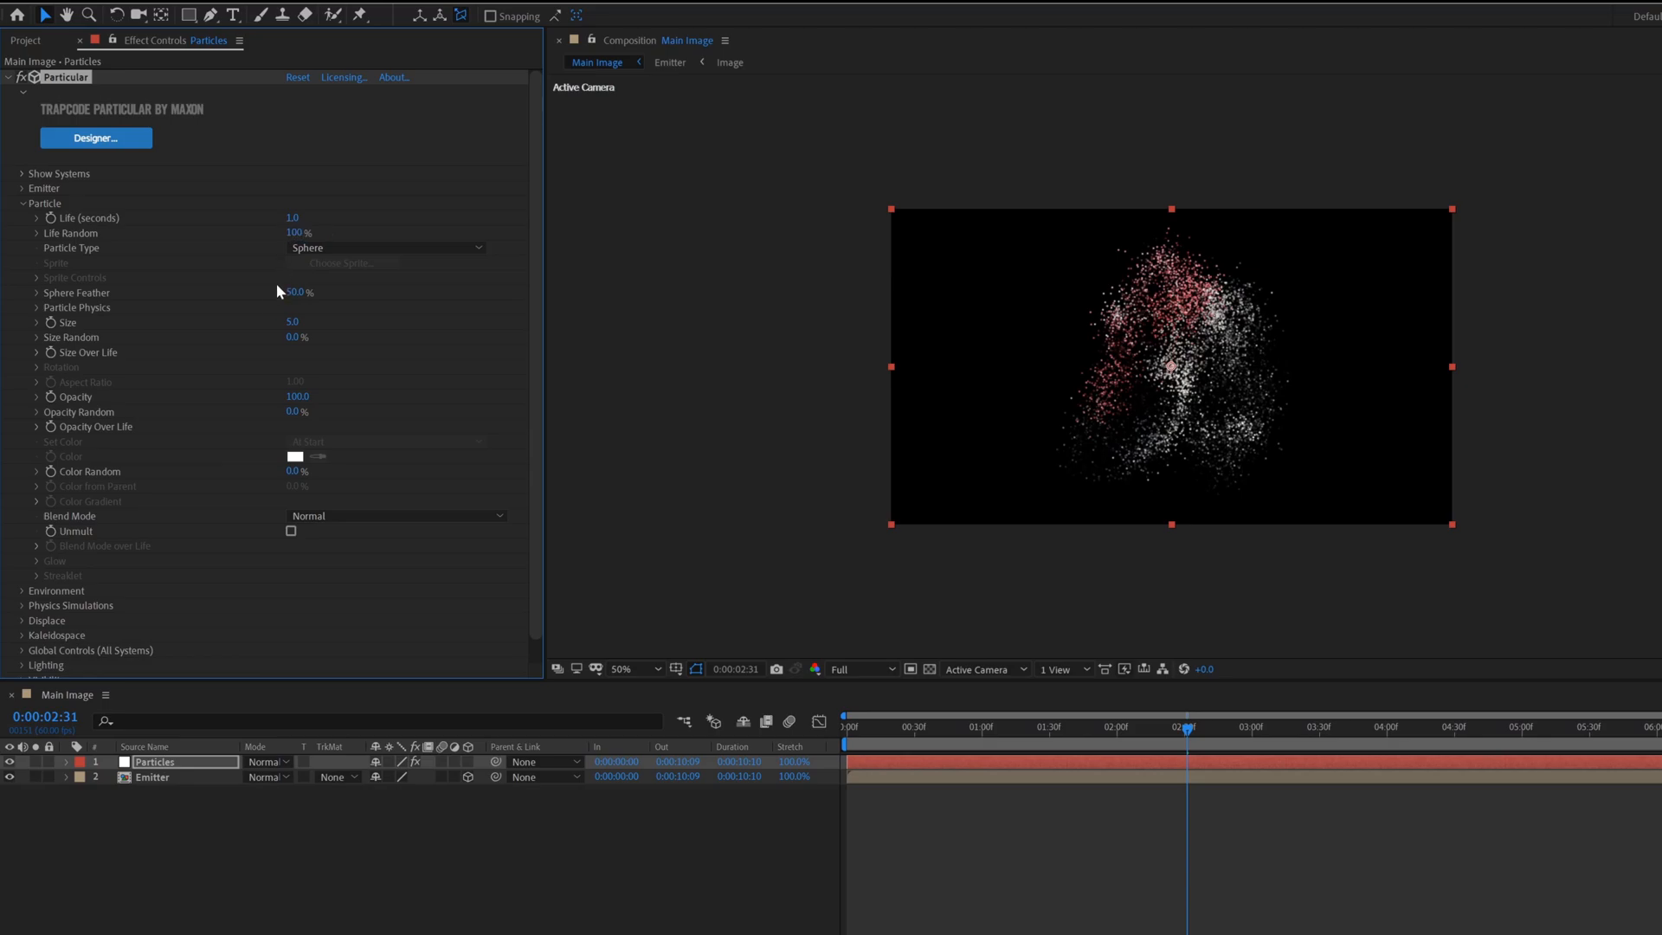
click(37, 353)
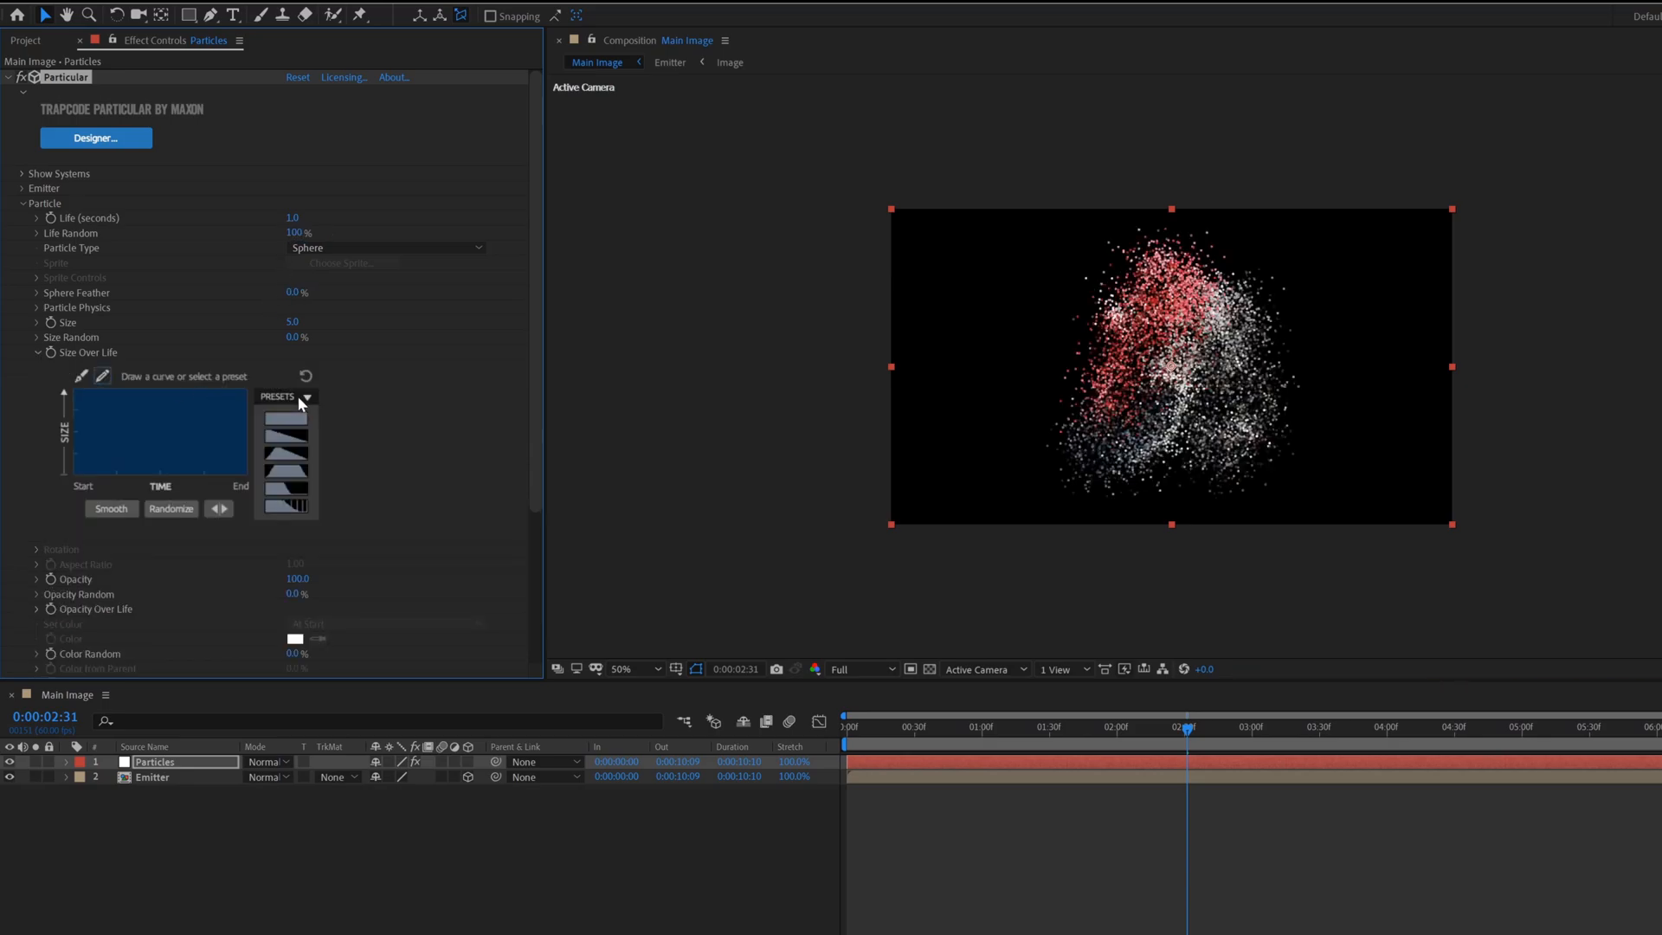
click(285, 414)
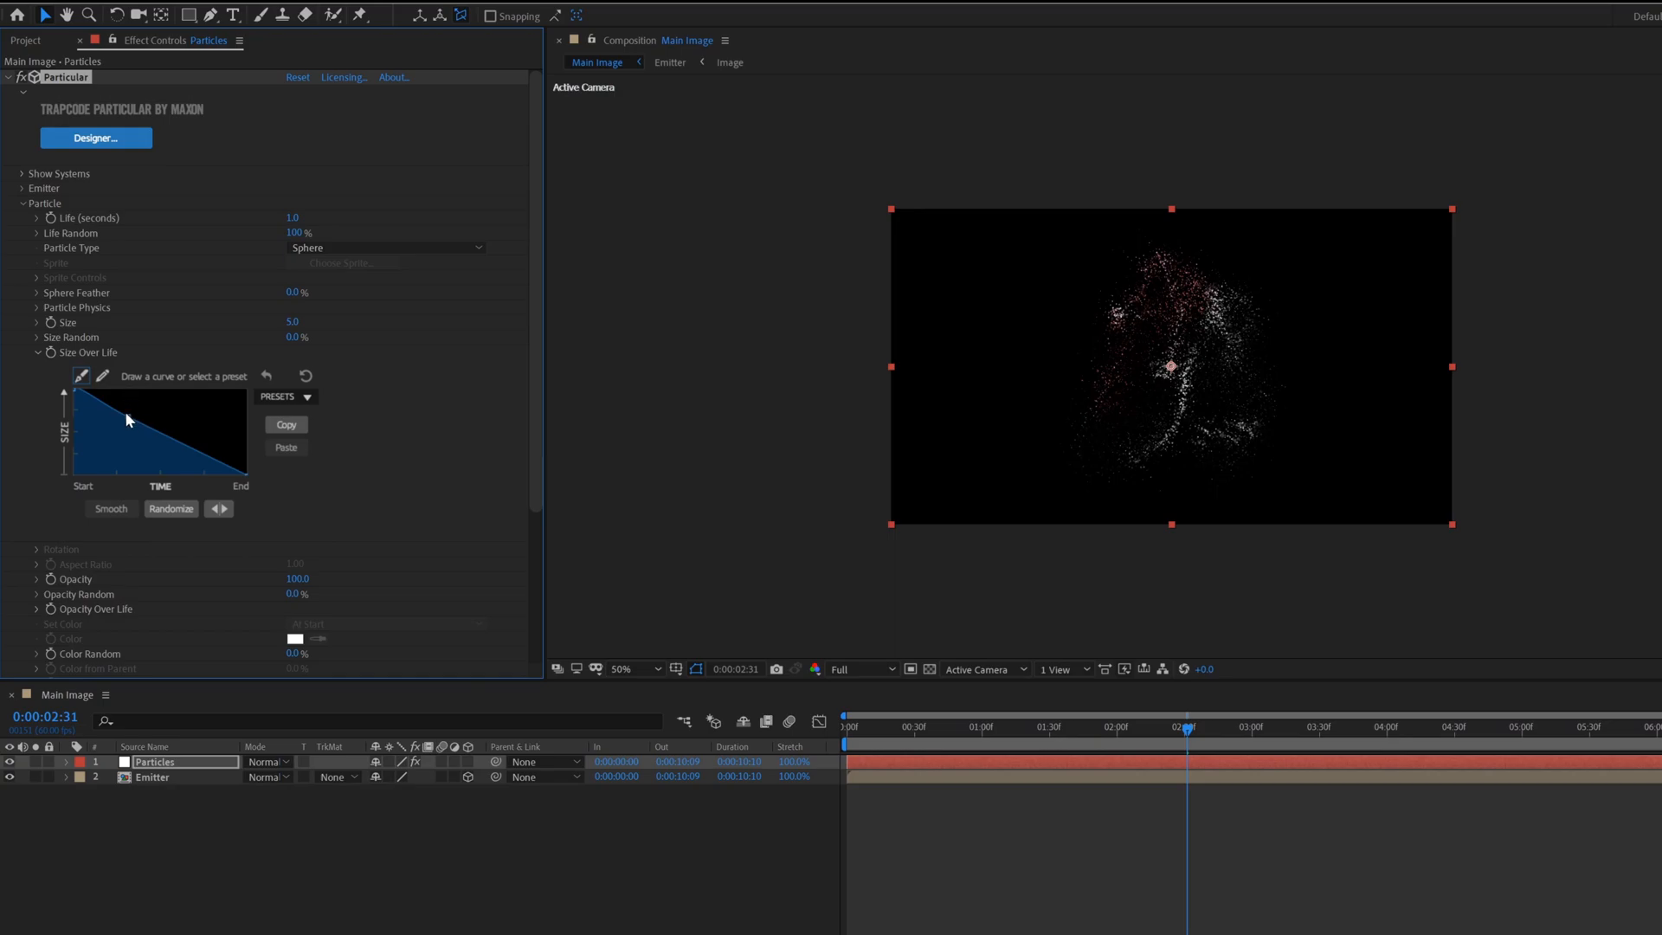
scroll(down, 3)
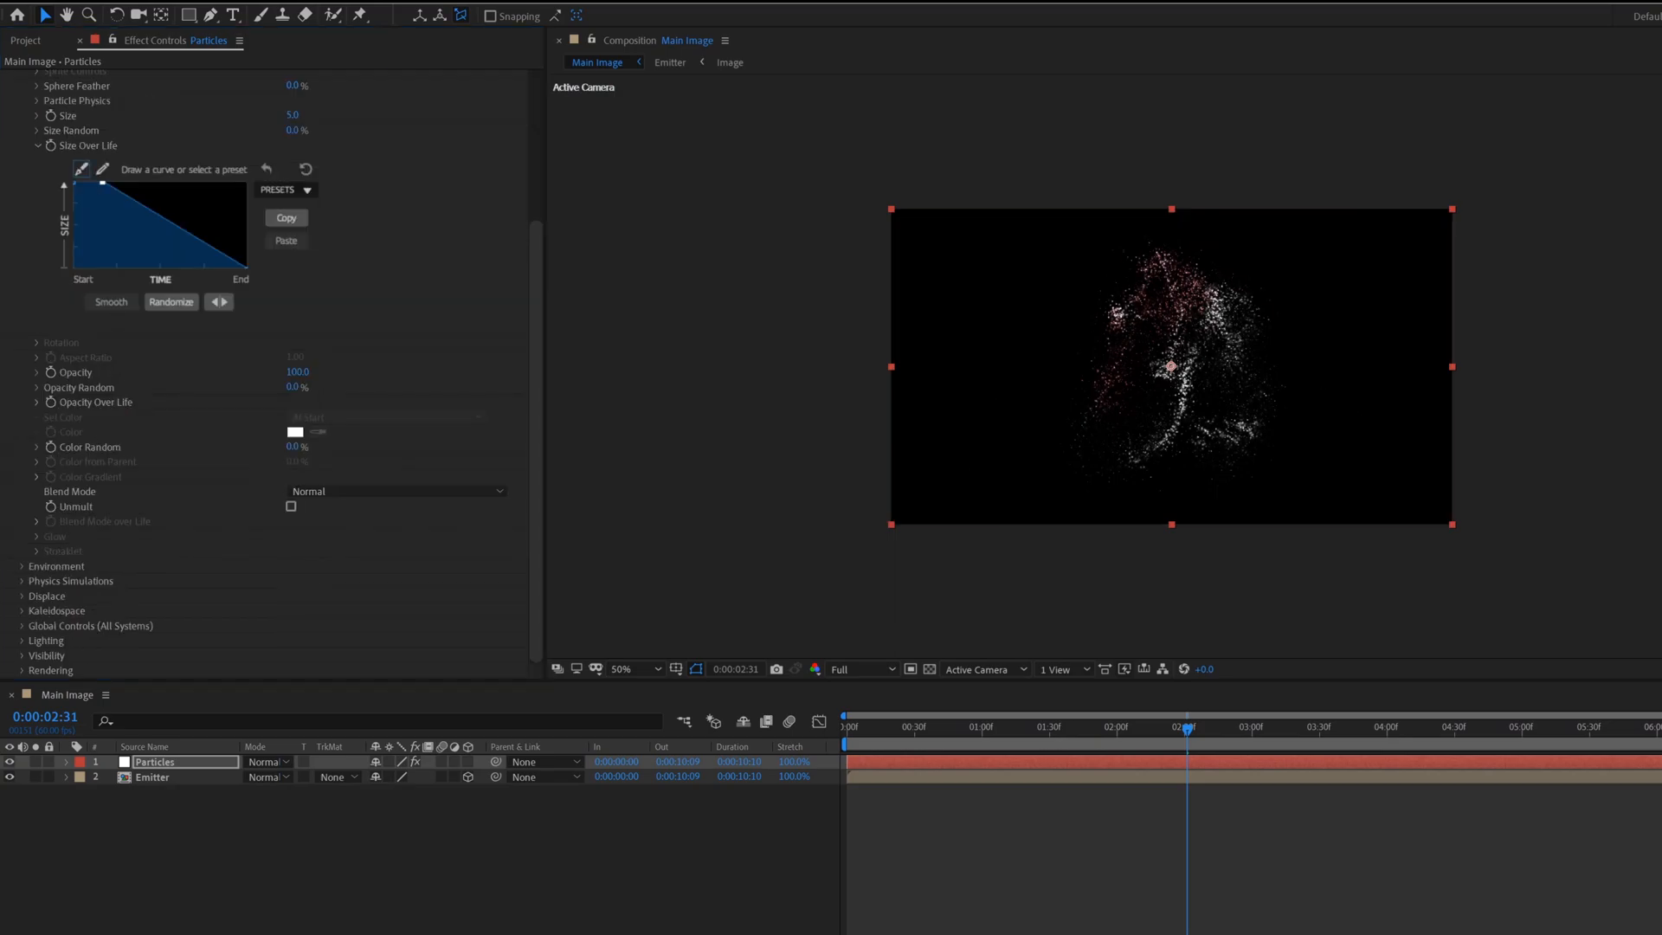
click(301, 115)
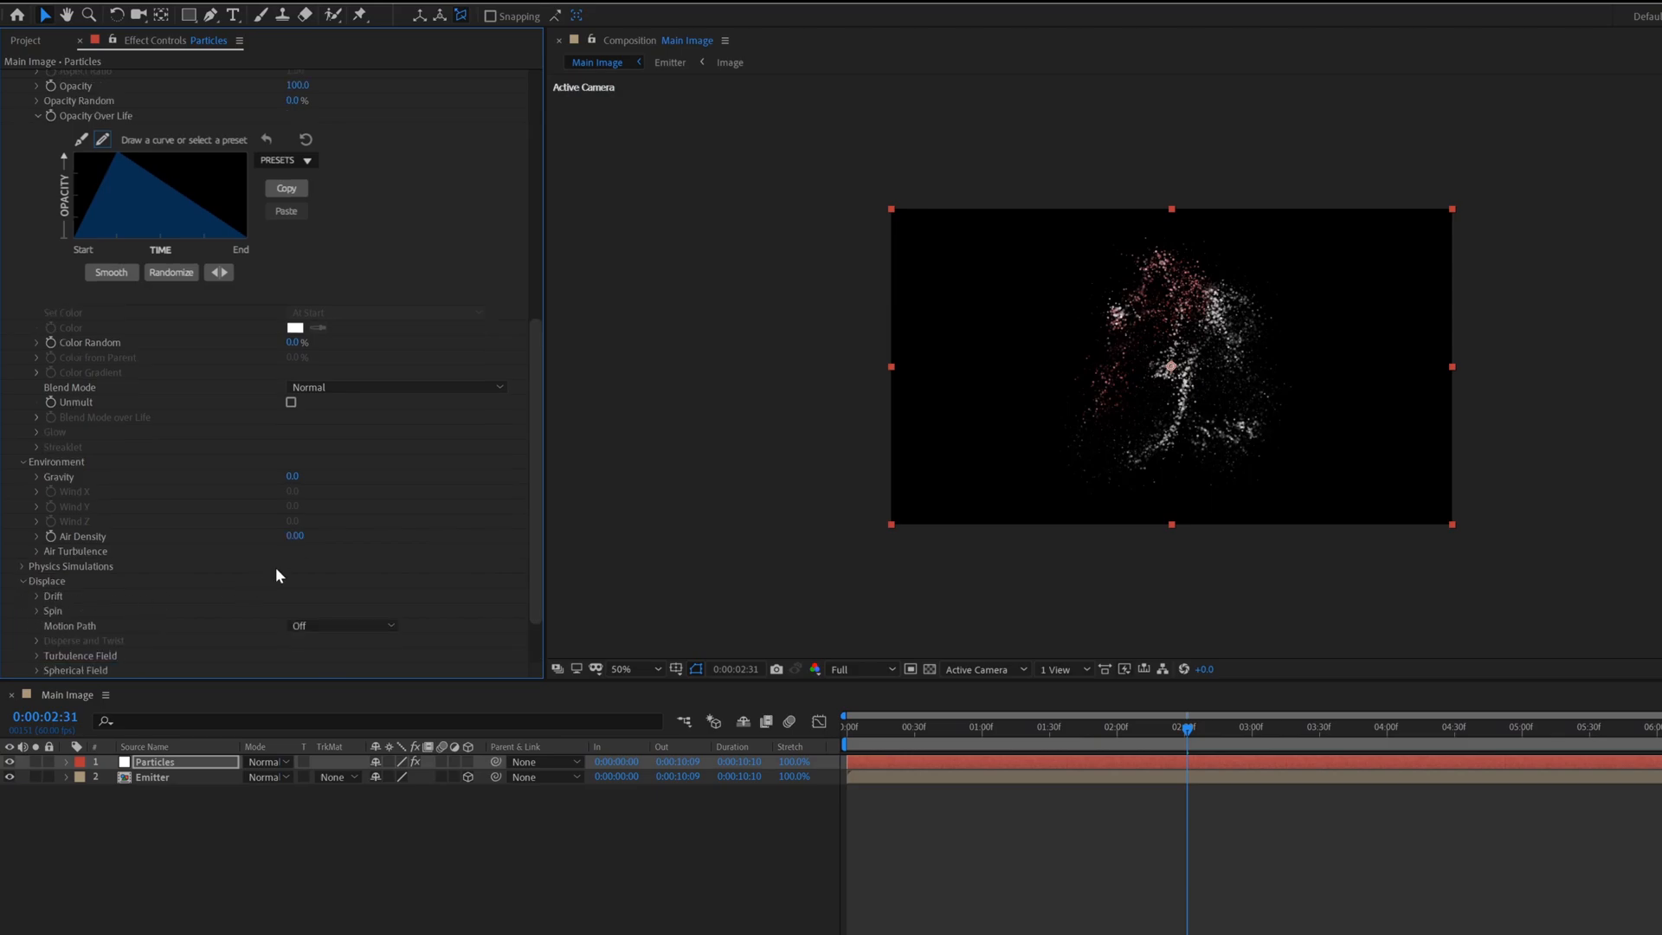
- Set the turbulence spin fade-in to 3 seconds and turbulence fade-in to 2 seconds
scroll(down, 3)
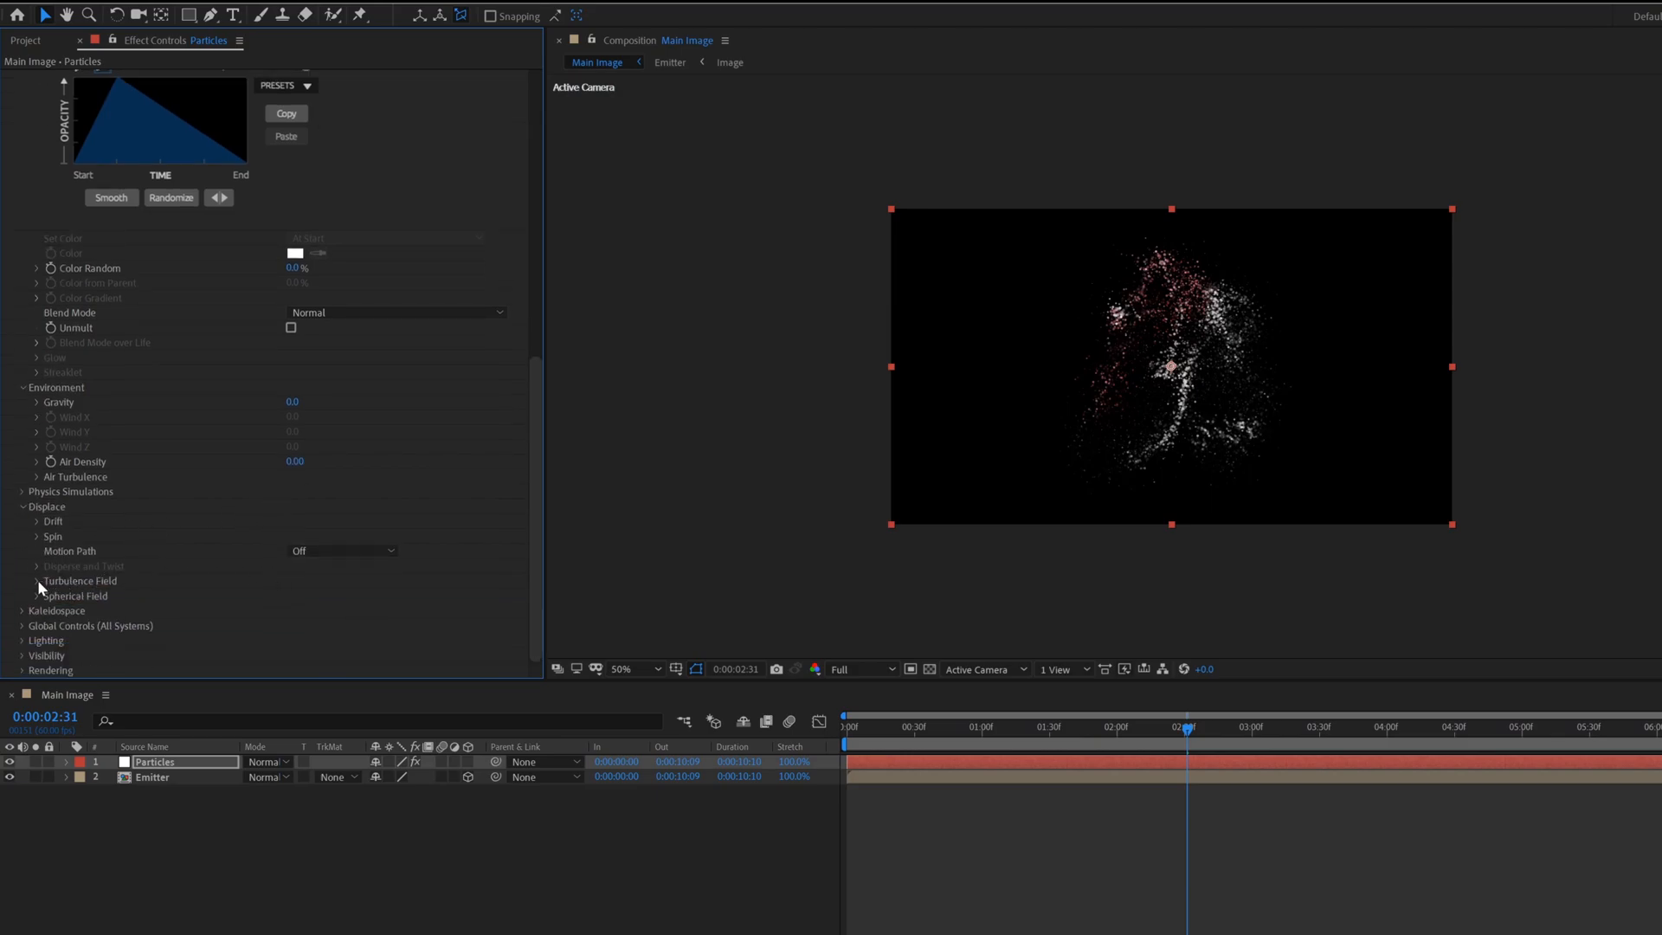
click(24, 580)
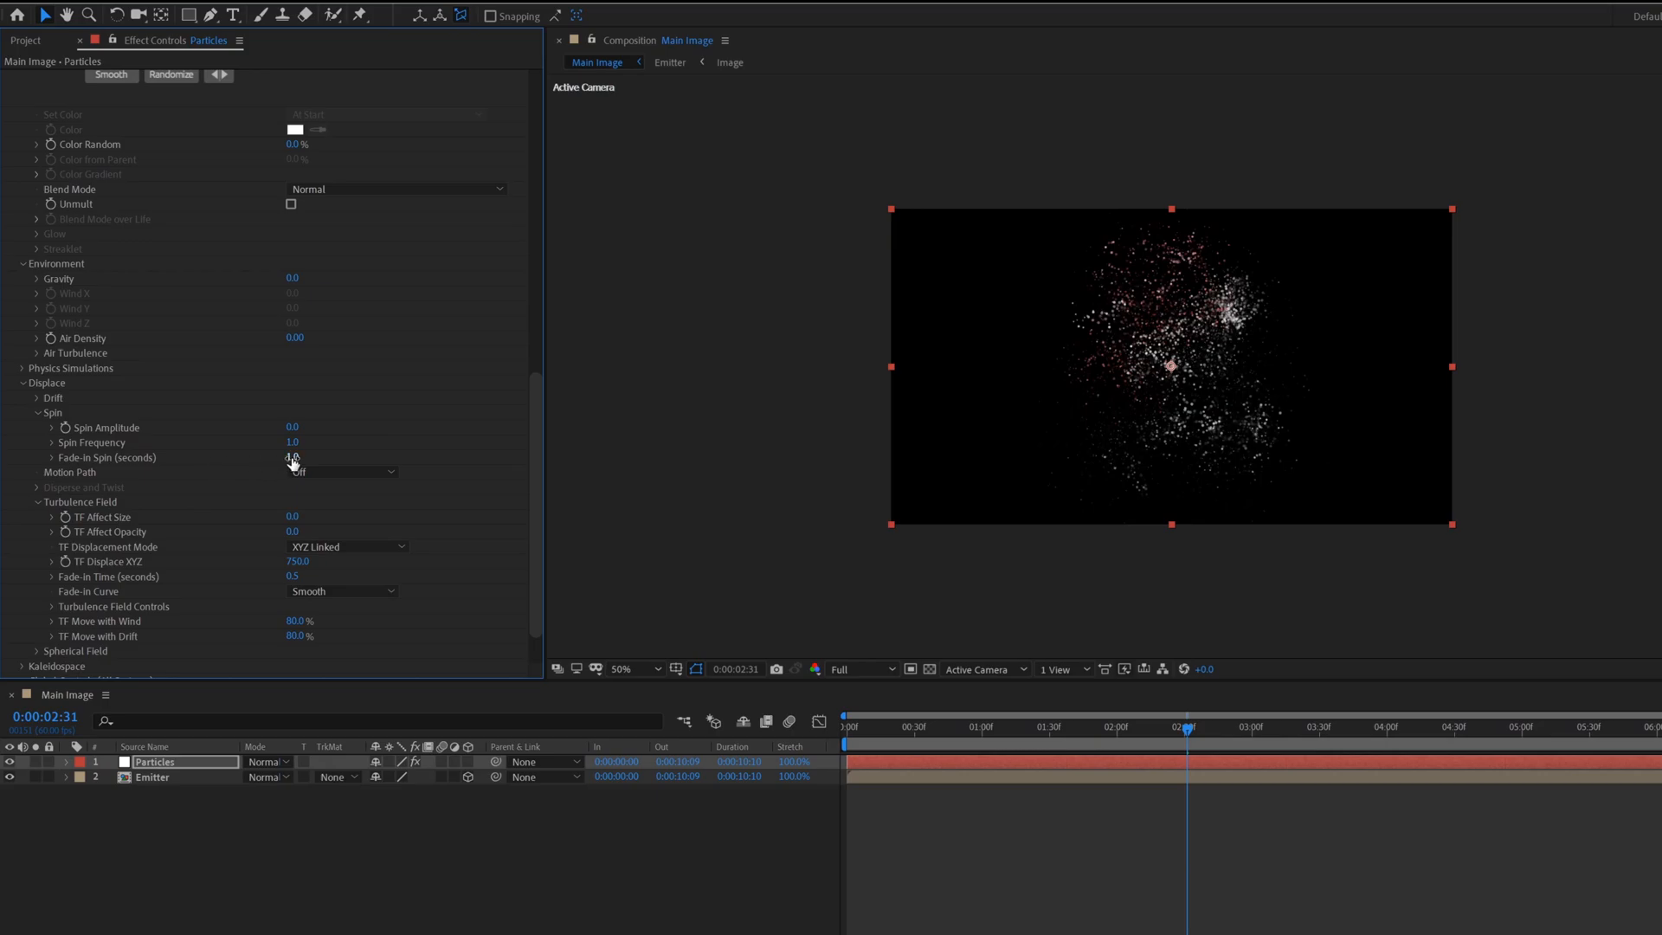
click(300, 457)
text(3)
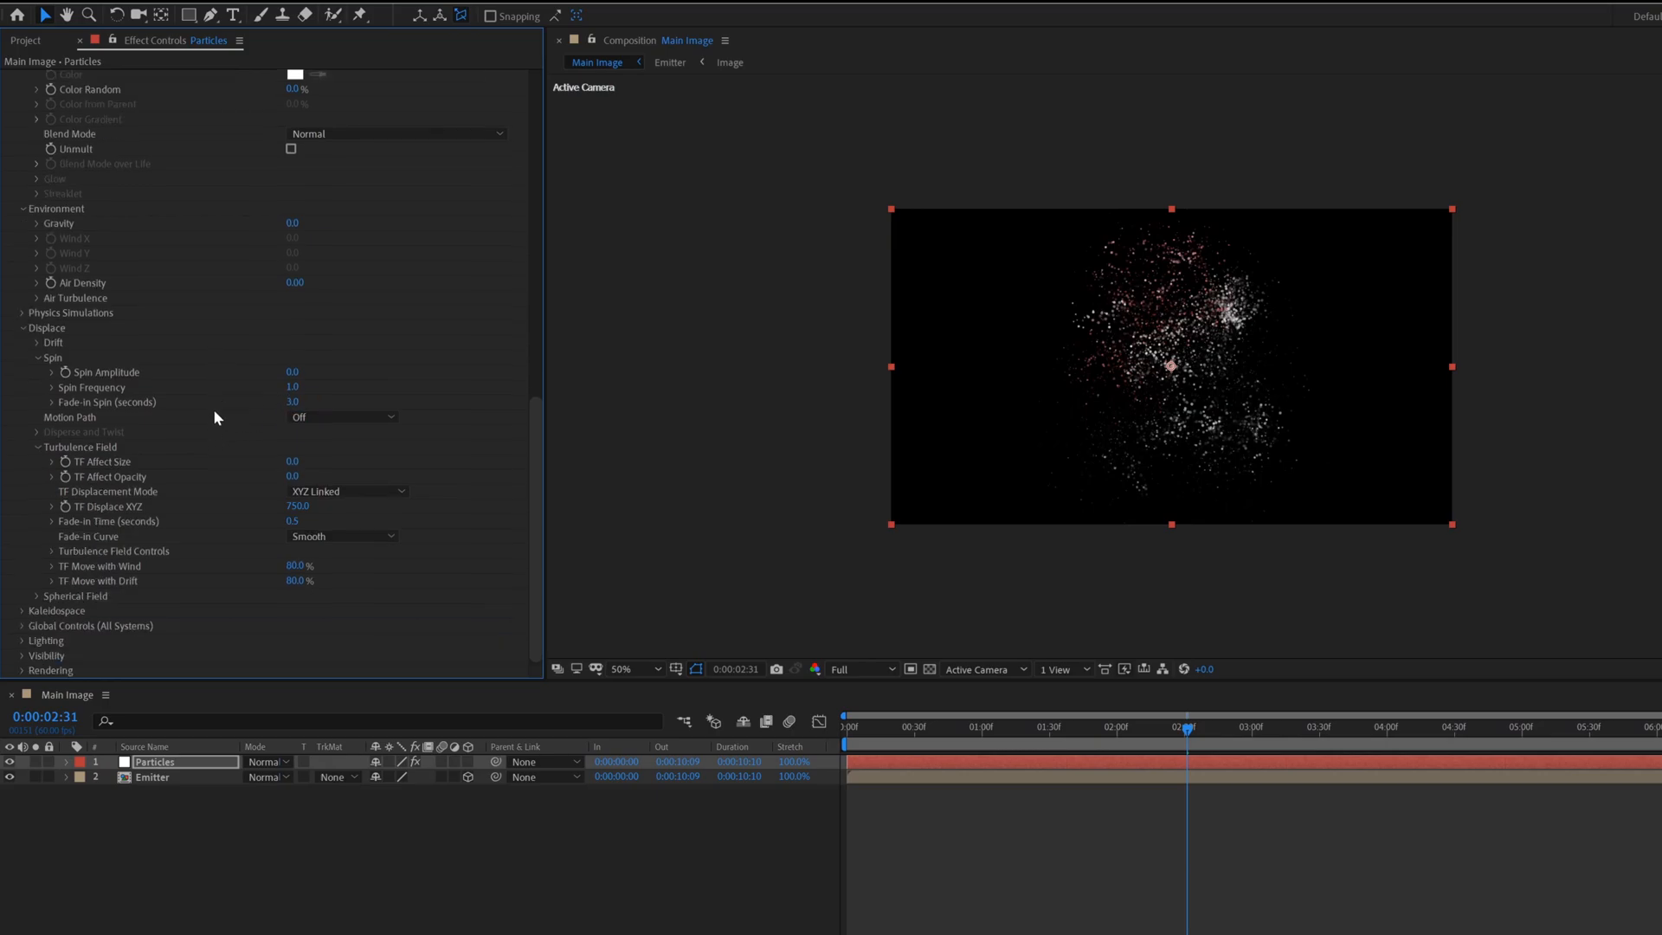
click(298, 520)
text(2)
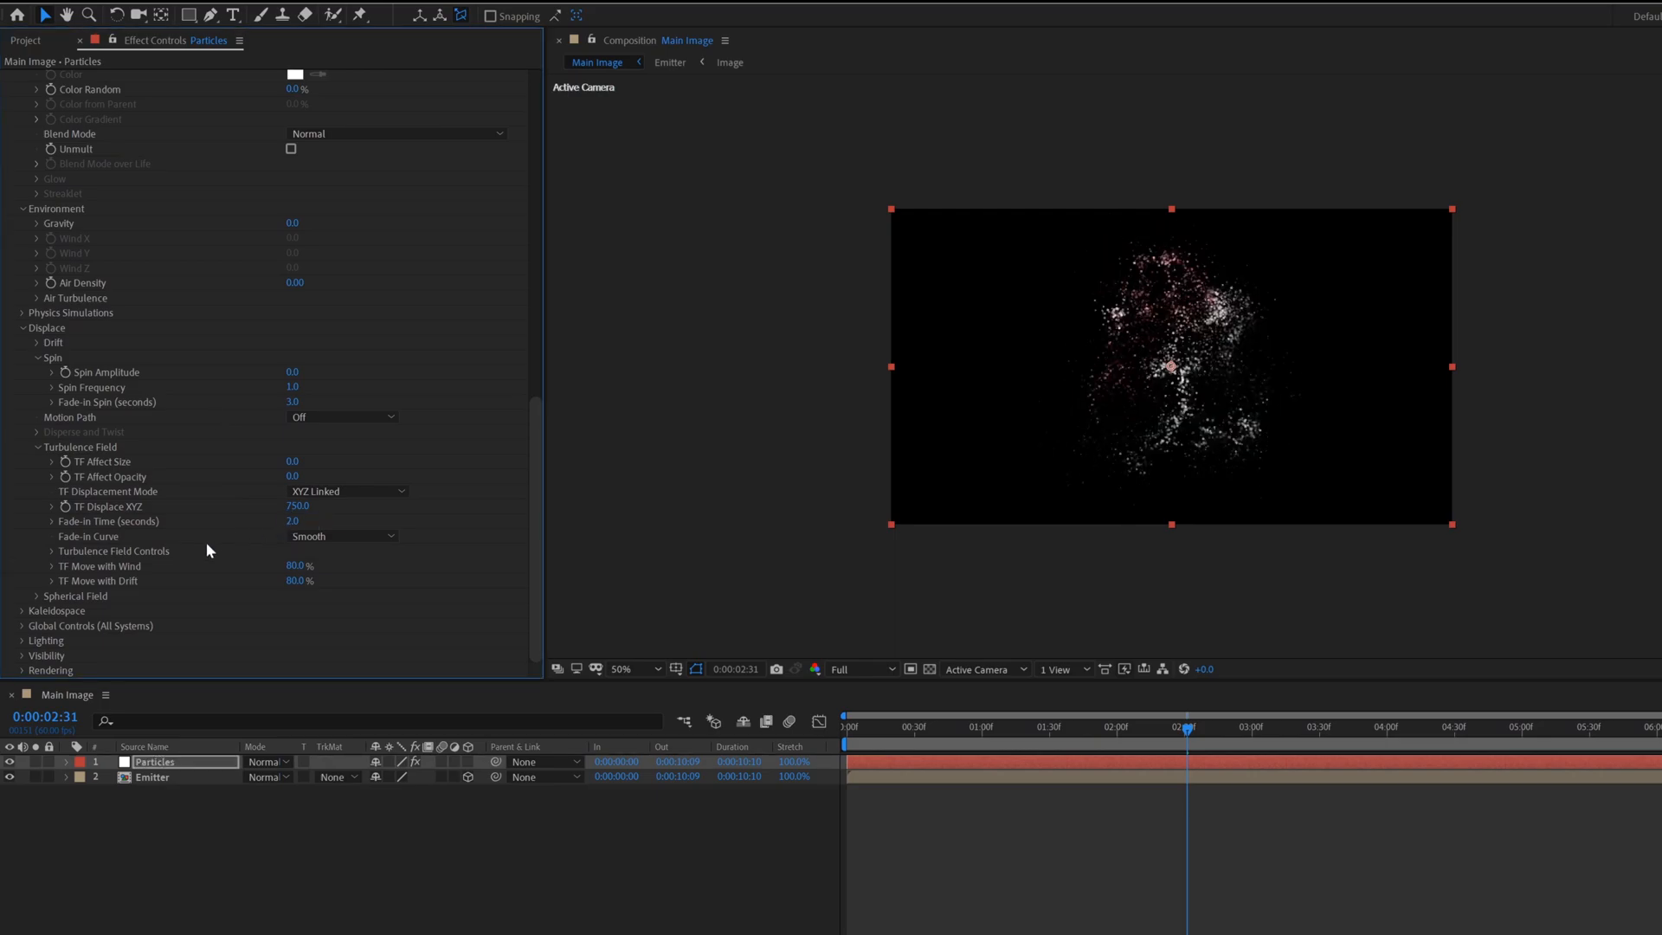
- Set the turbulence field scale to 2.0 and TF Complexity to 1
double_click(299, 580)
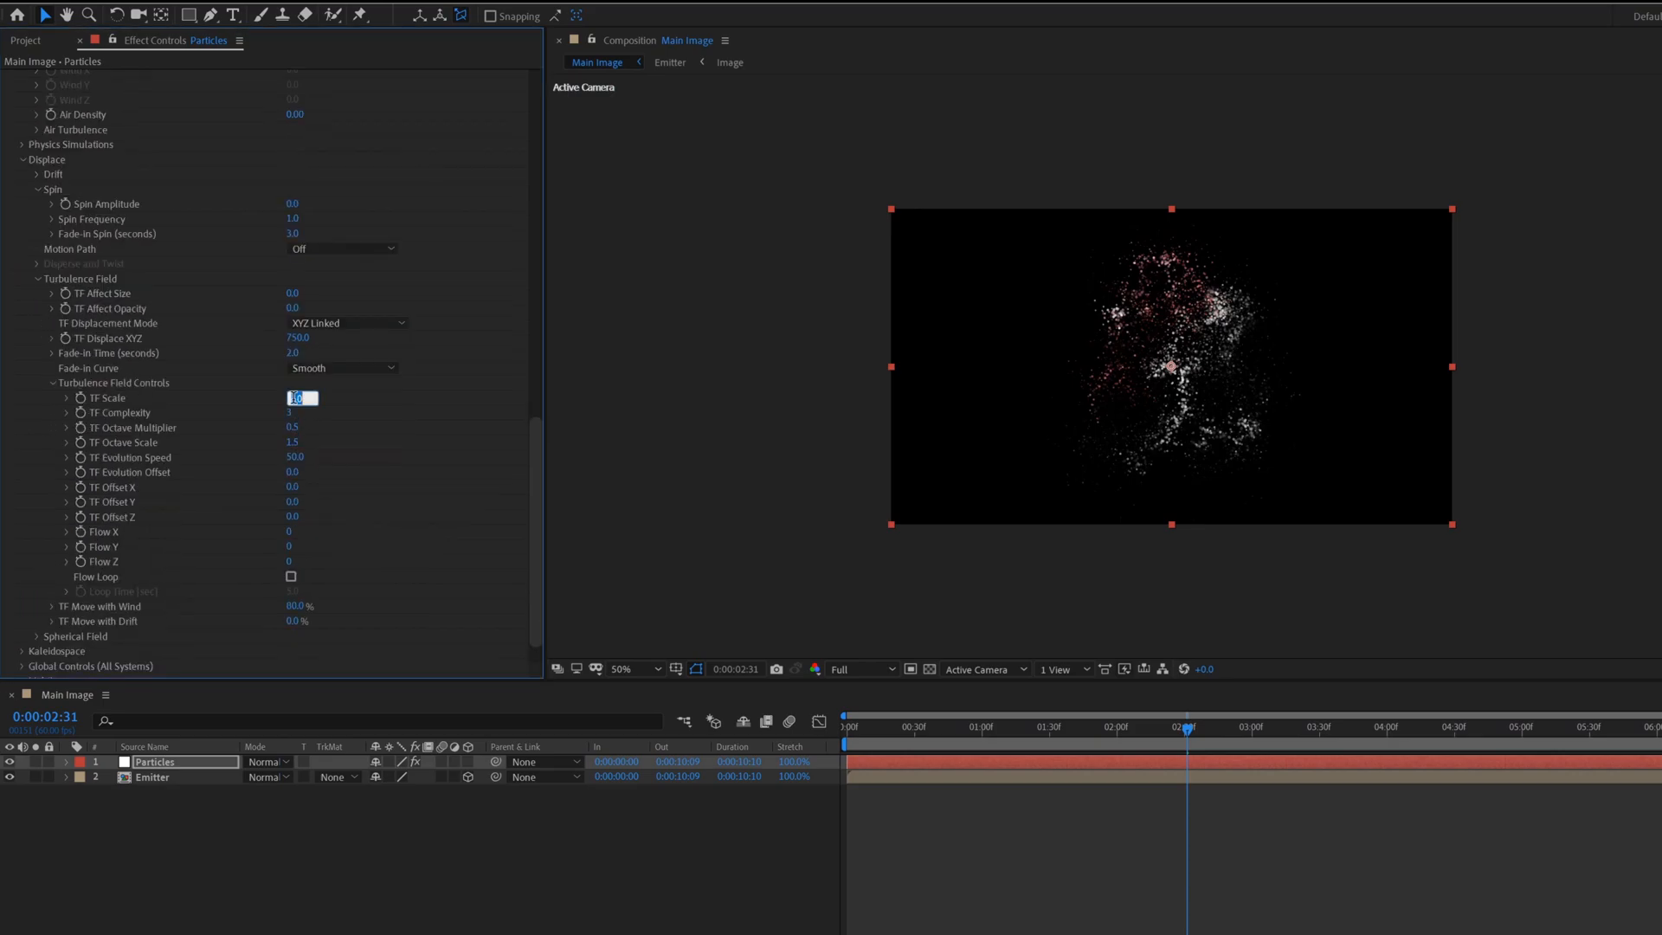
text(2.0)
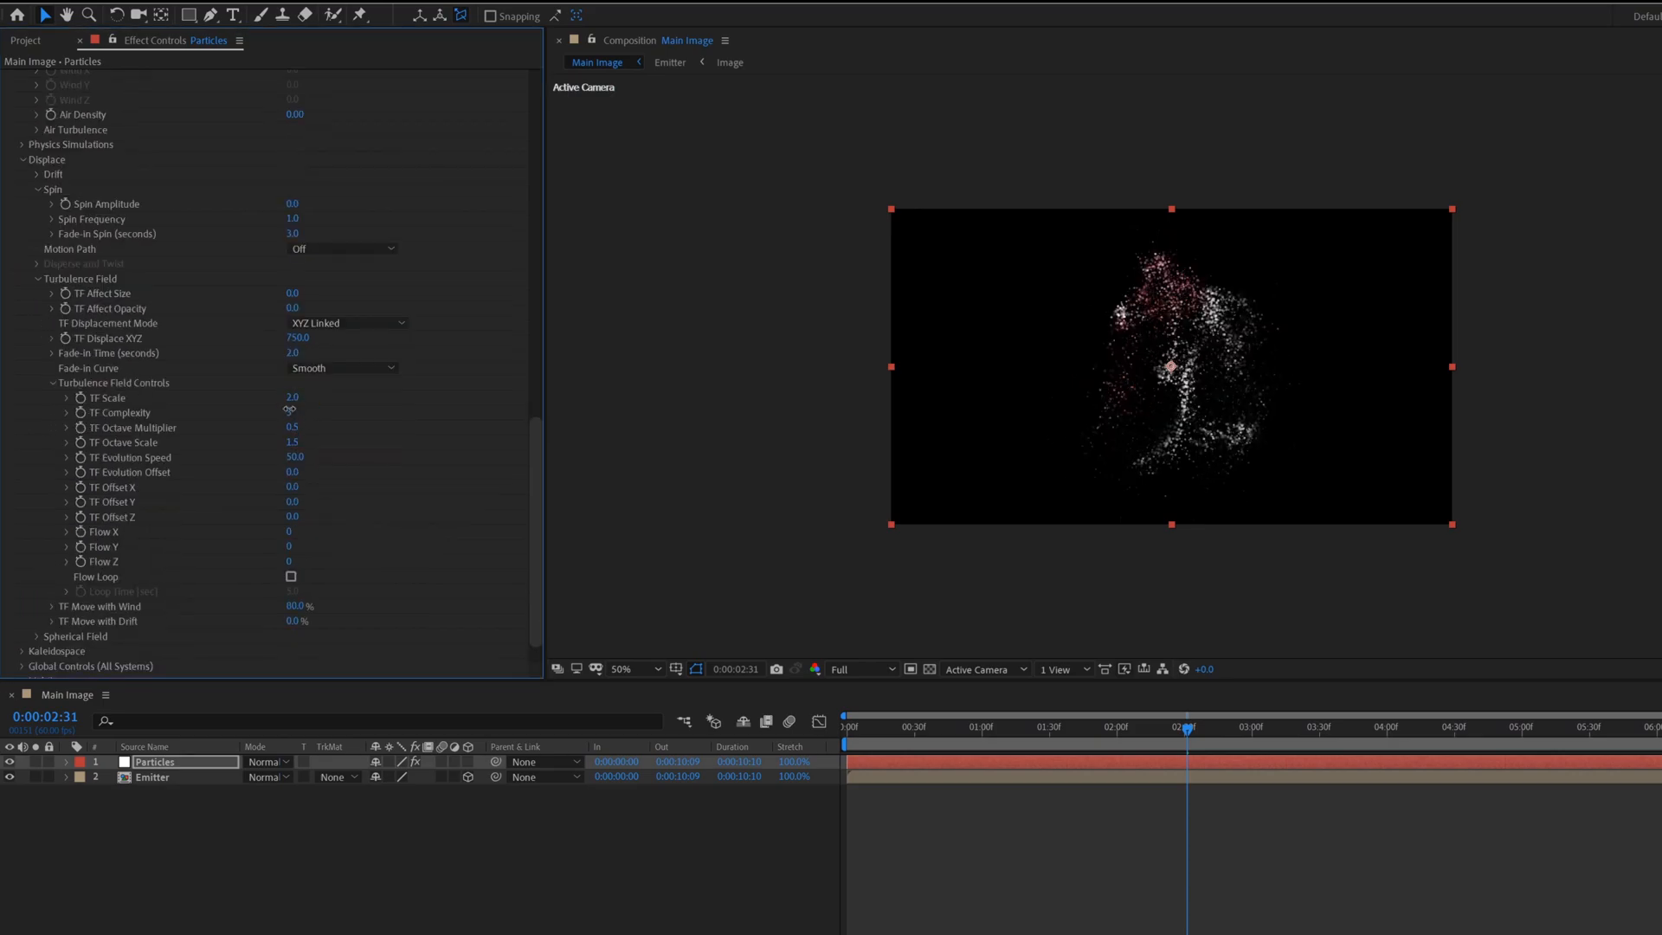
double_click(289, 412)
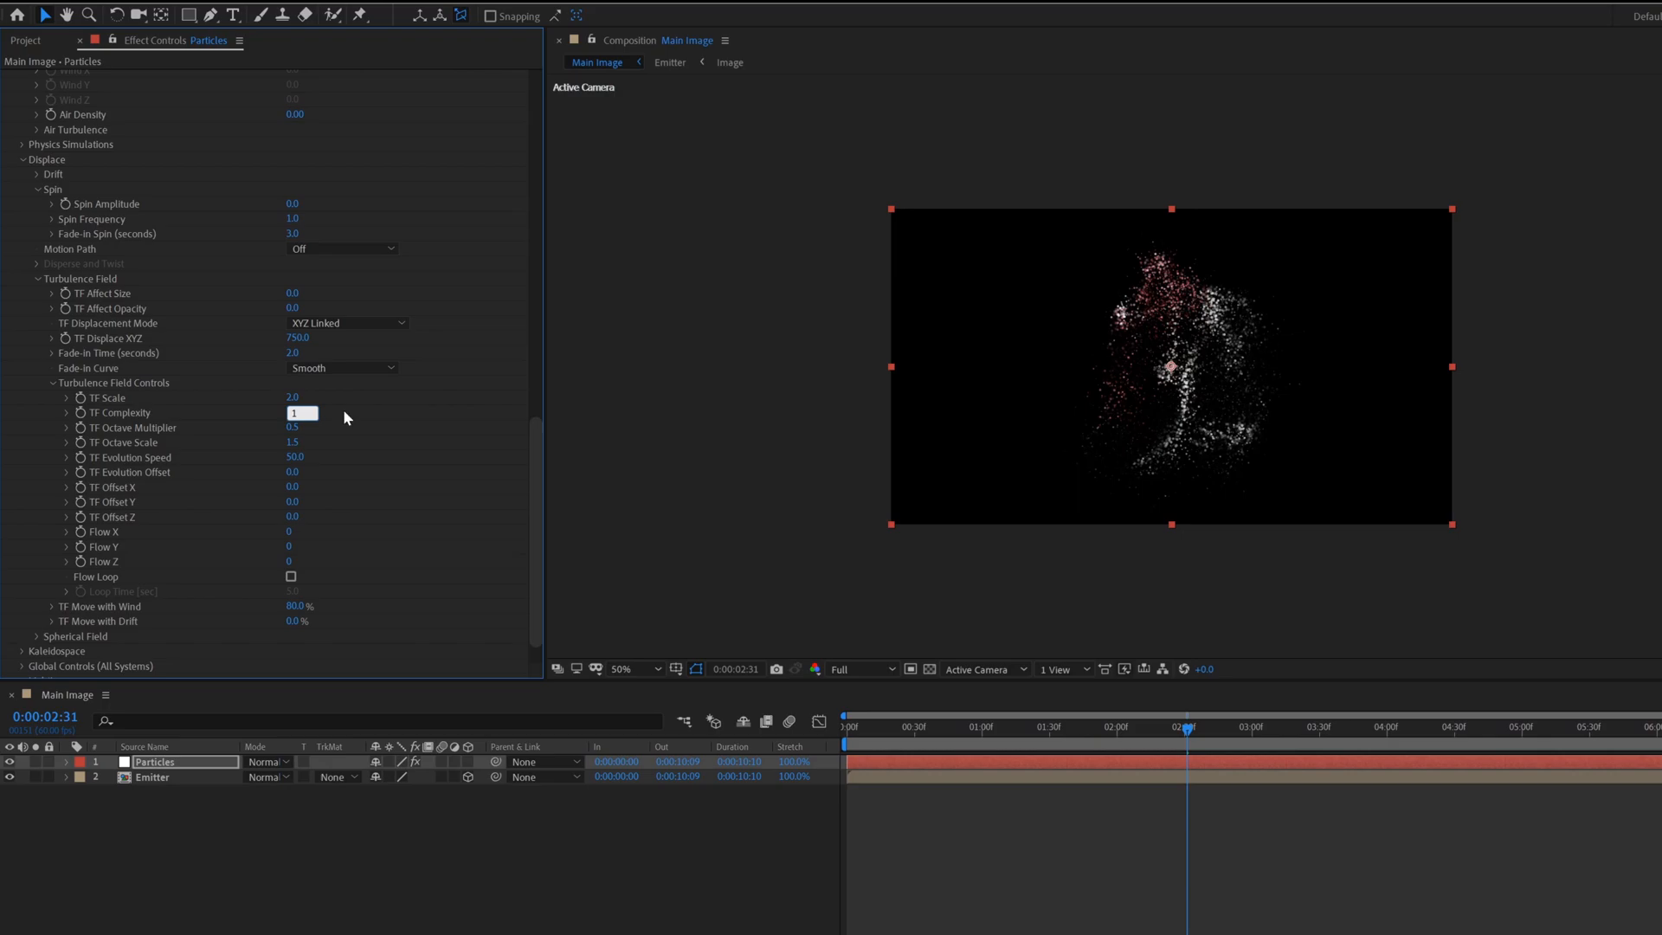
click(302, 457)
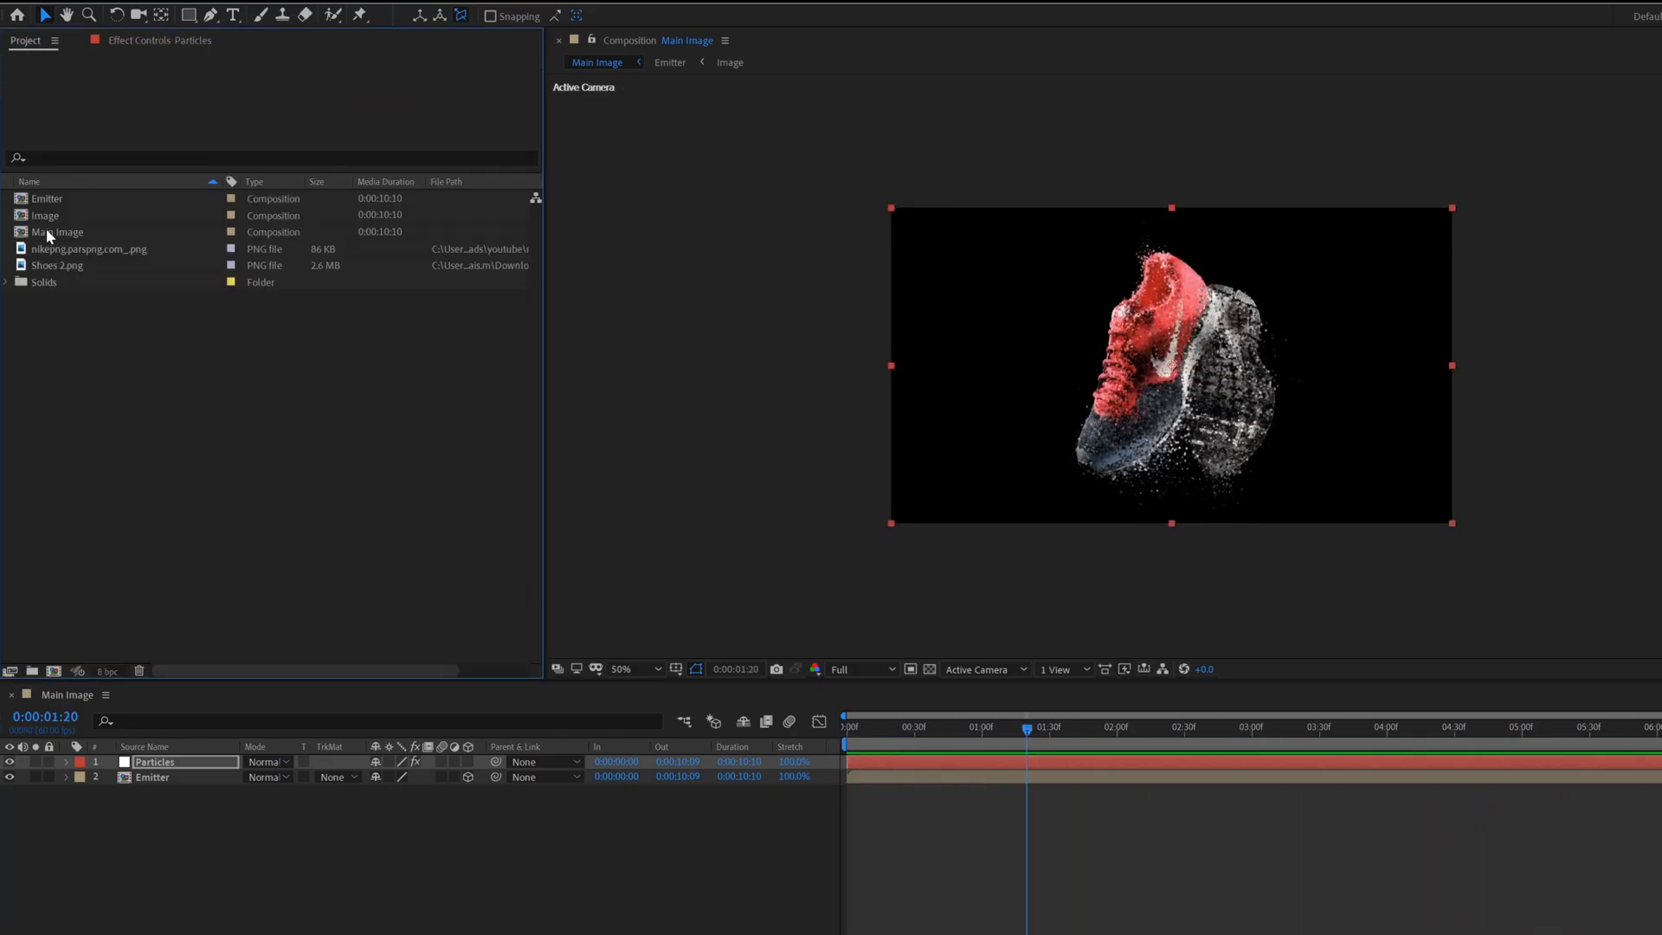
- Add the Image comp to Main Image as an alpha-matted third layer, then start a new composition
click(45, 216)
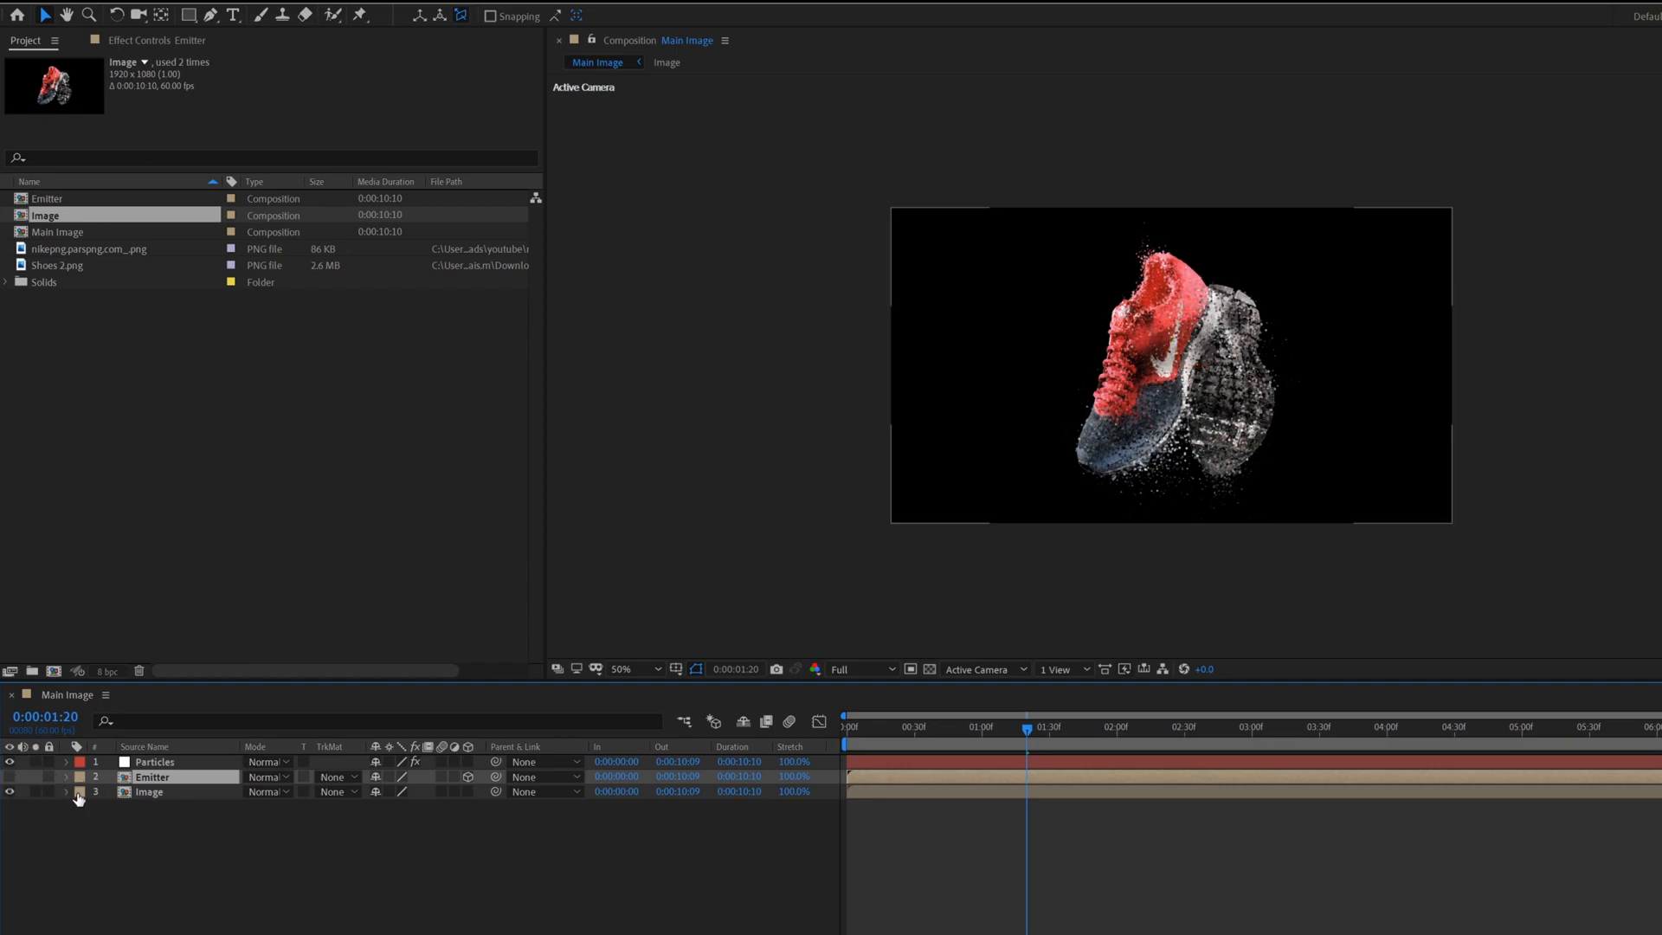
click(334, 792)
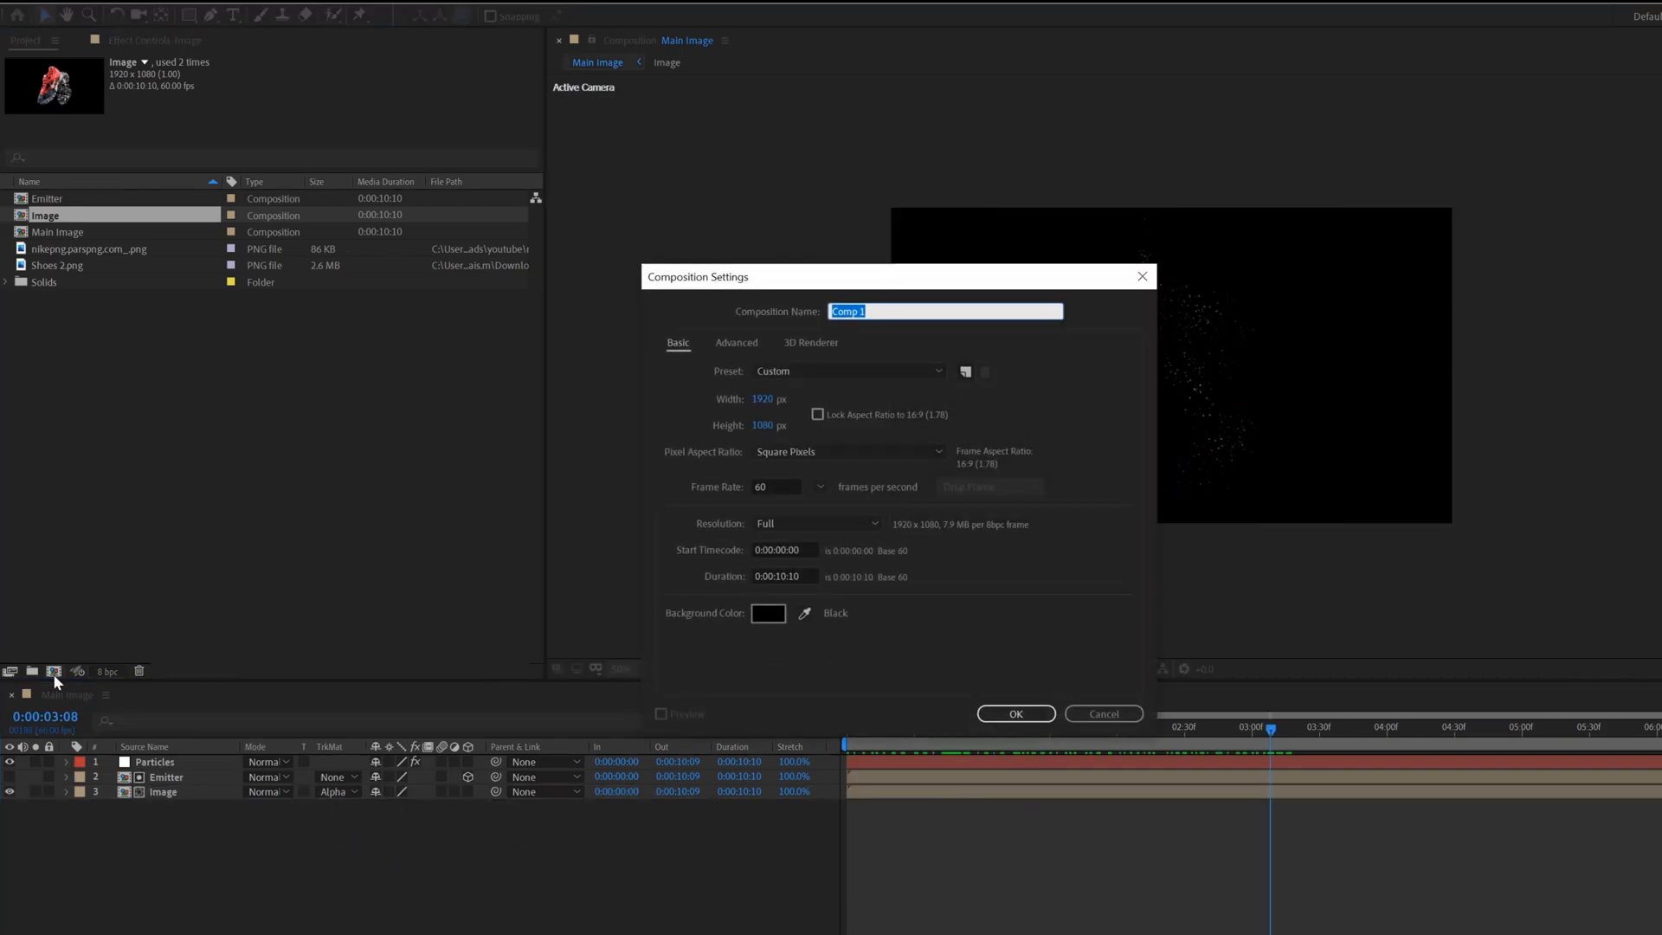
- Create the 'Main' composition and place Main Image inside it as its only layer
click(1014, 712)
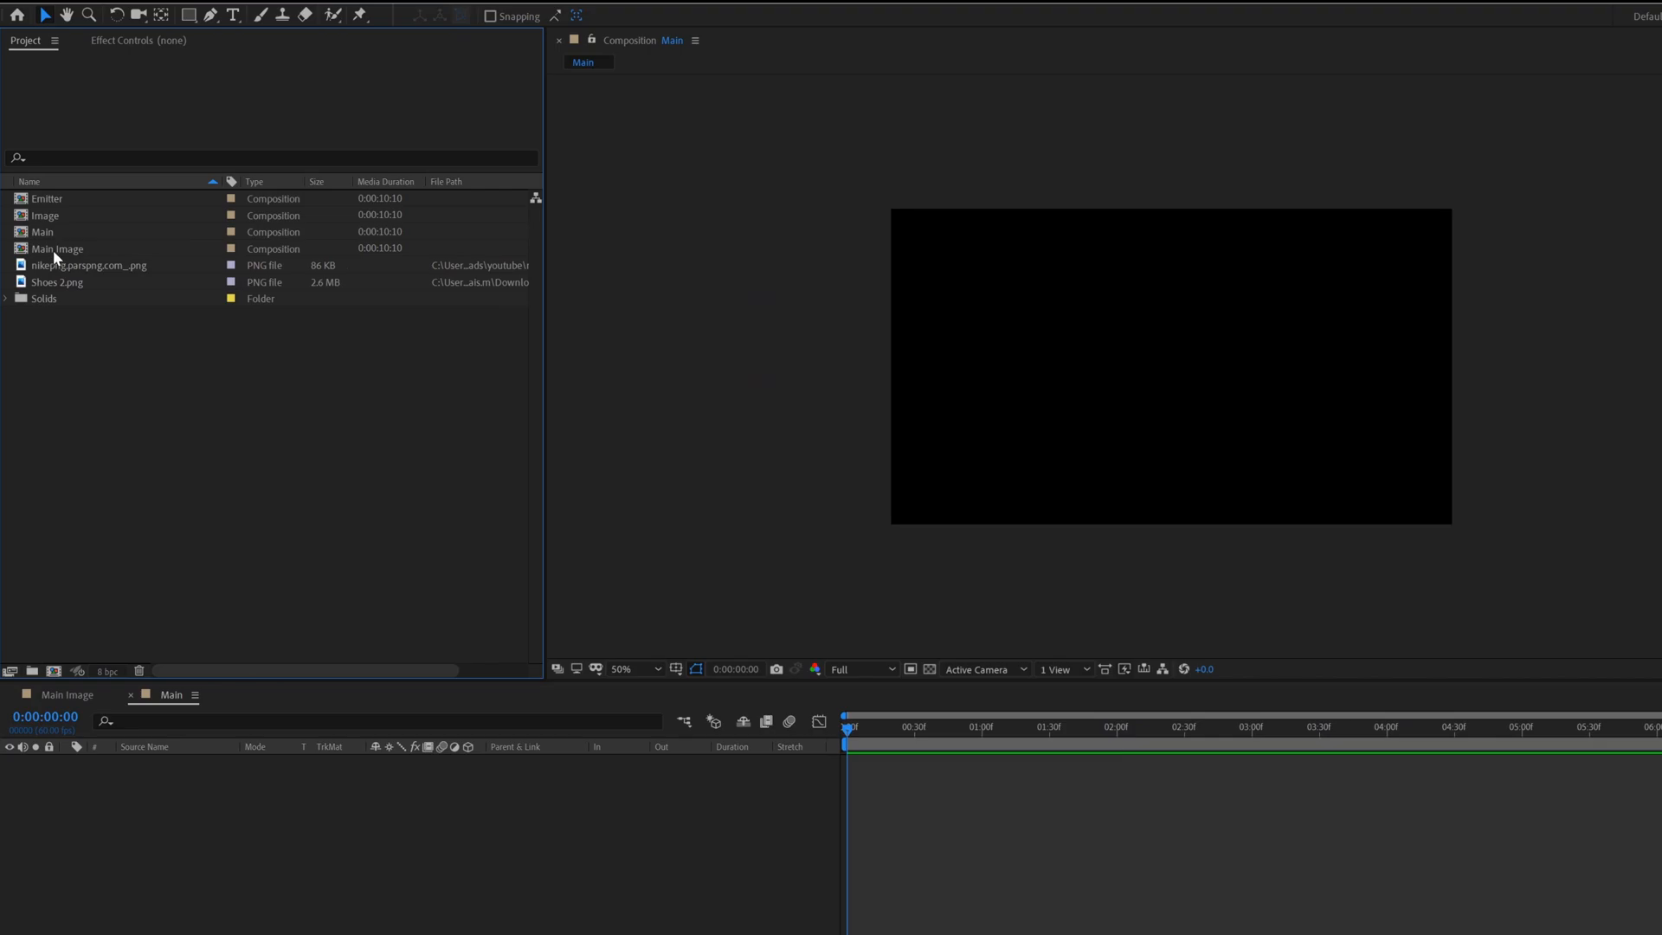
double_click(57, 249)
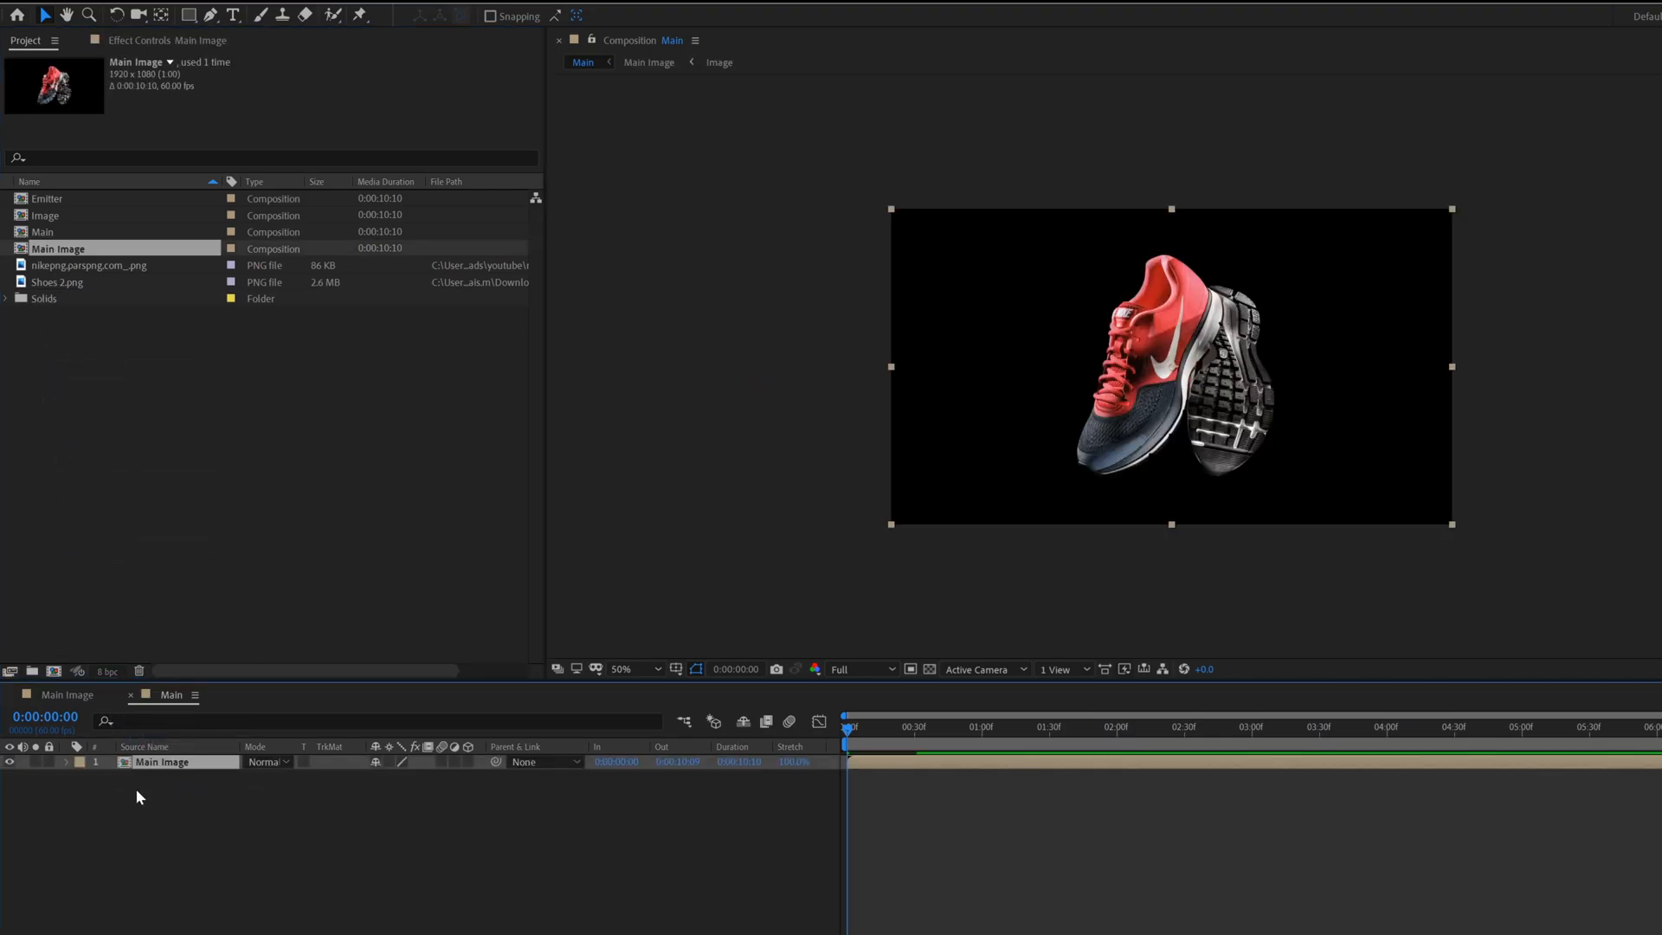
click(1191, 726)
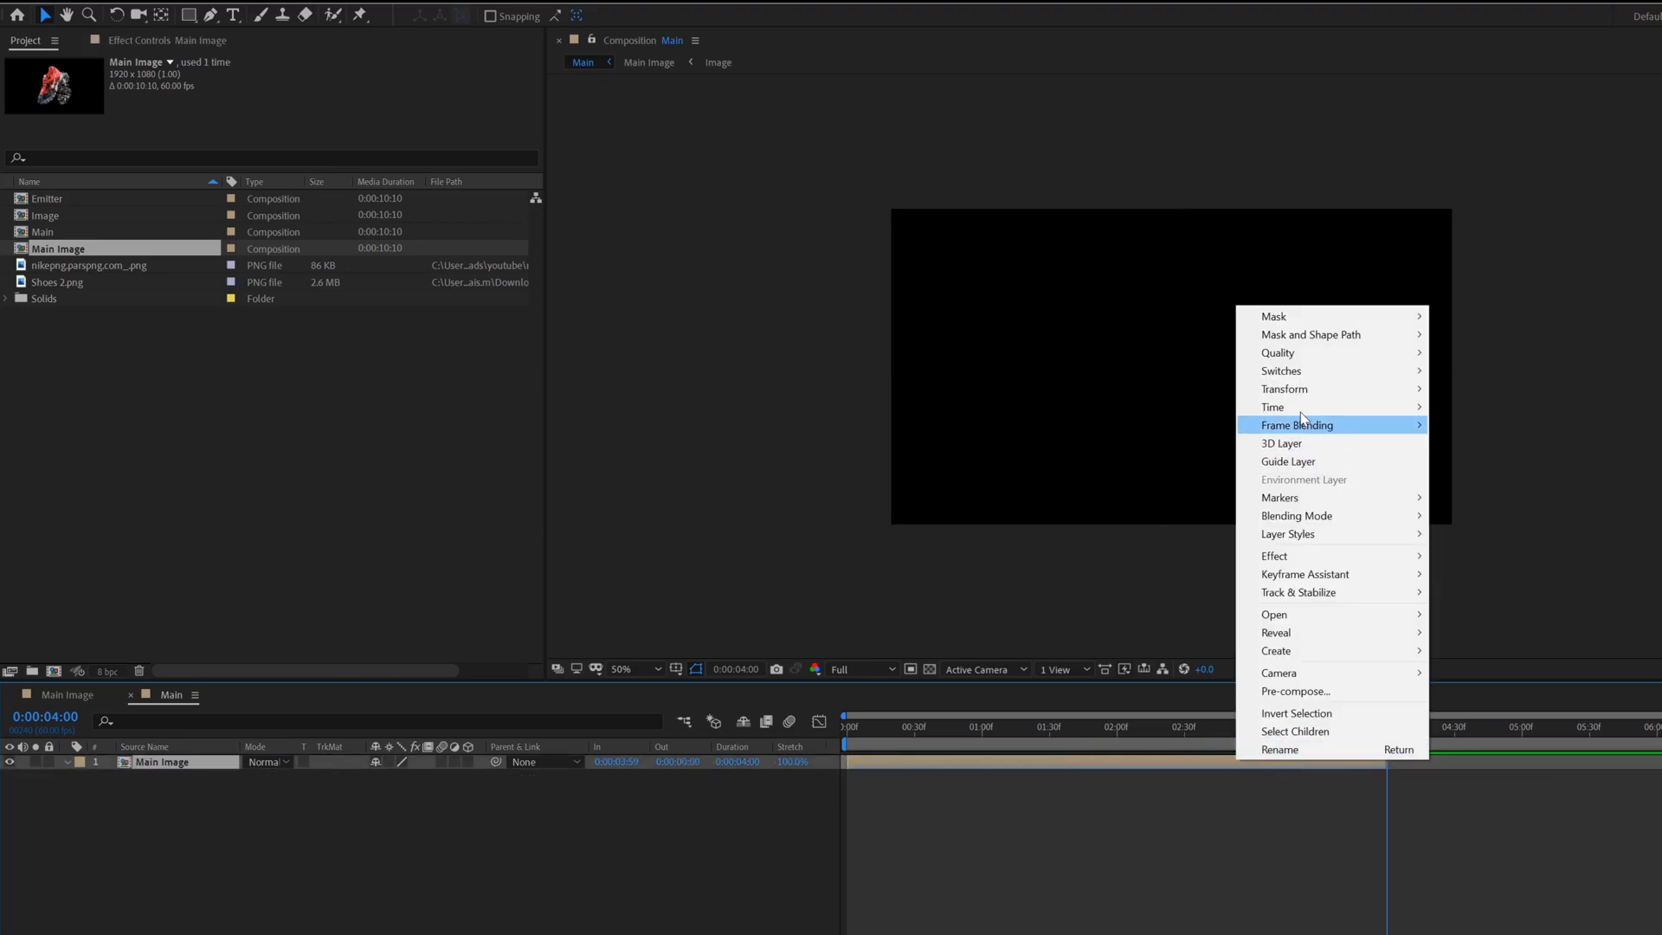
mouse_move(1272, 406)
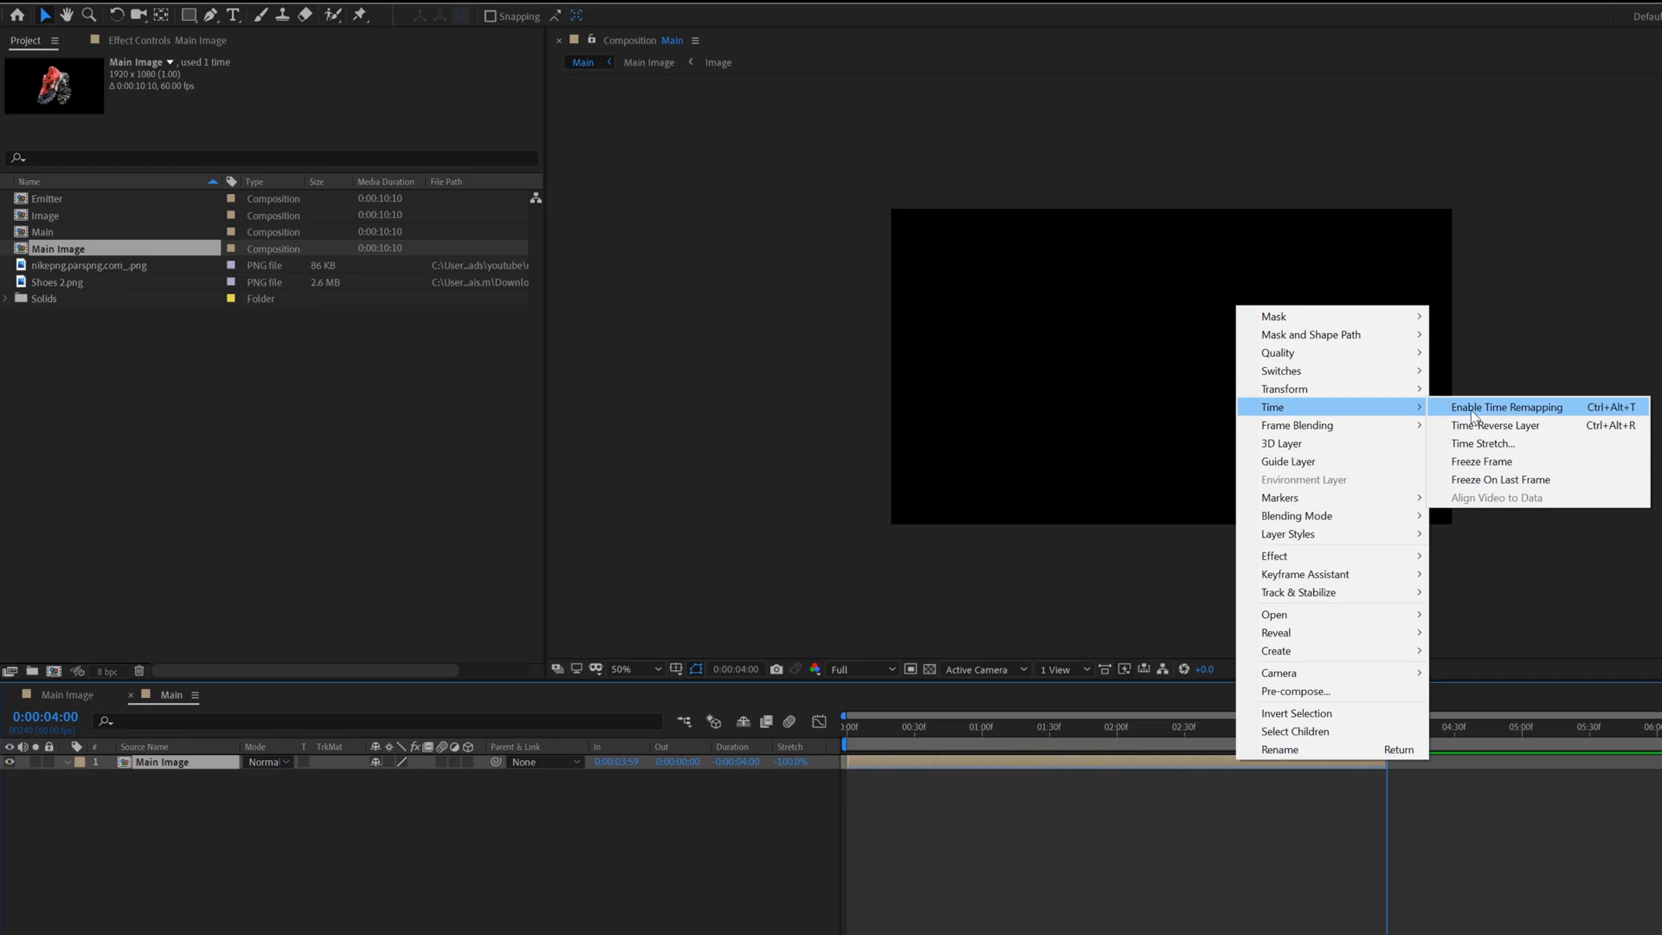
- Enable time remapping on Main Image and keyframe it around 2.5 seconds so the shoe slides
click(1504, 407)
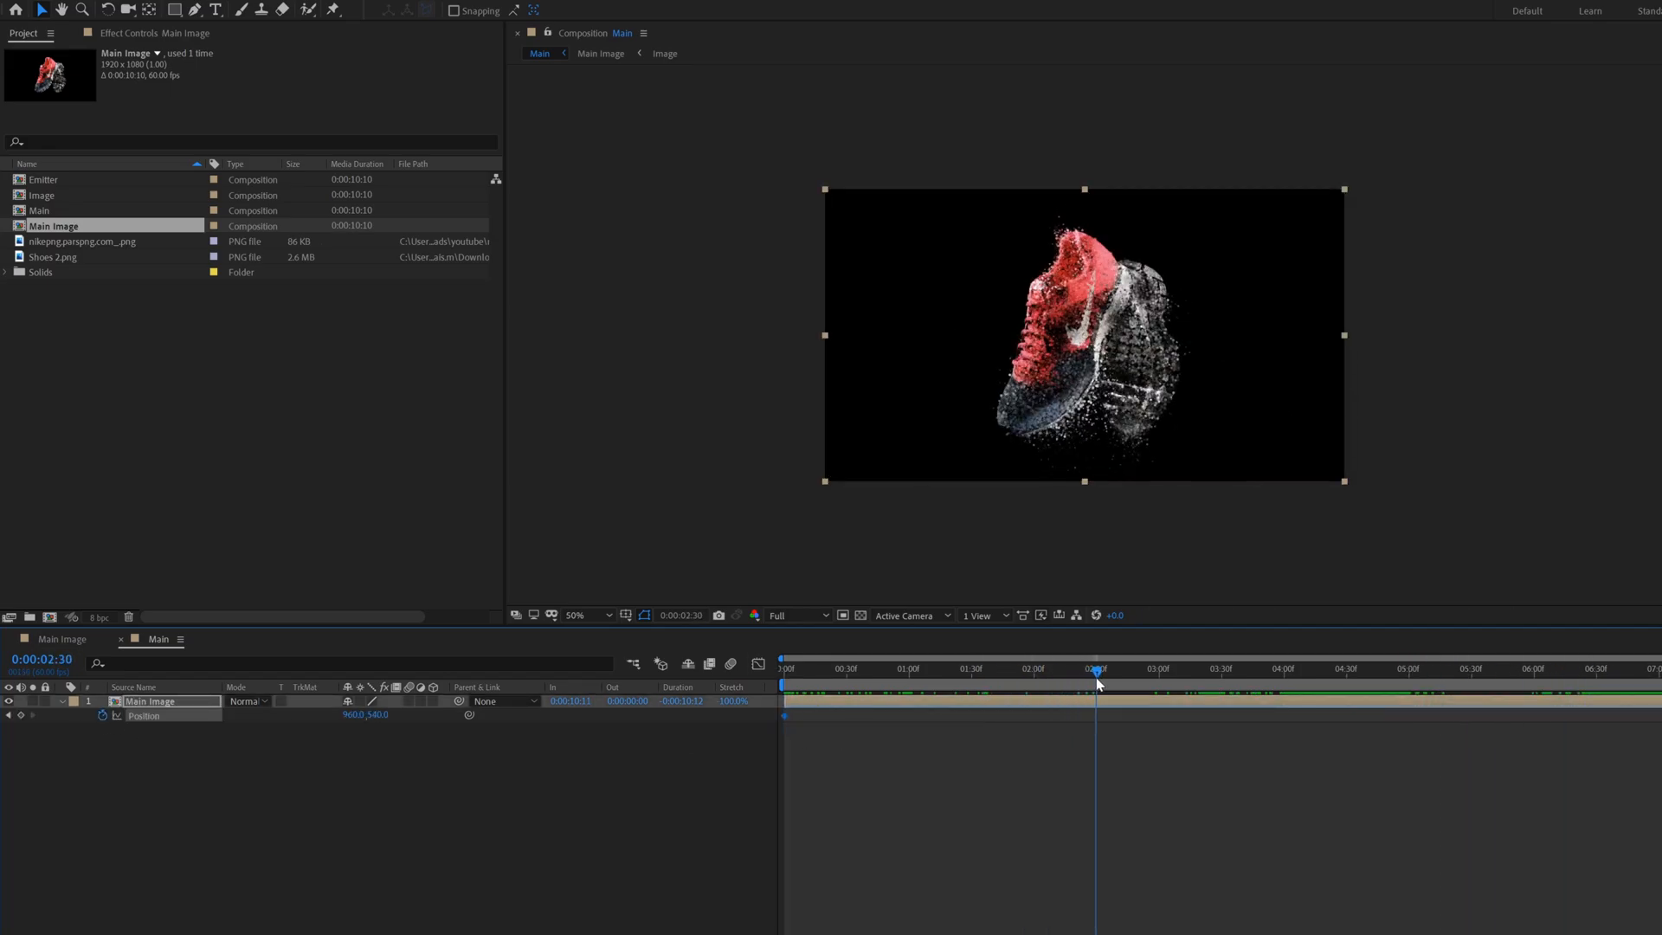
click(784, 669)
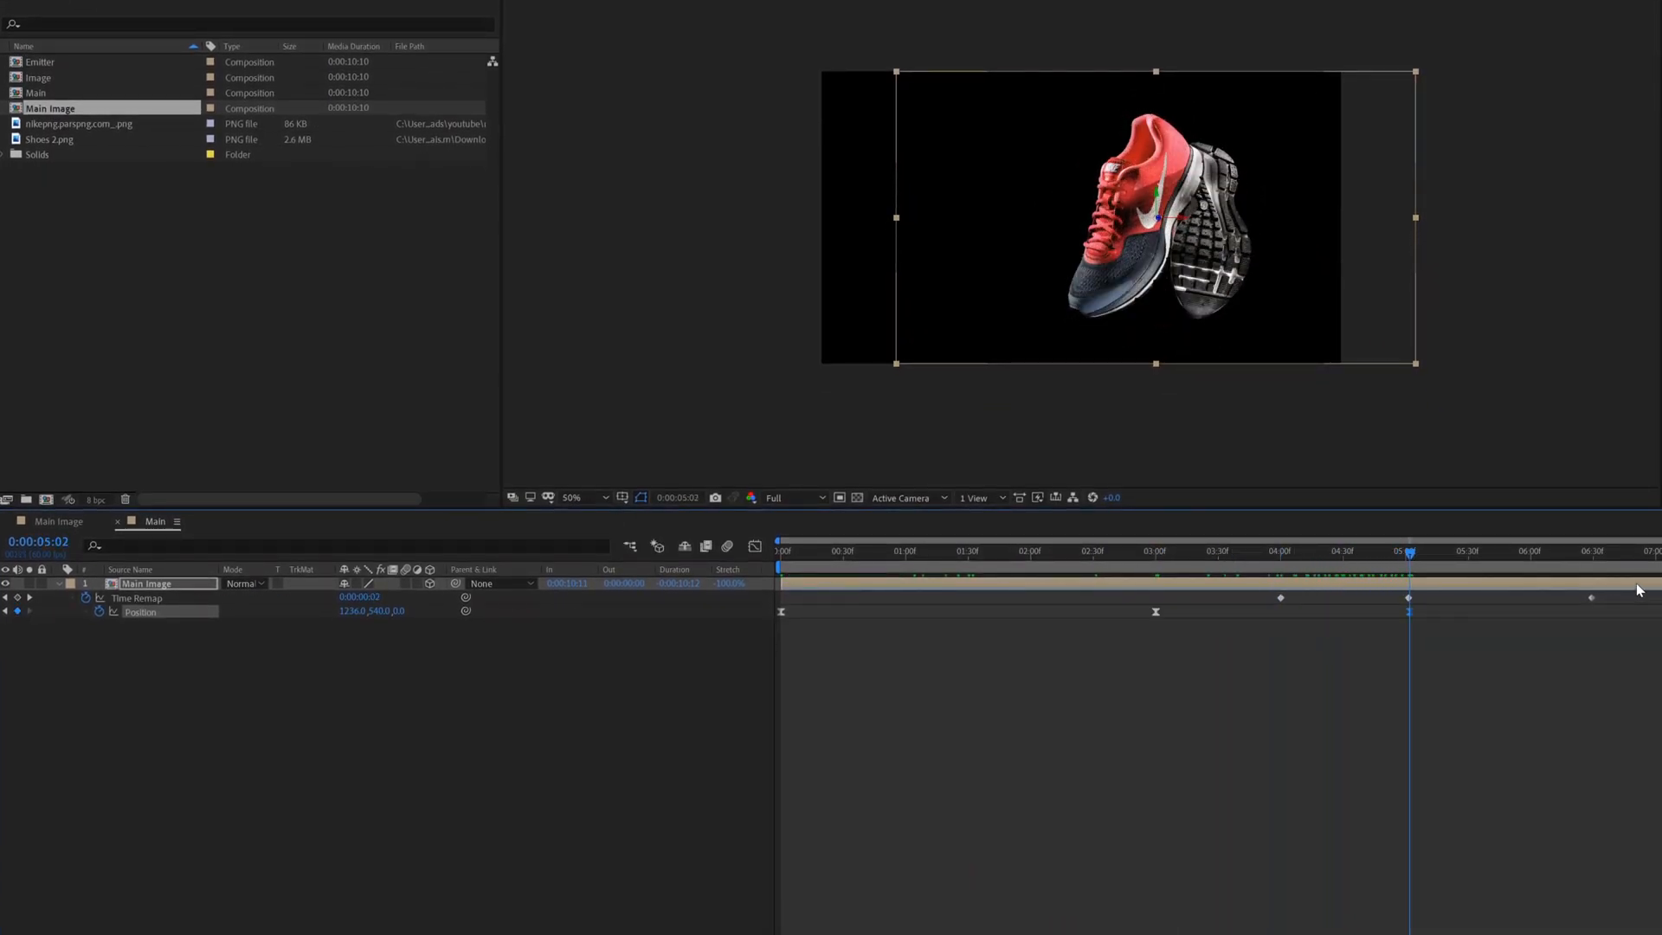
click(1590, 551)
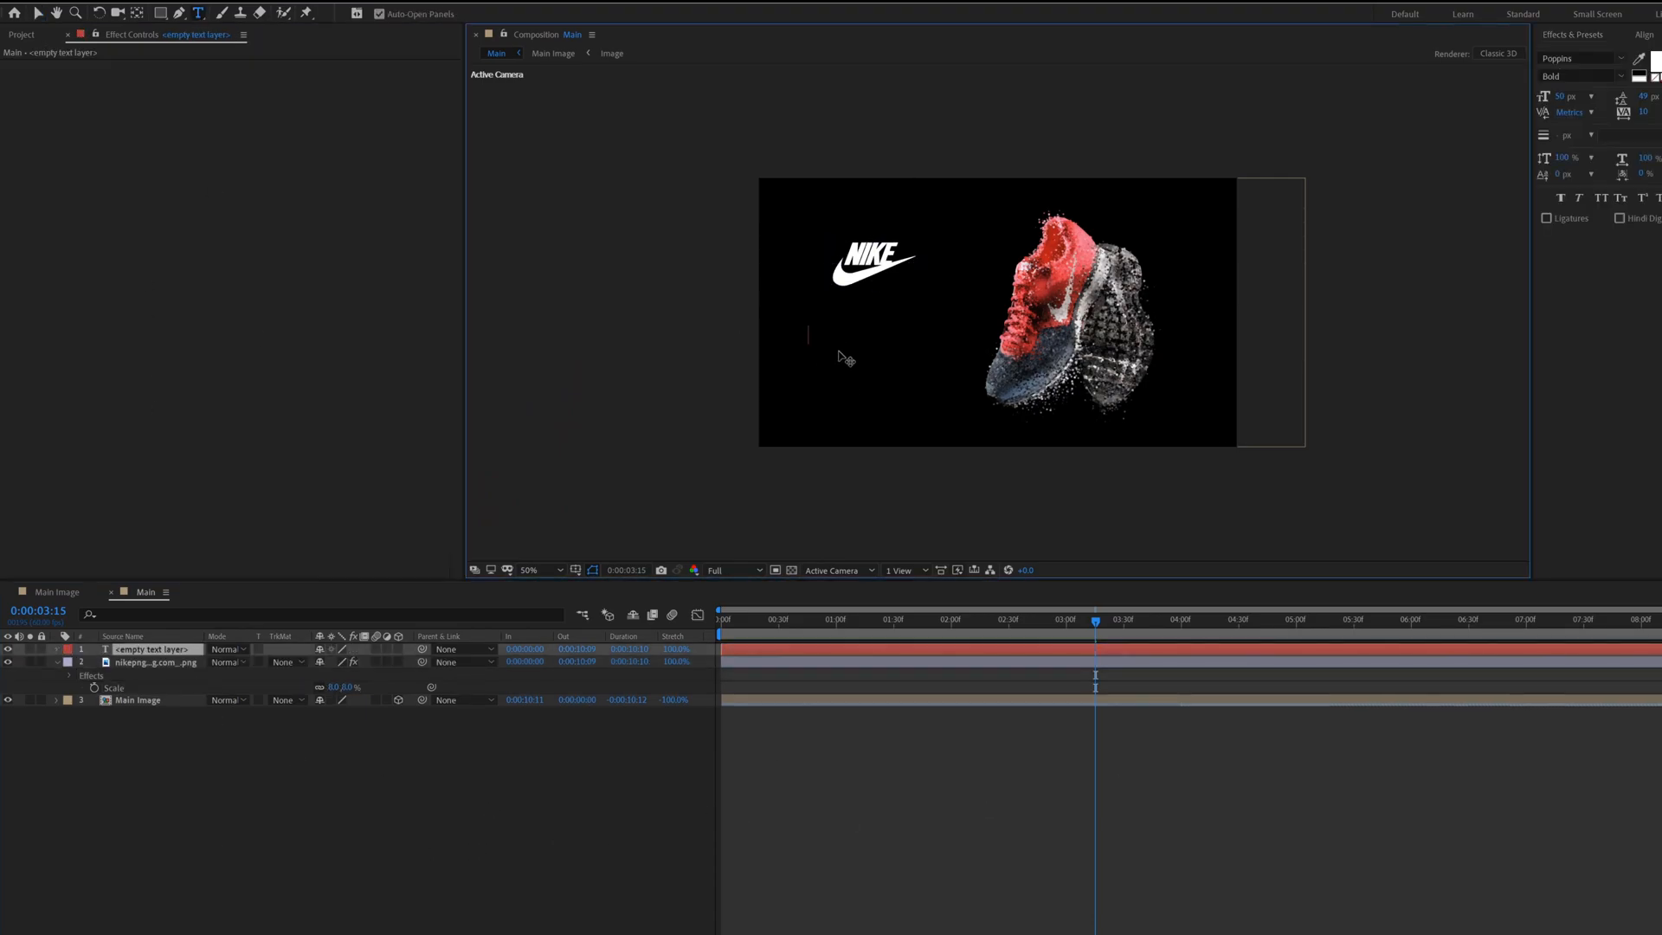
- Type 'Nike Revolution' and set the '2023' text to Poppins Regular weight
text(Nike Revolution)
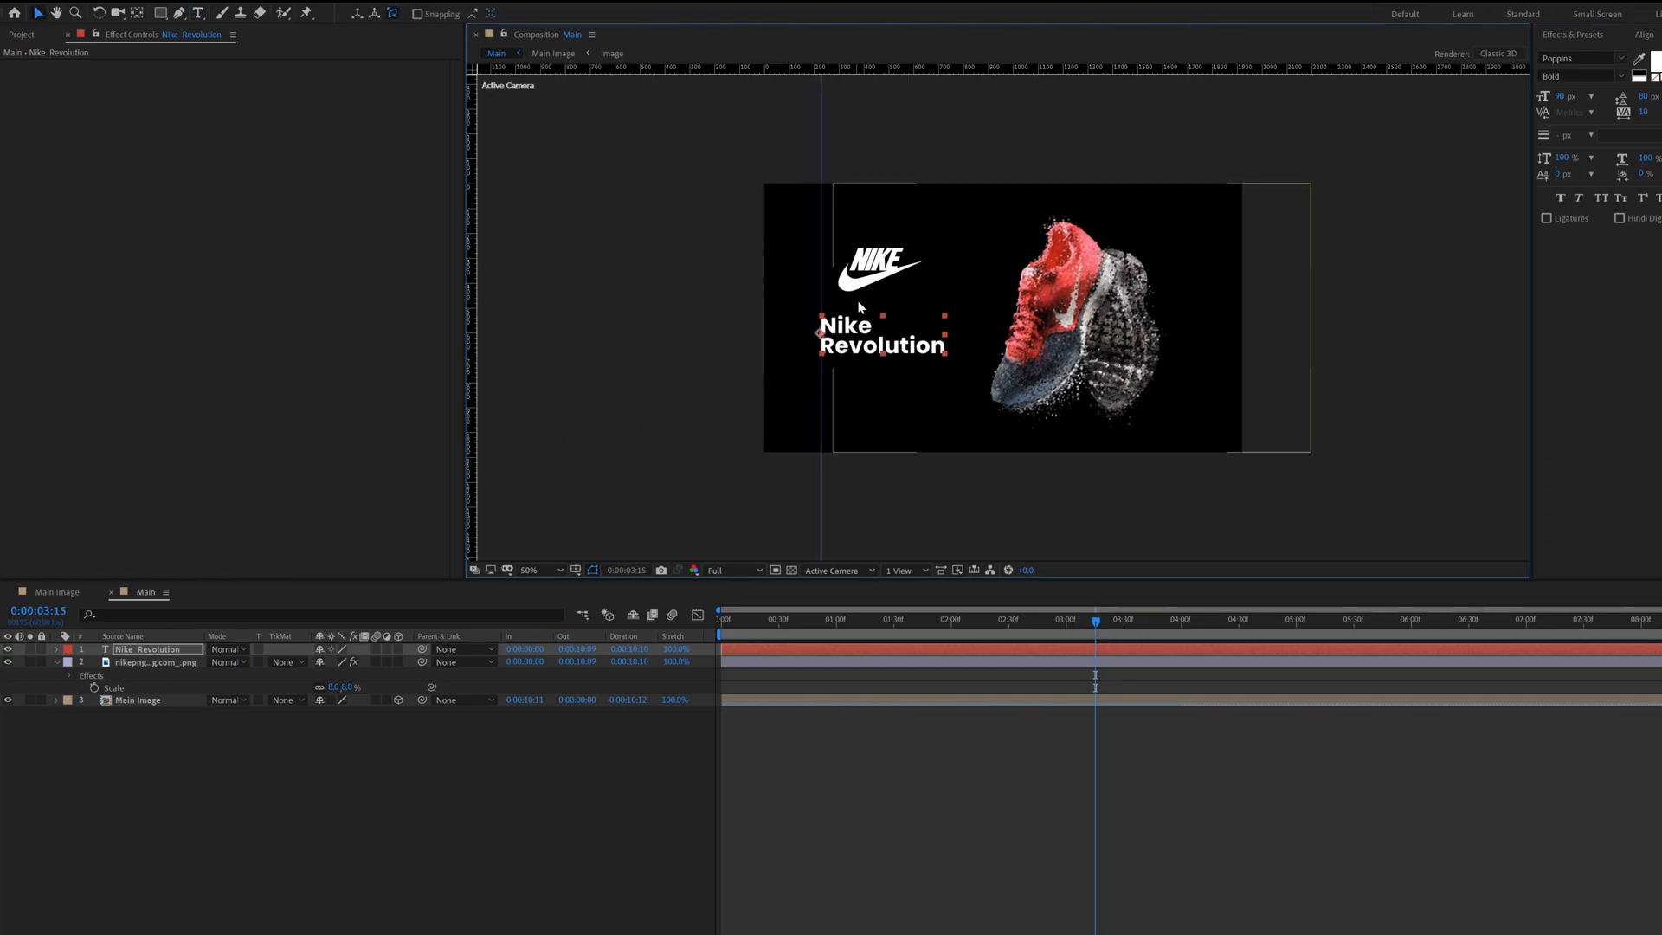
click(154, 662)
text(2023)
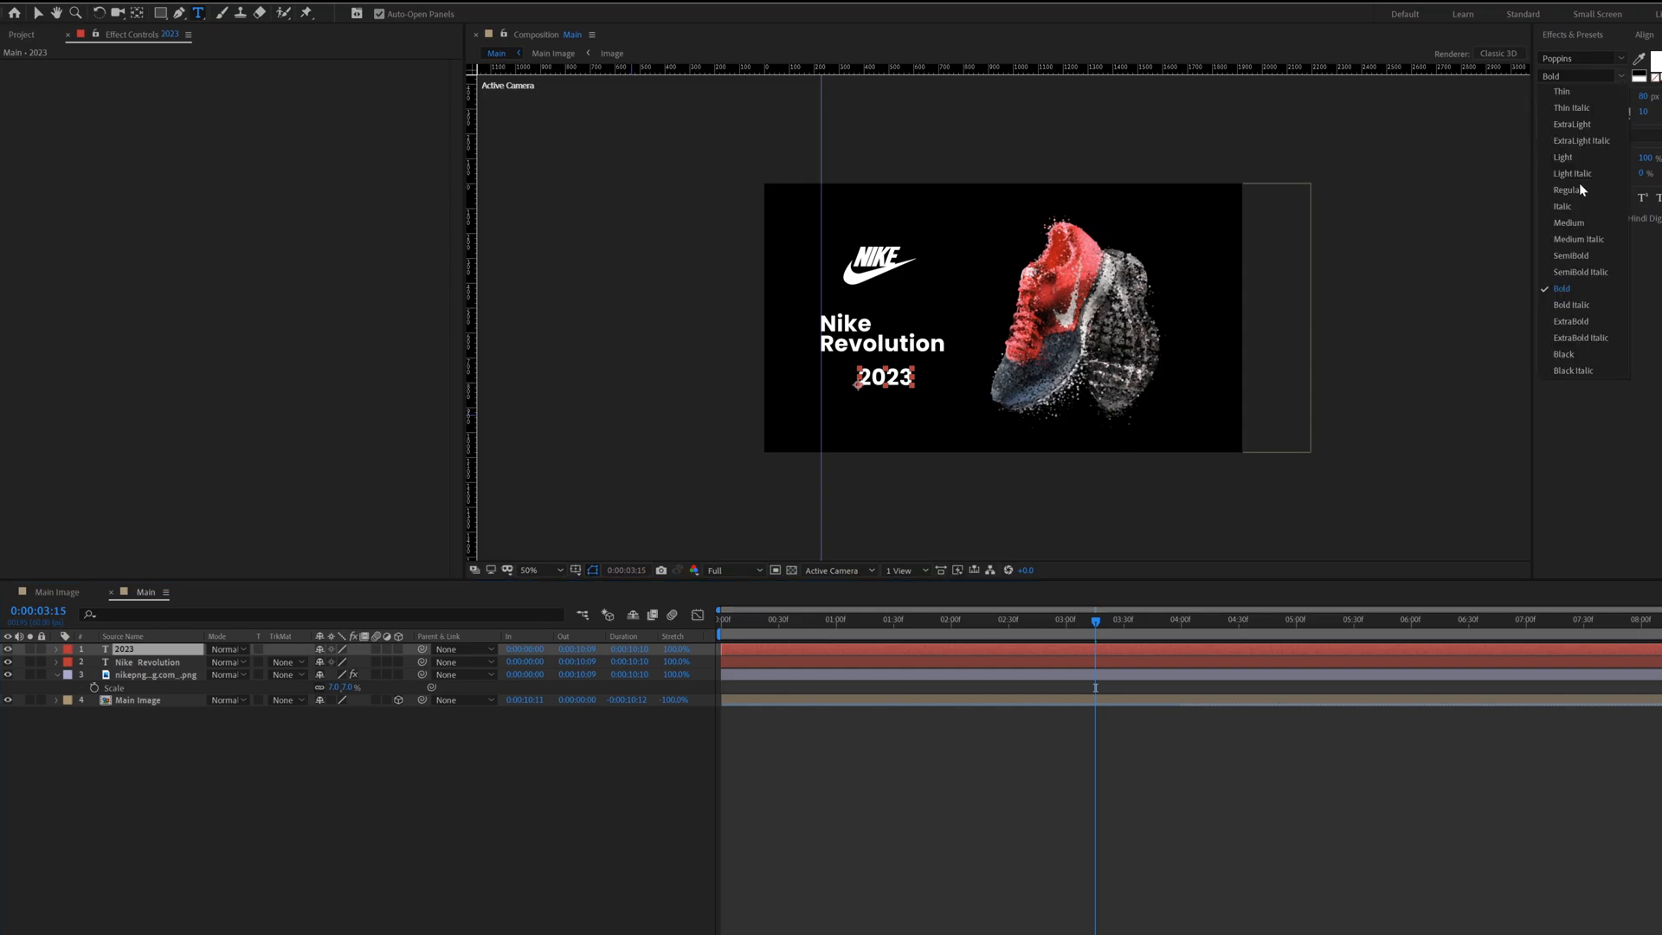
click(1568, 190)
text(fill)
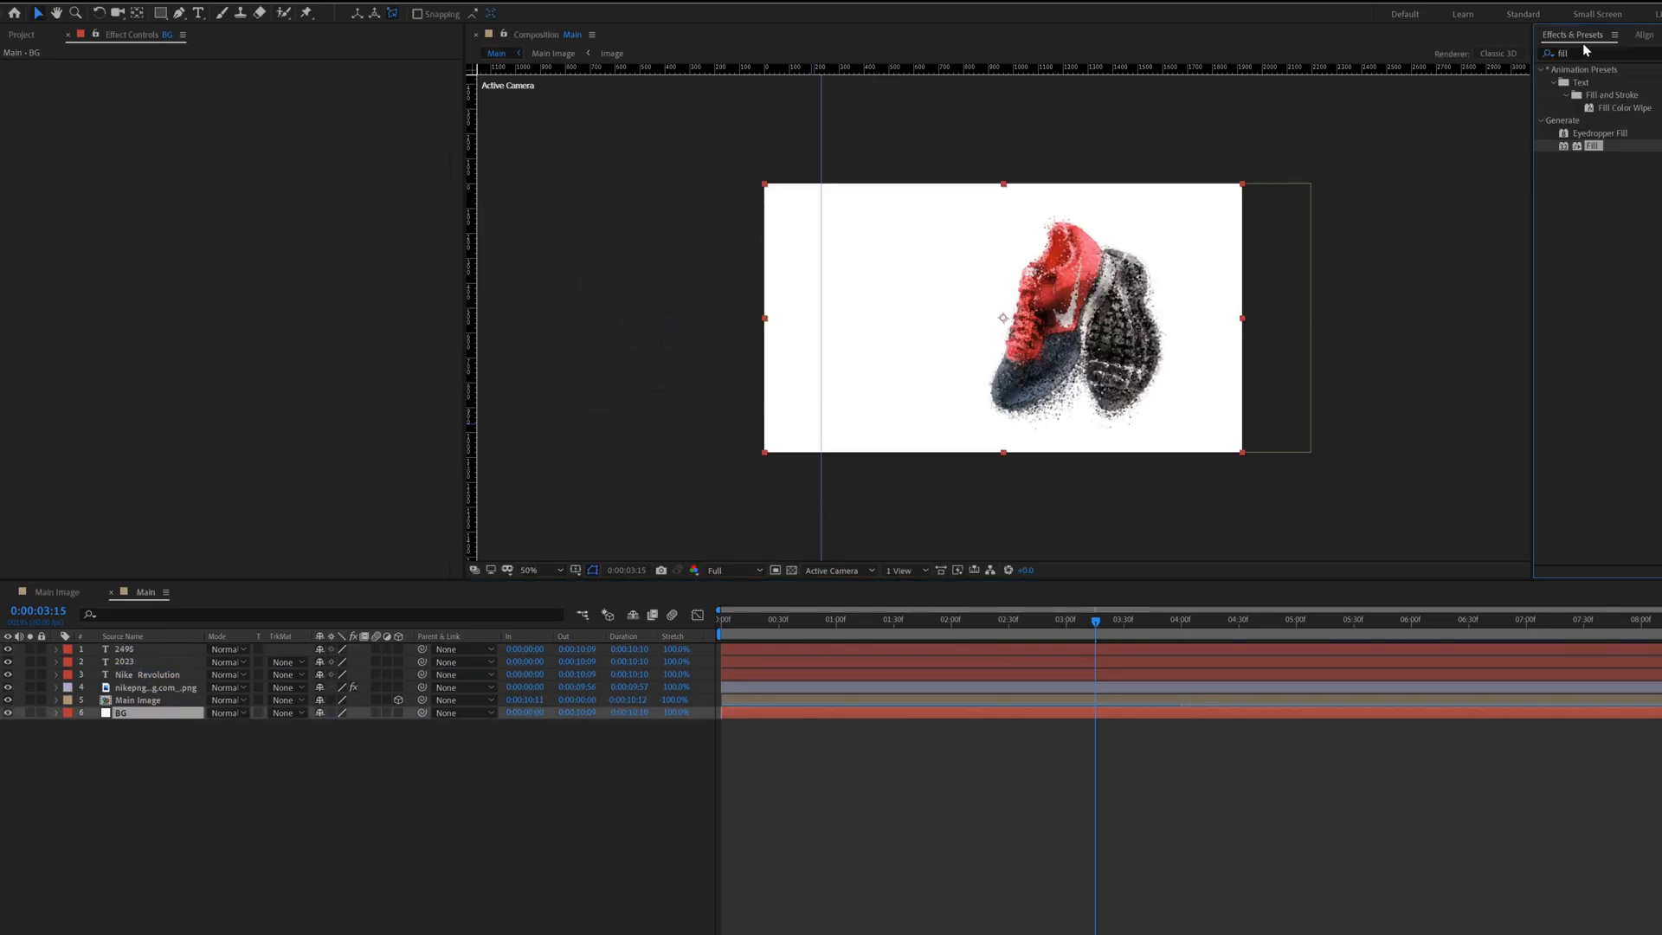
- Apply a radial Gradient Ramp to BG, dark grey to black, centred near the frame top
text(ramp)
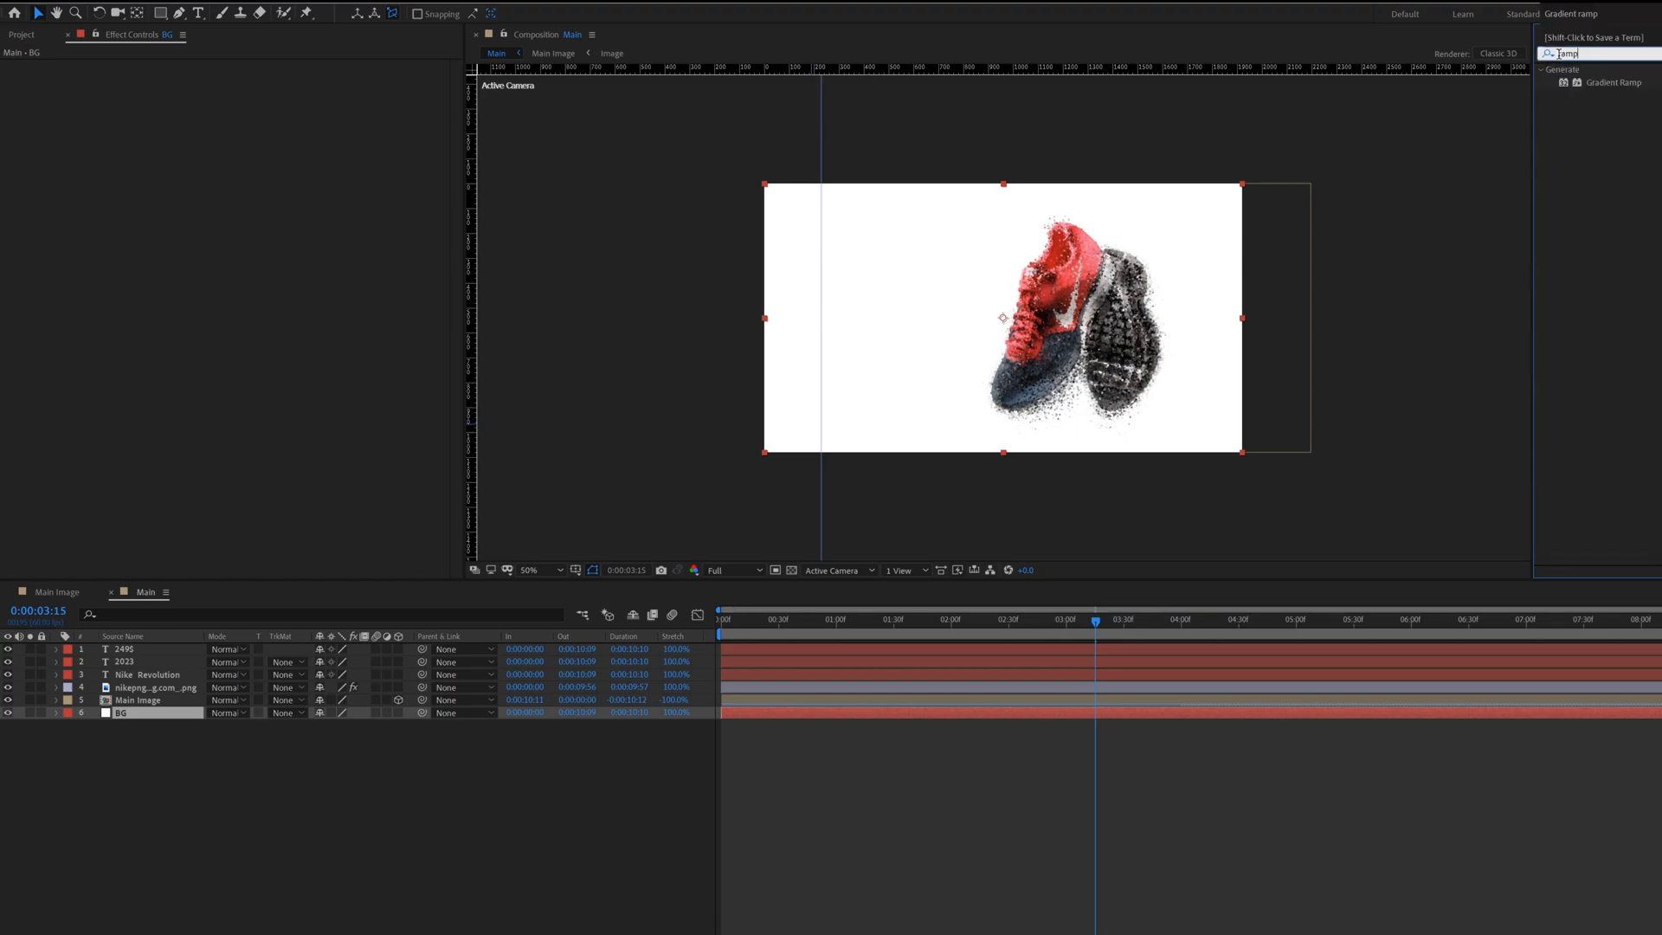
double_click(119, 713)
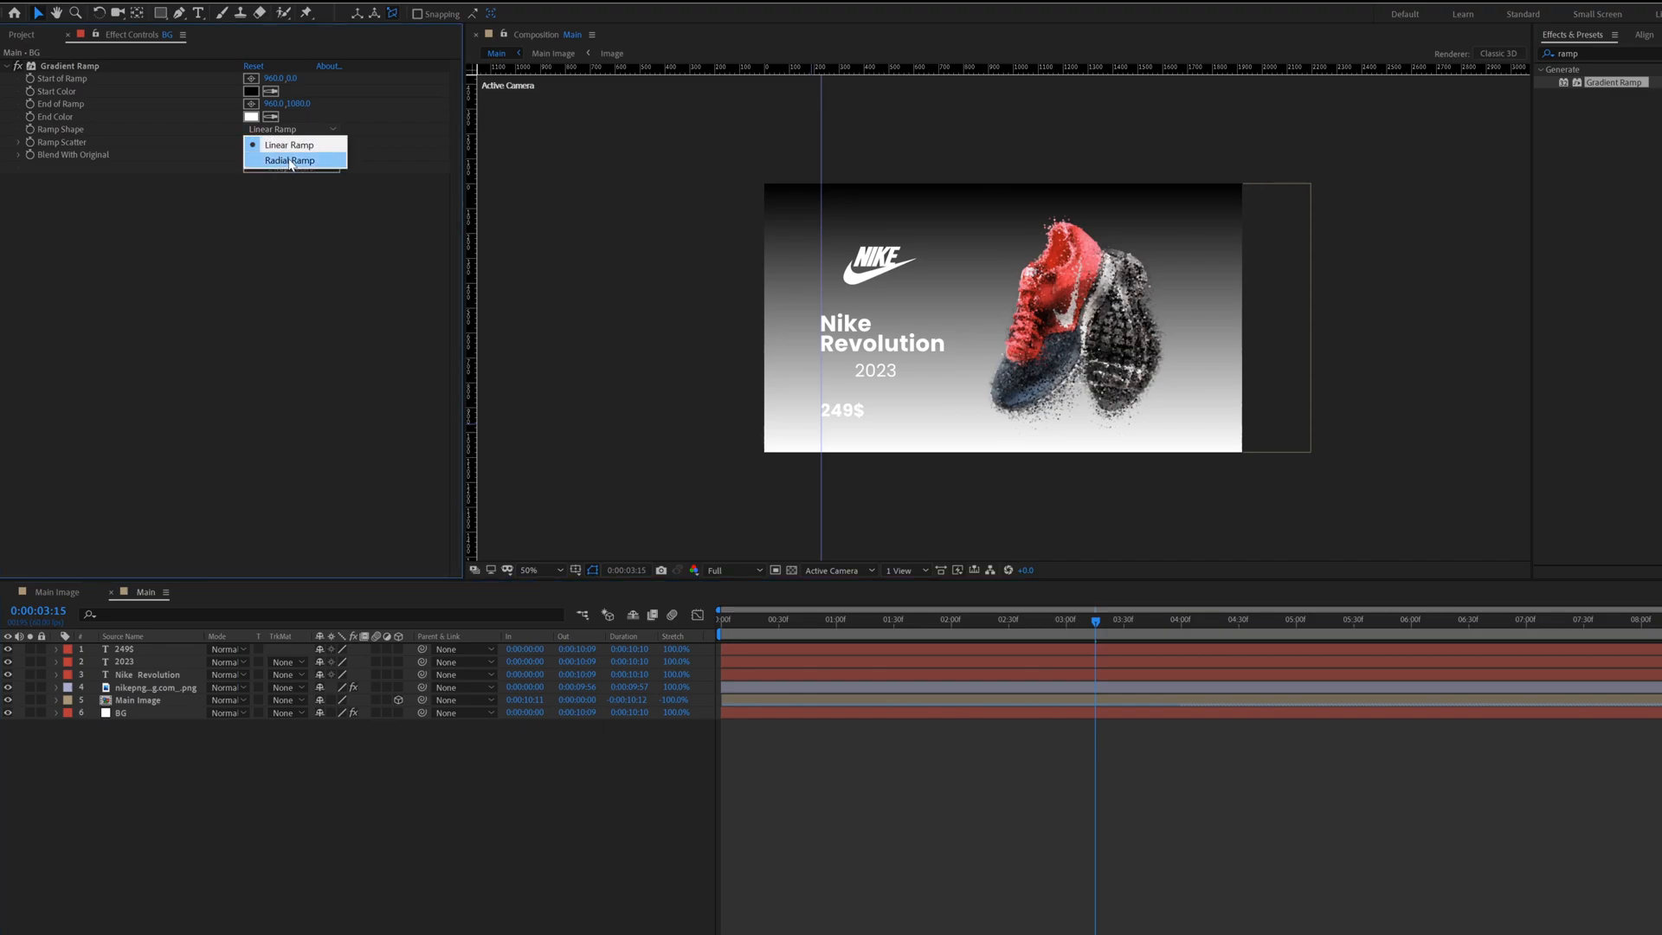
click(289, 160)
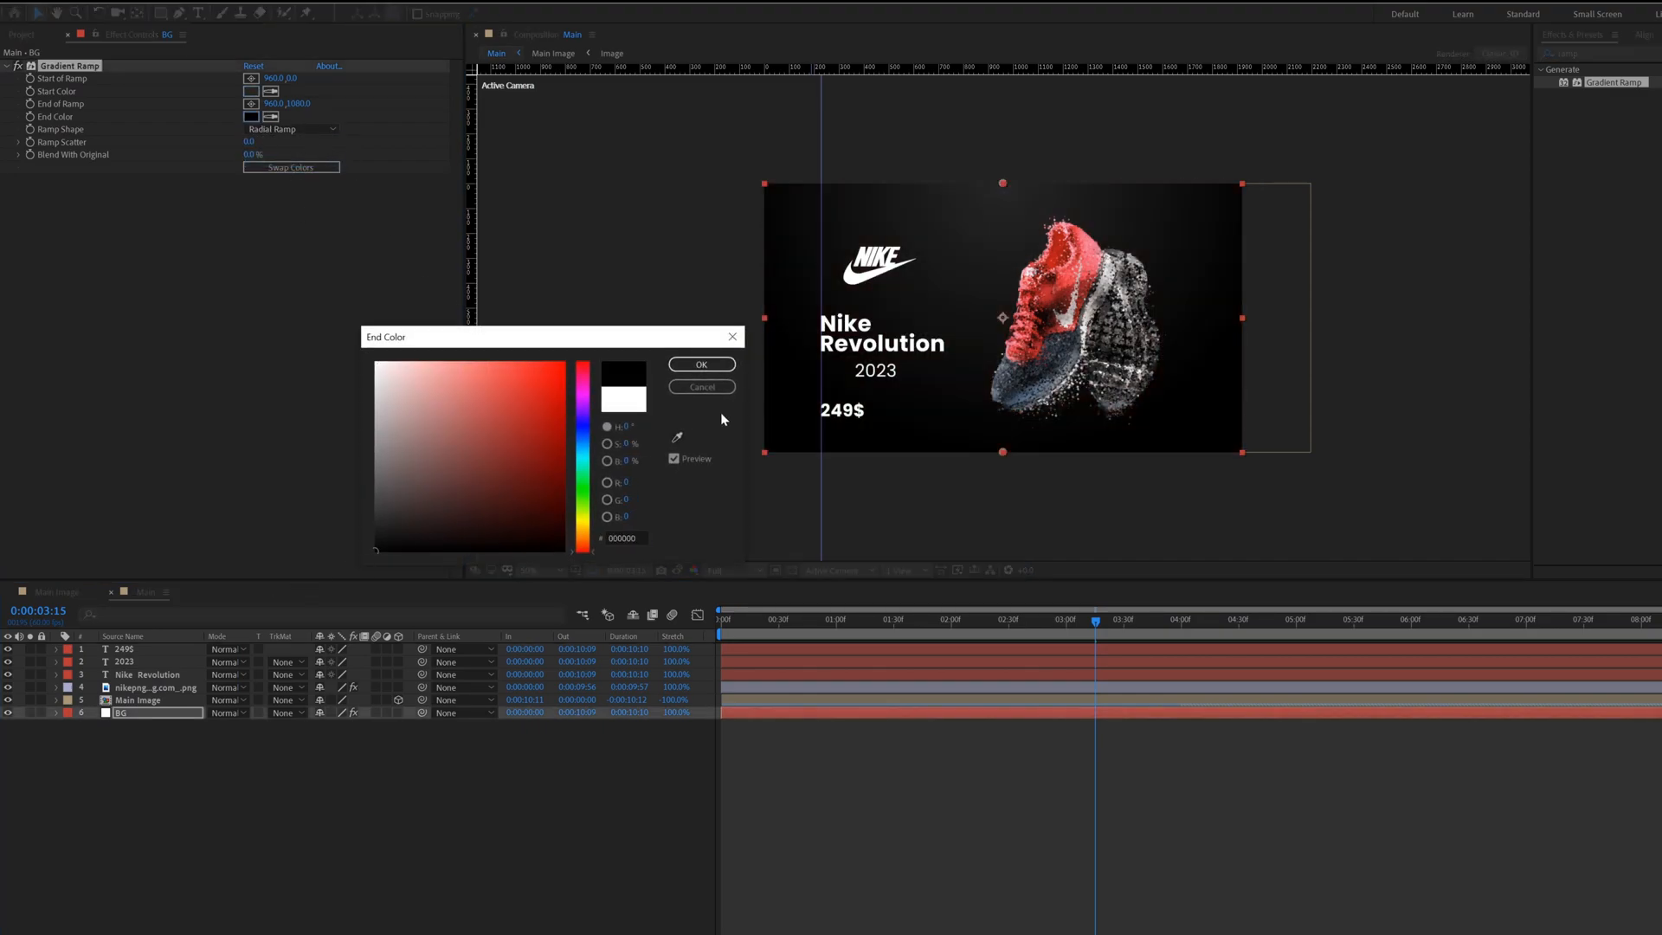
click(701, 363)
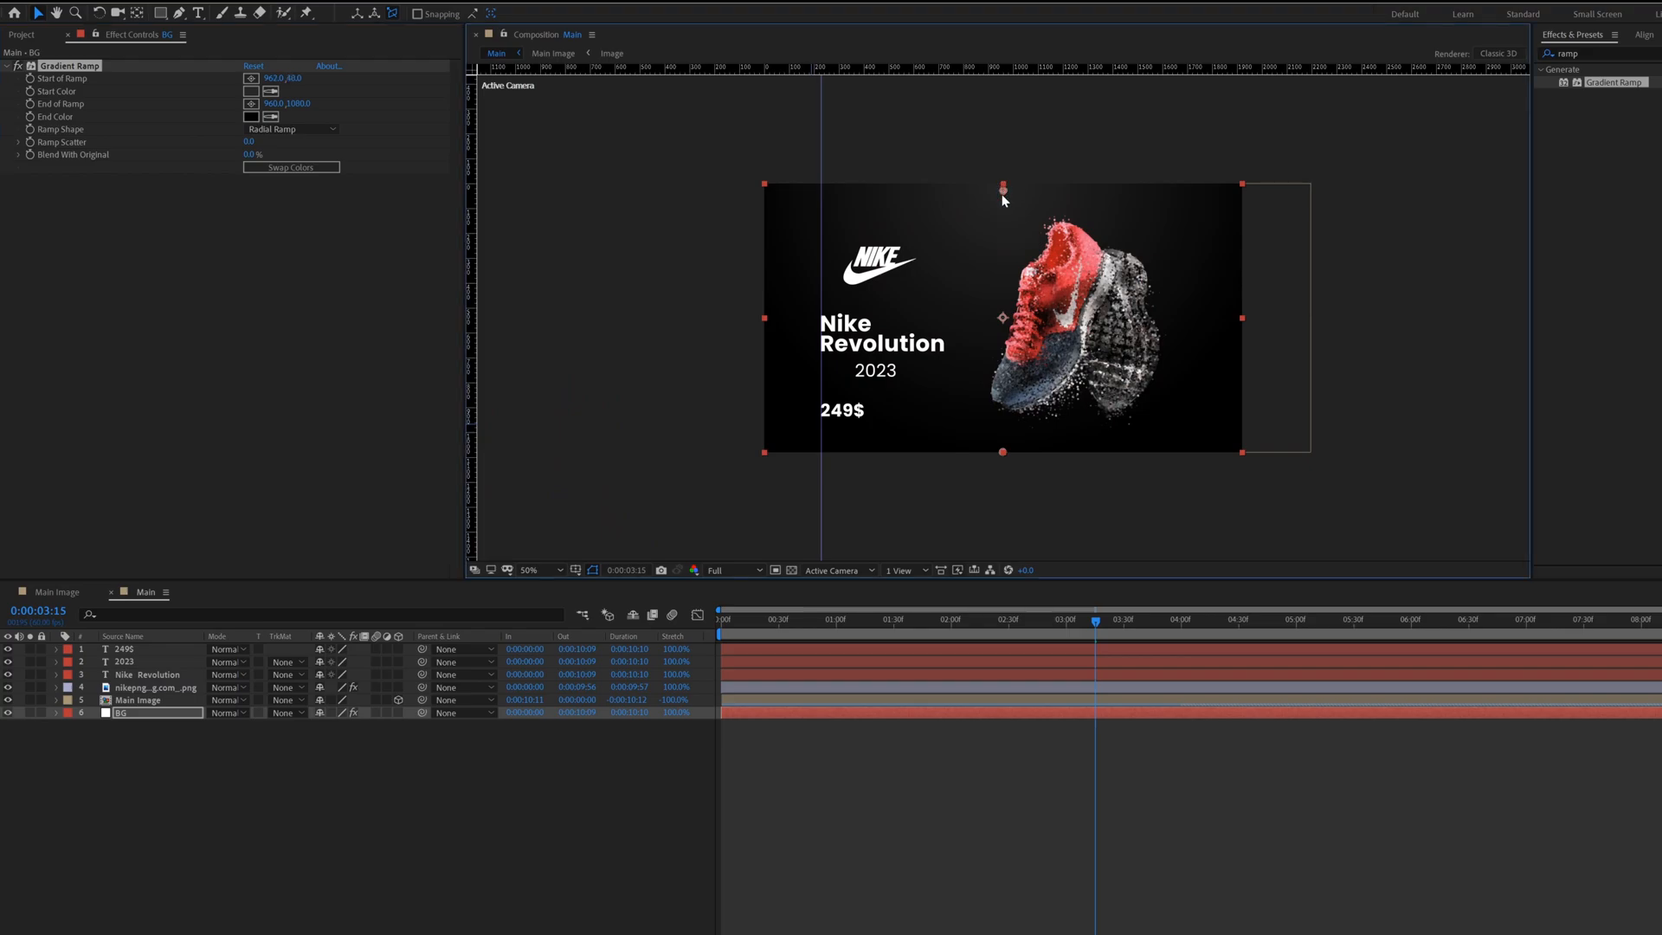
drag(1002, 189, 1002, 218)
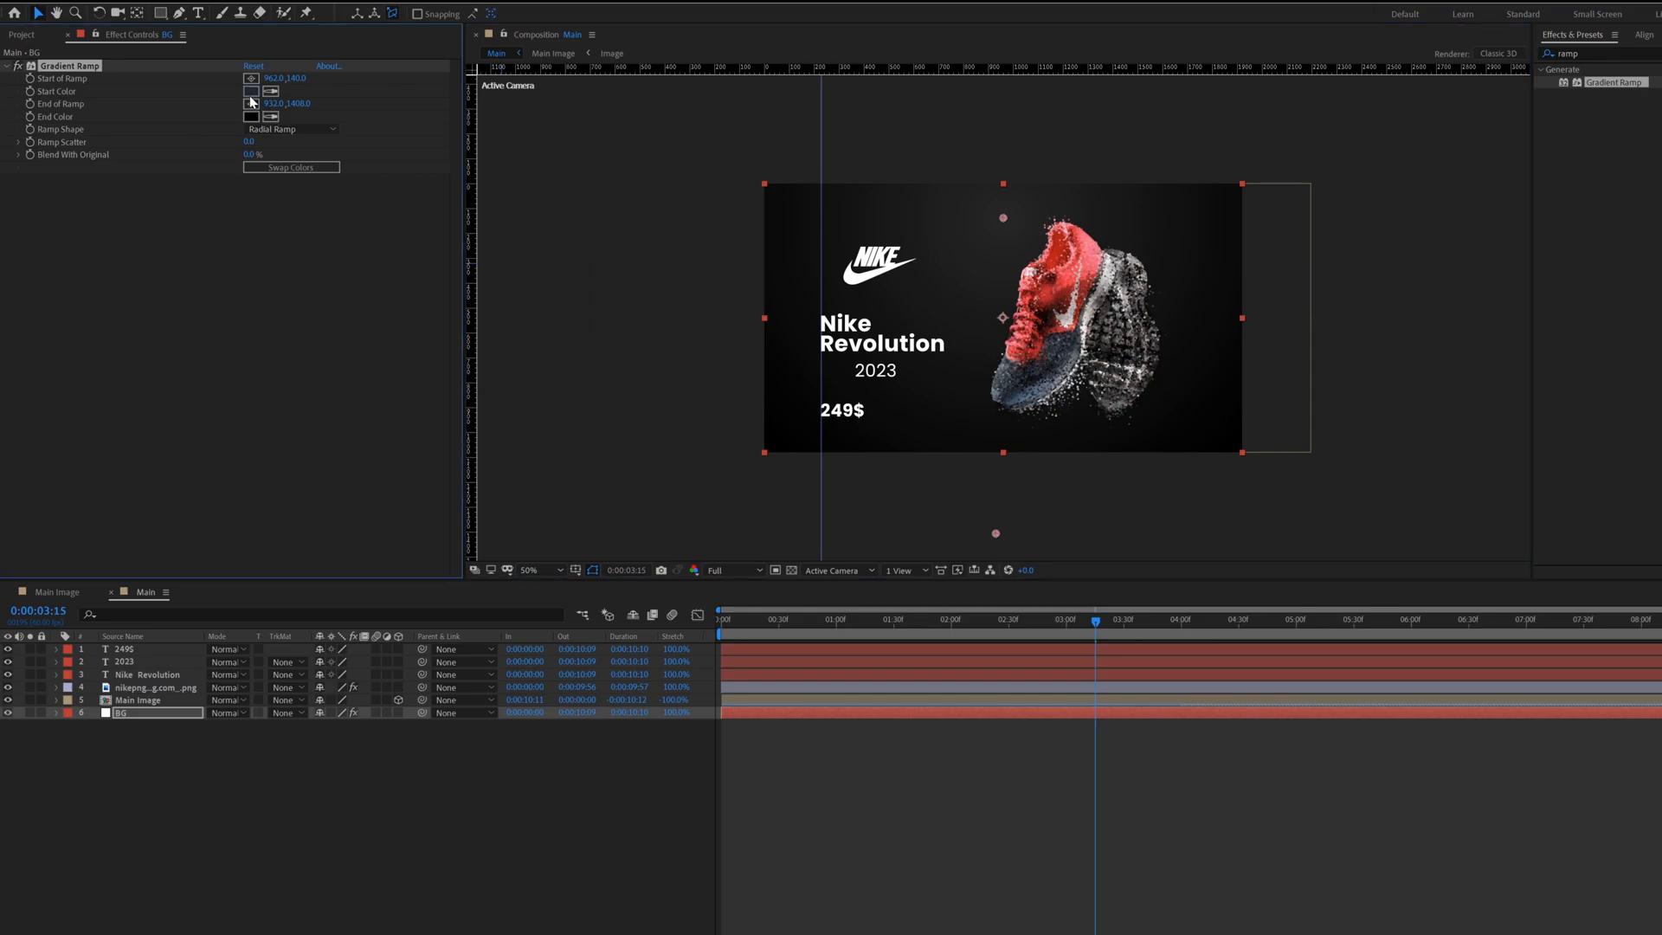
click(250, 91)
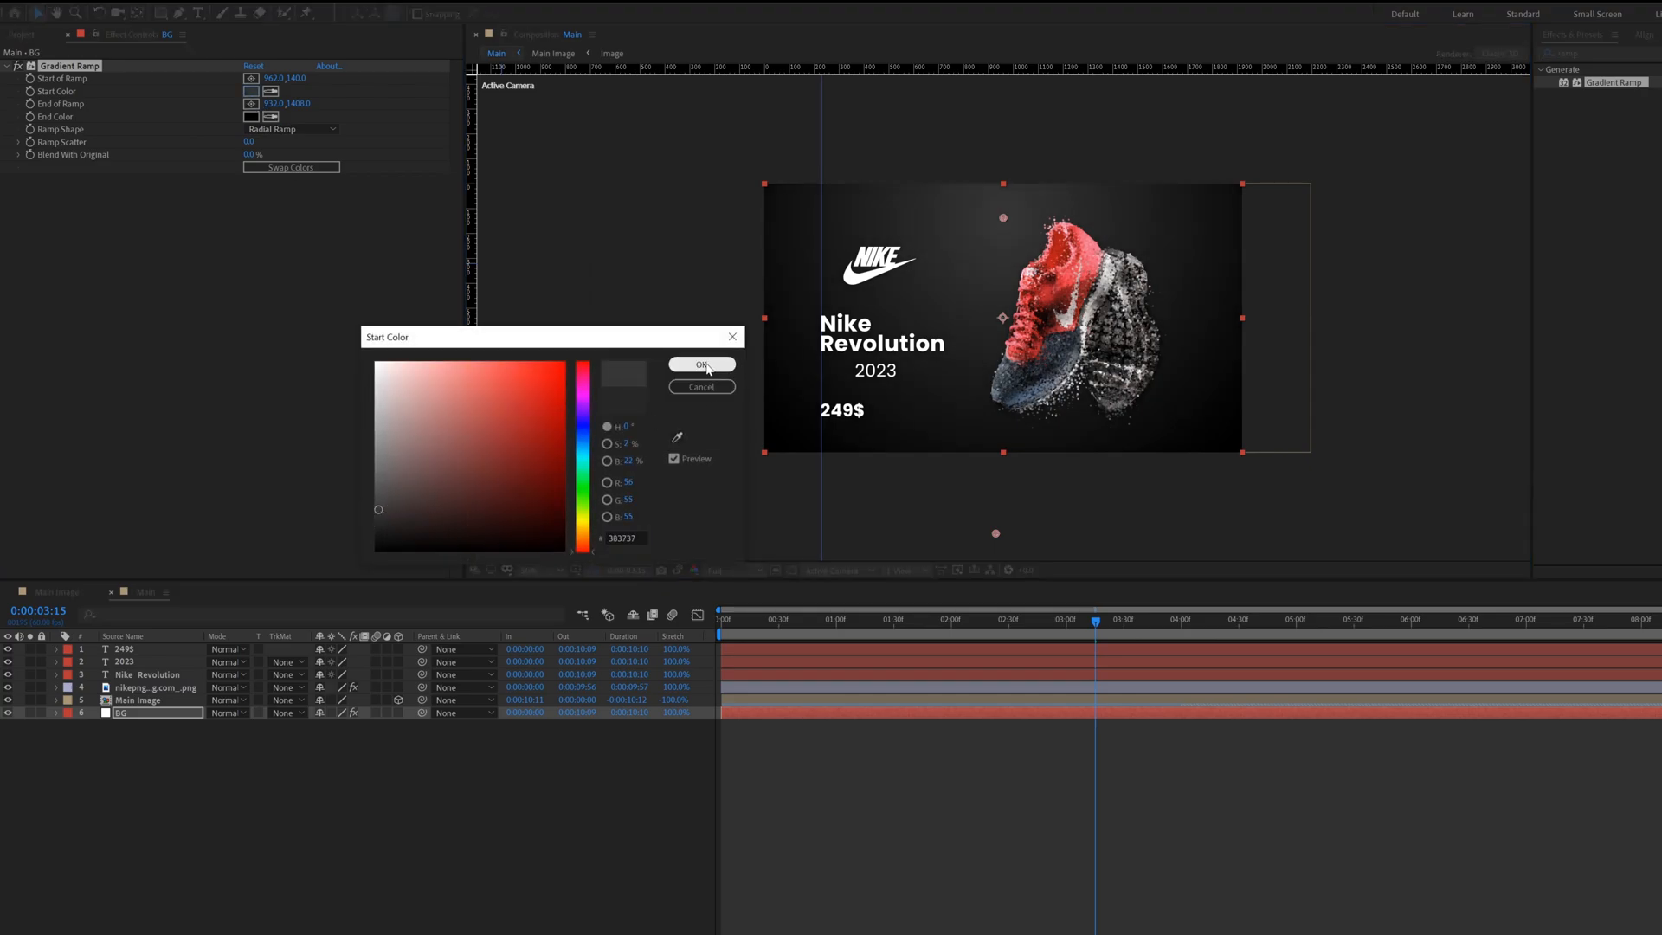
click(701, 364)
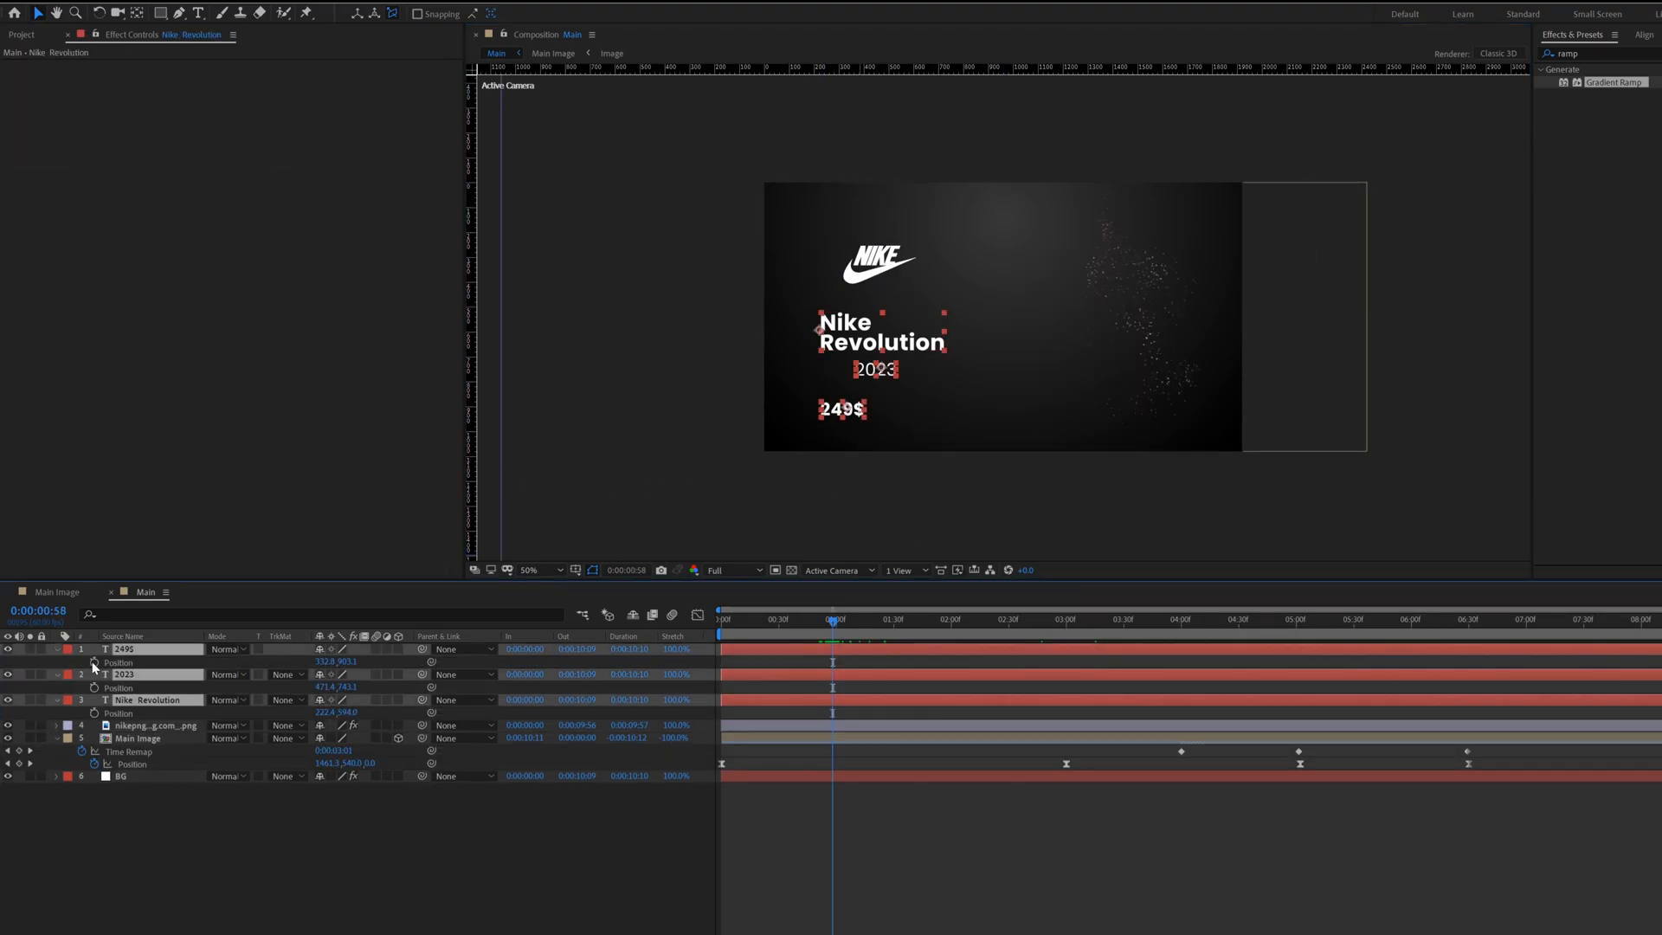
- Keyframe the price text's Position to rise from below, and set a Nike logo Scale keyframe
click(1005, 619)
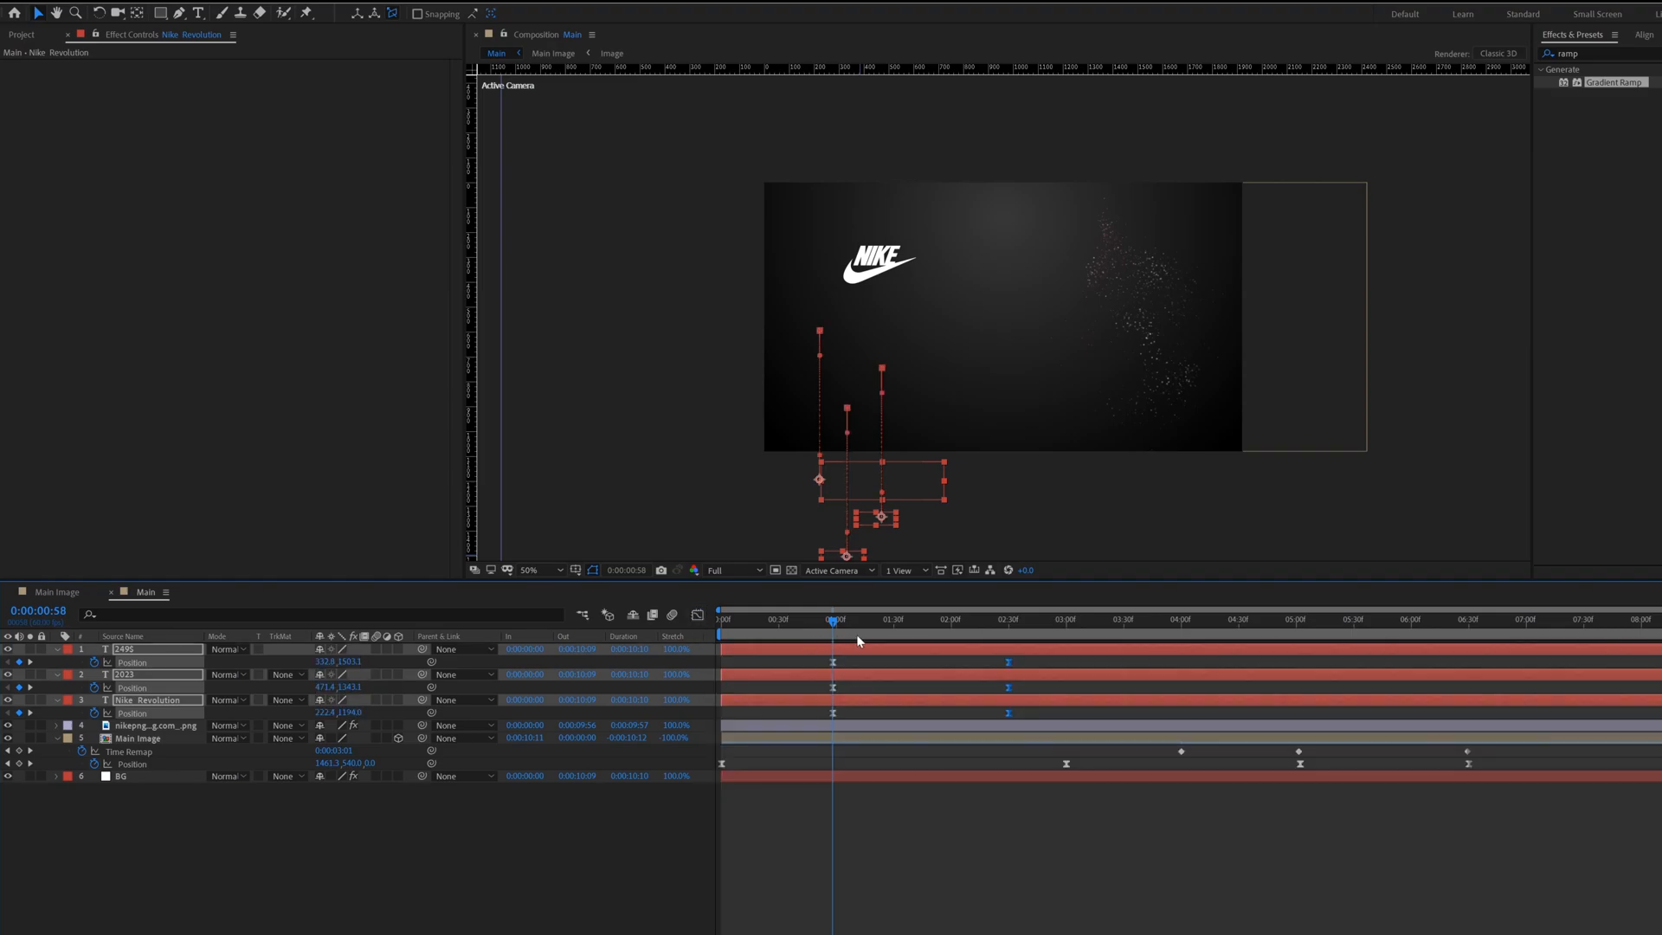
click(156, 725)
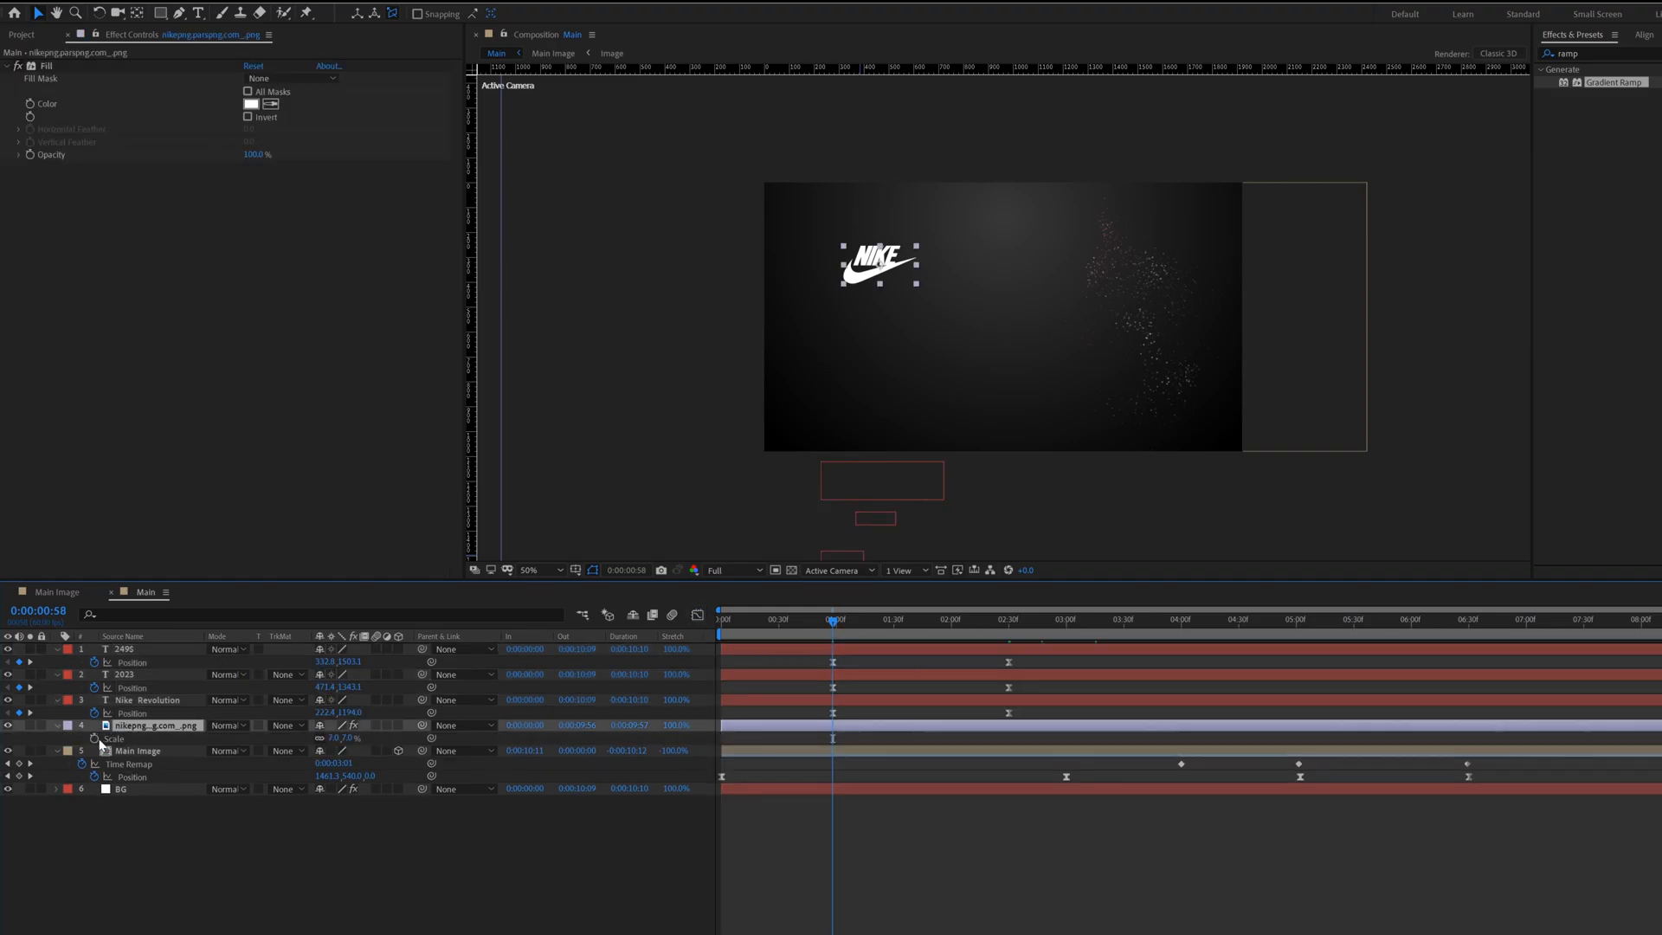
click(1006, 619)
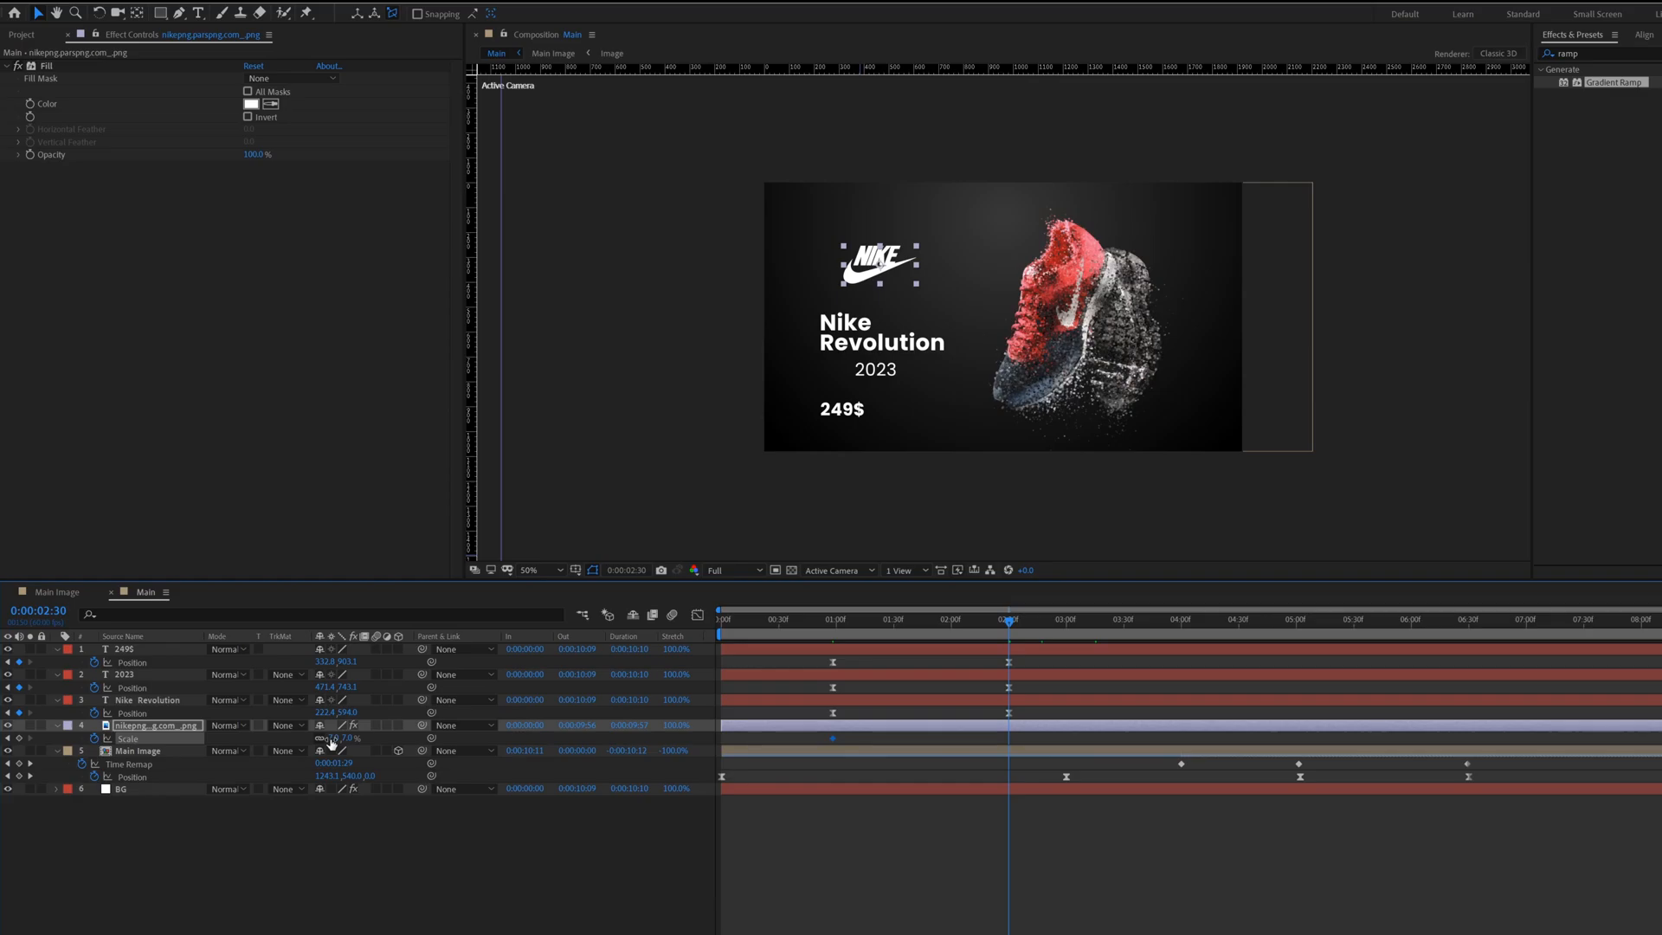